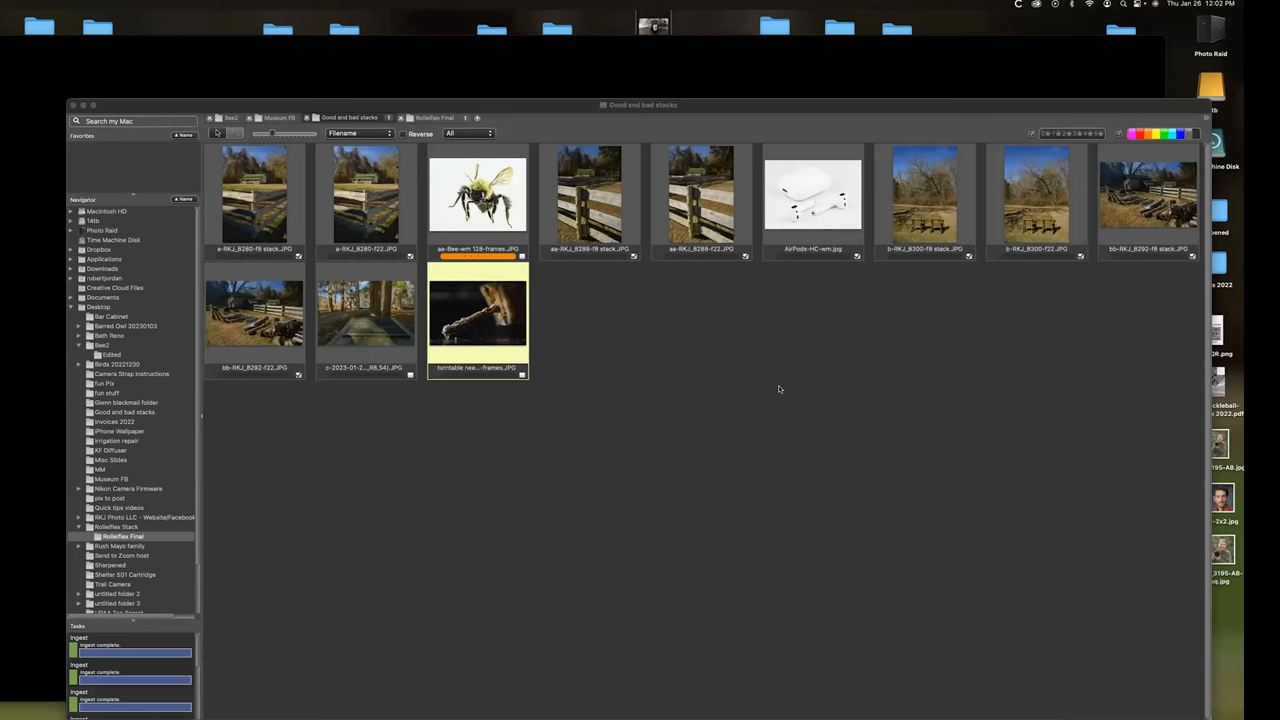
pyautogui.moveTo(288, 132)
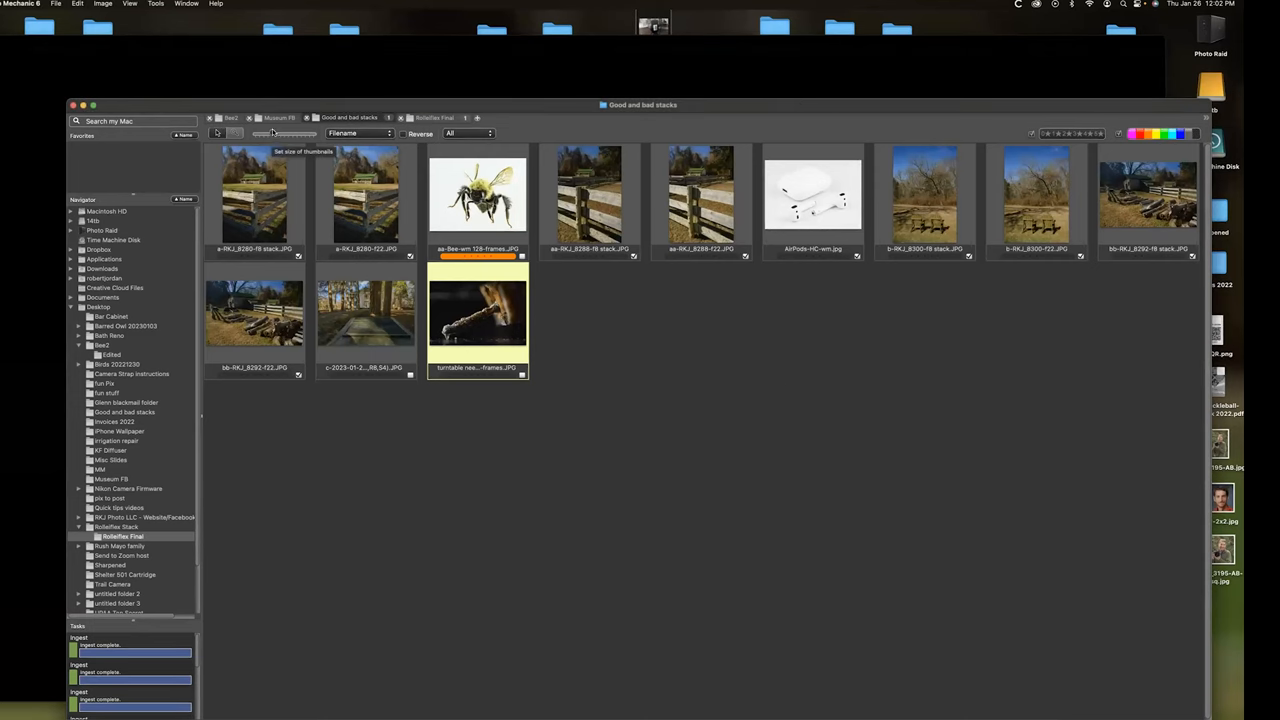
# Switch to the museum collection folder and select its first photo.
pyautogui.click(278, 118)
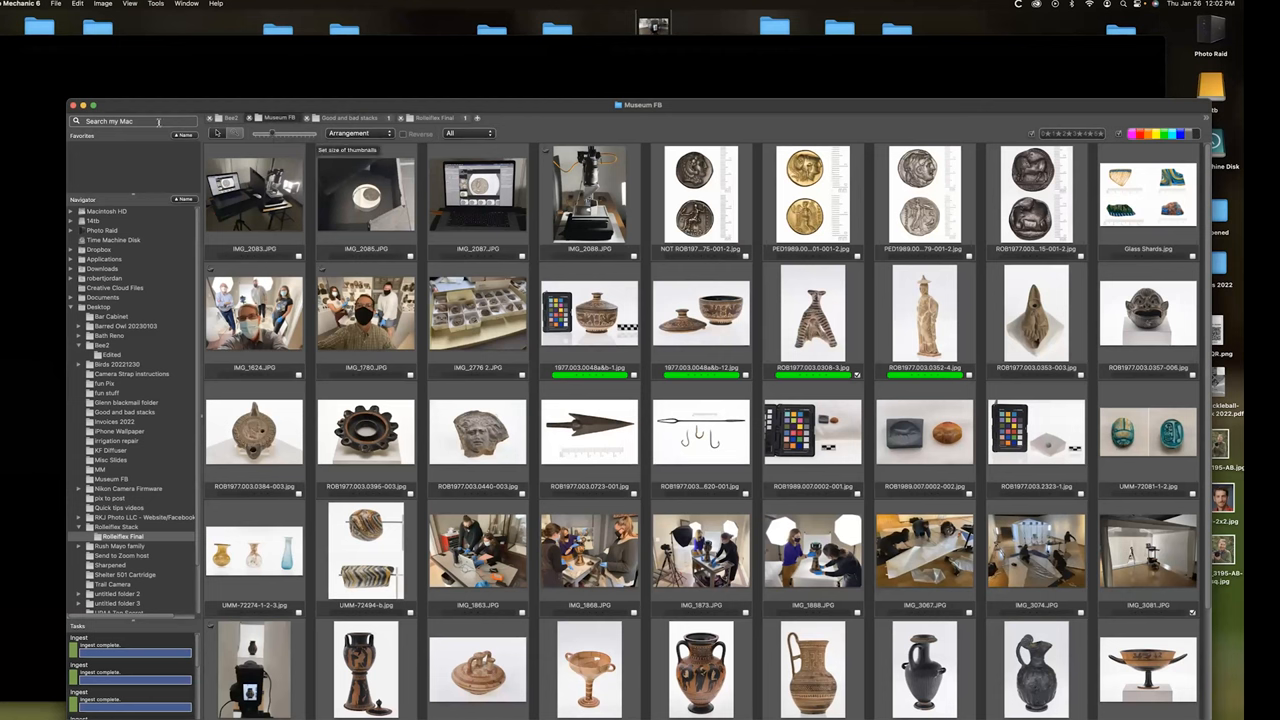
pyautogui.click(252, 198)
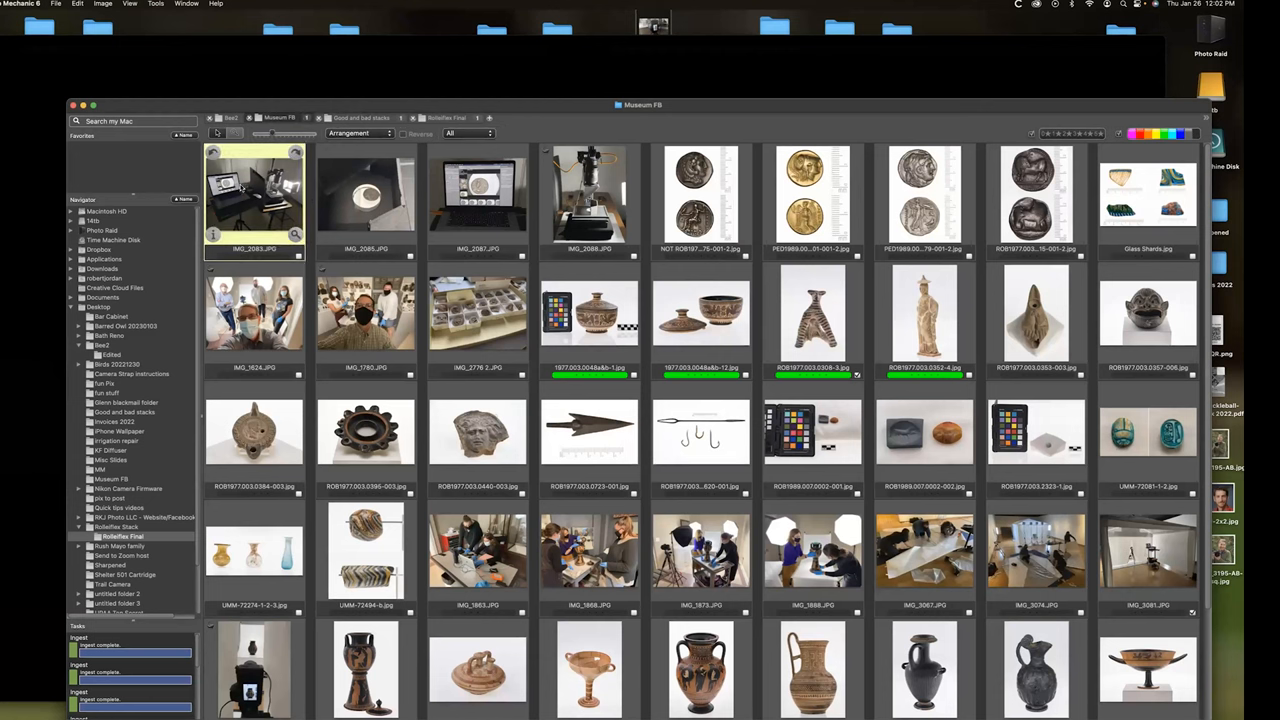
pyautogui.doubleClick(254, 198)
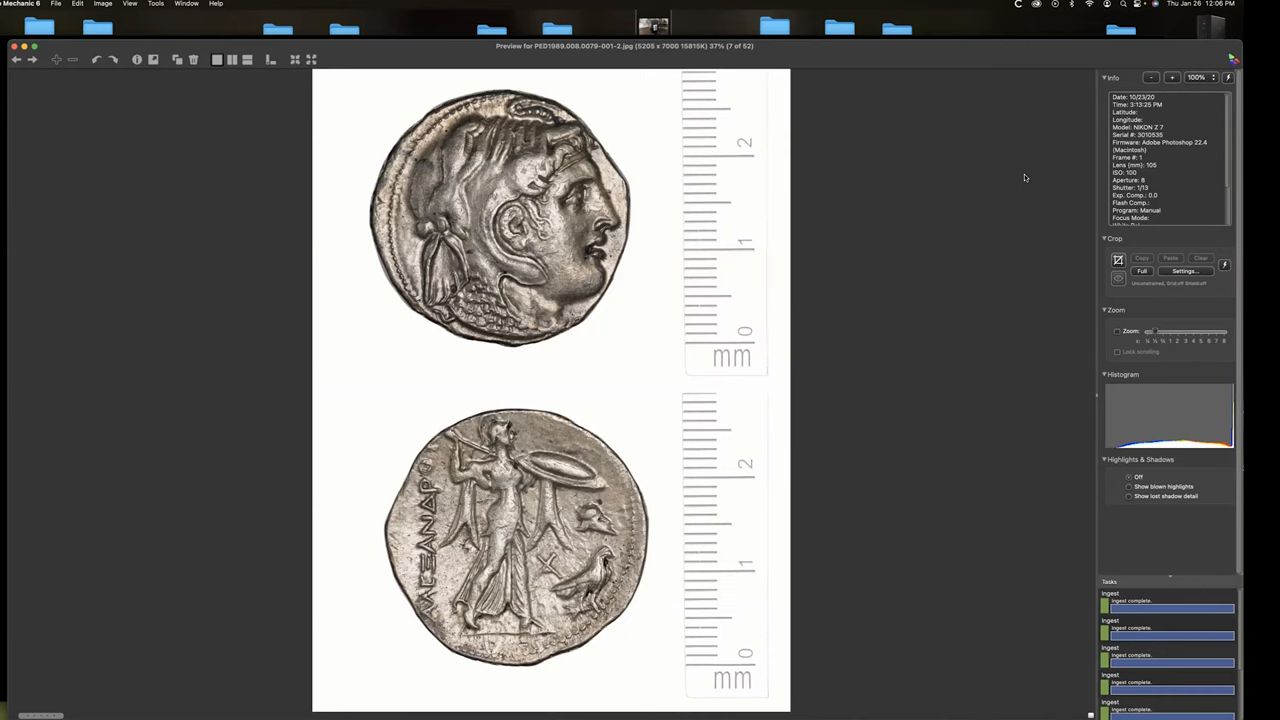
pyautogui.moveTo(1024, 176)
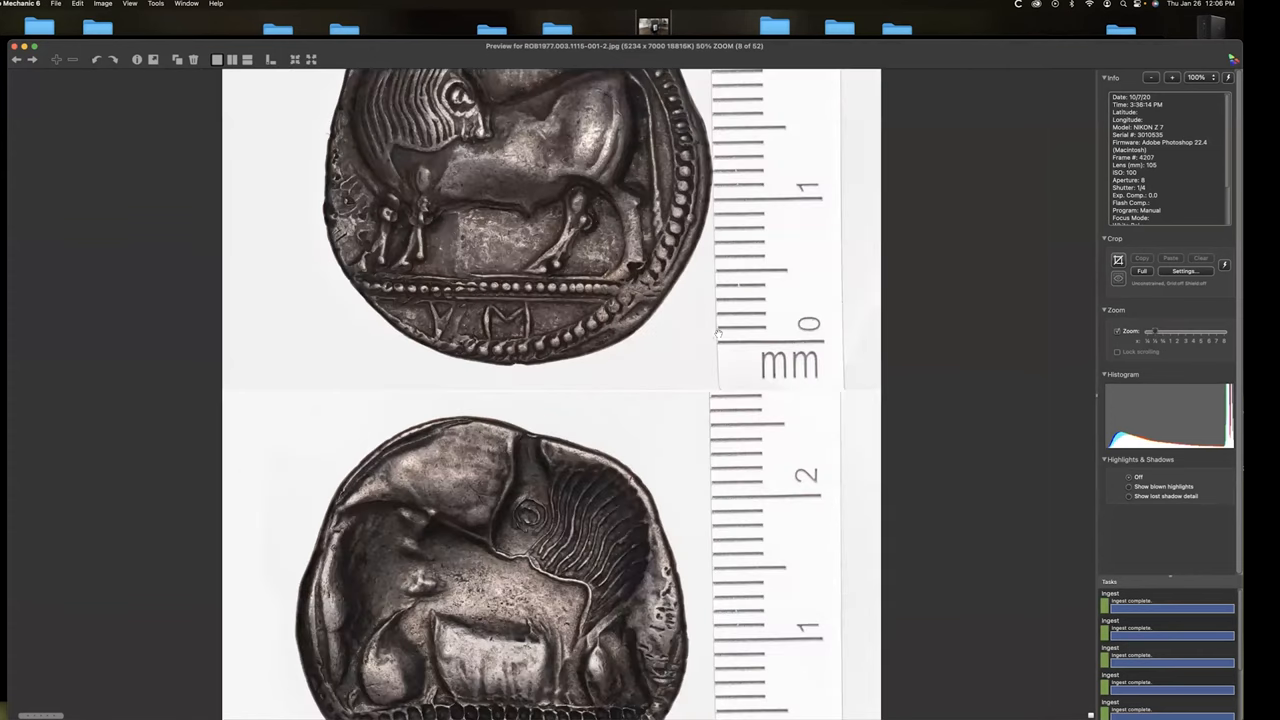
# Advance from the silver portrait coin to the next coin close-up.
pyautogui.press('right')
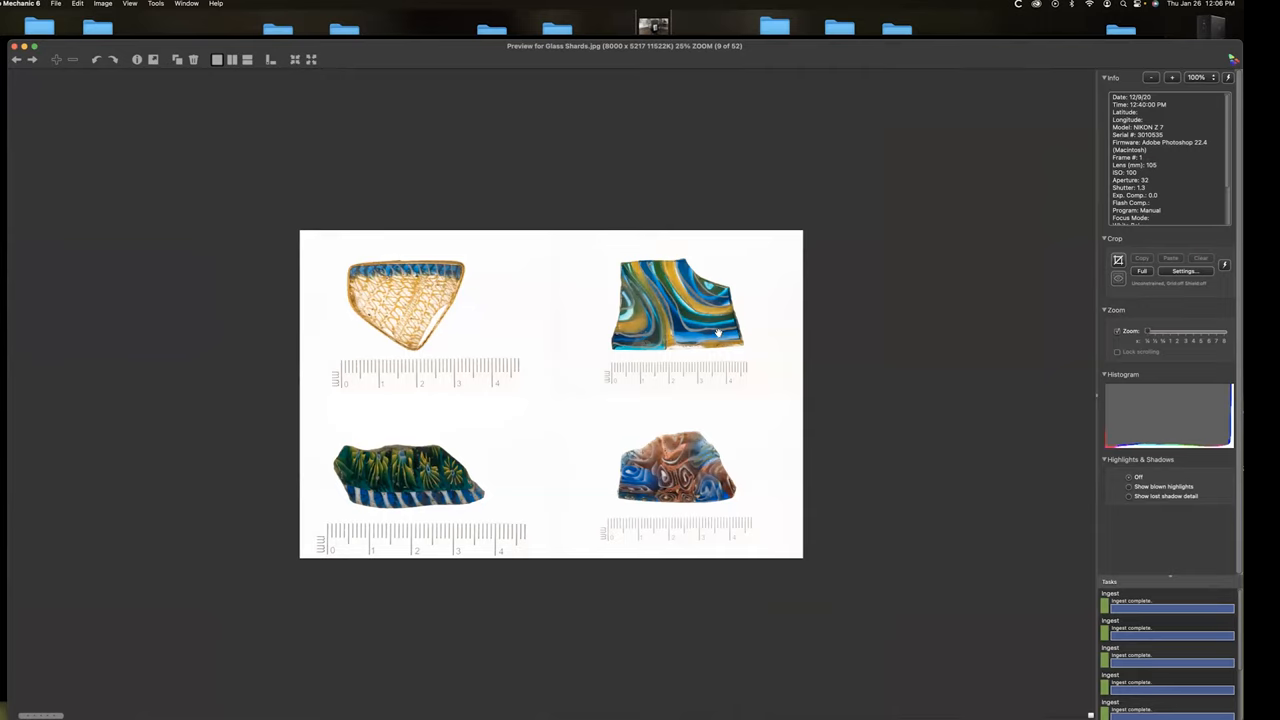
pyautogui.moveTo(740, 304)
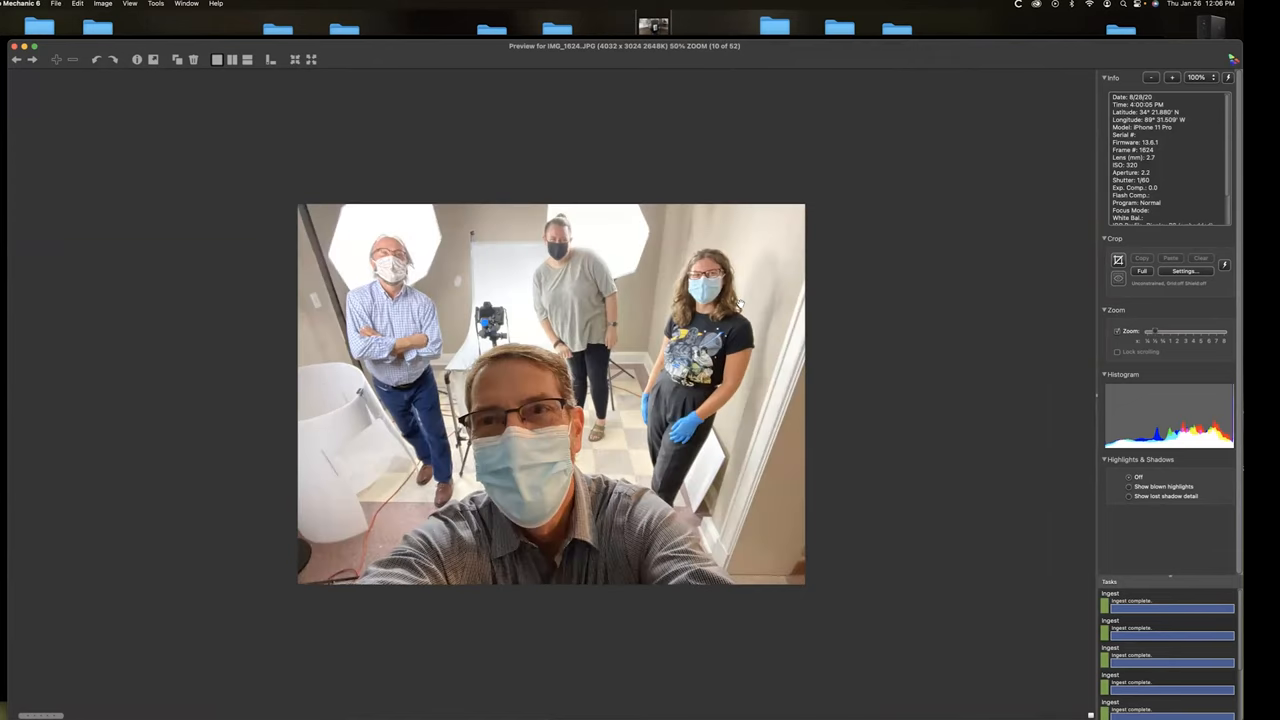
pyautogui.moveTo(522, 352)
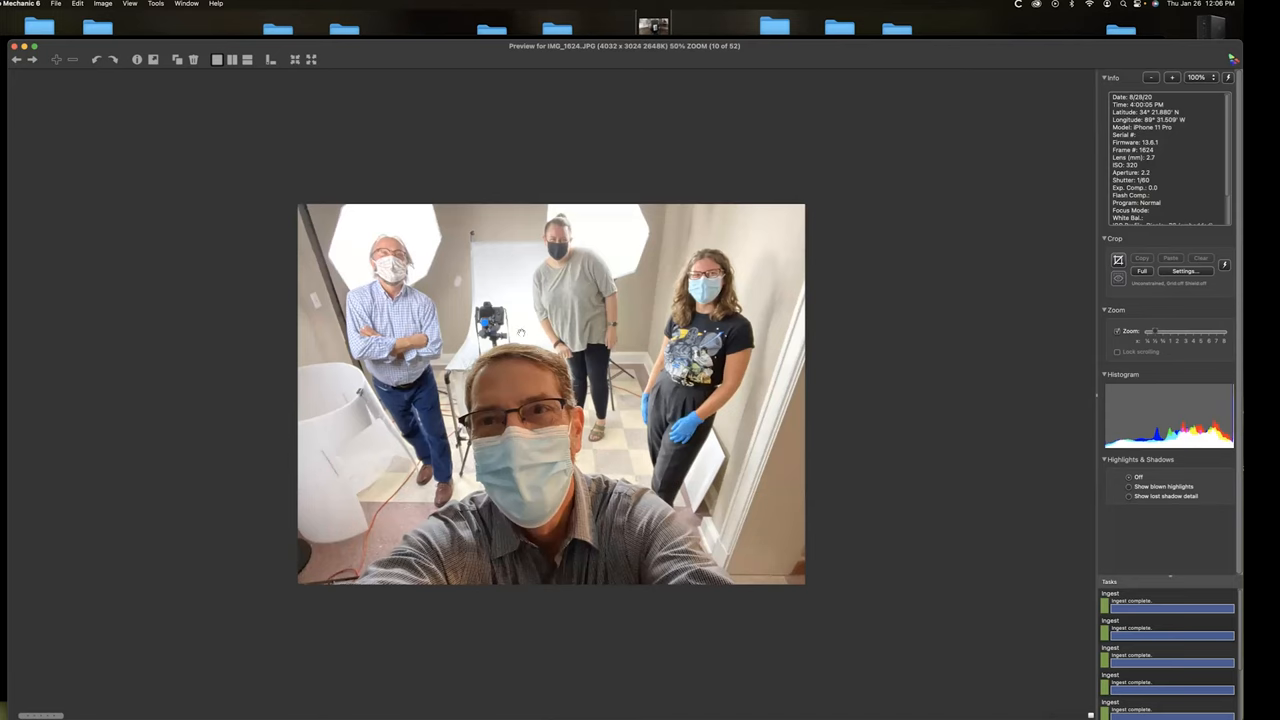
pyautogui.moveTo(294, 410)
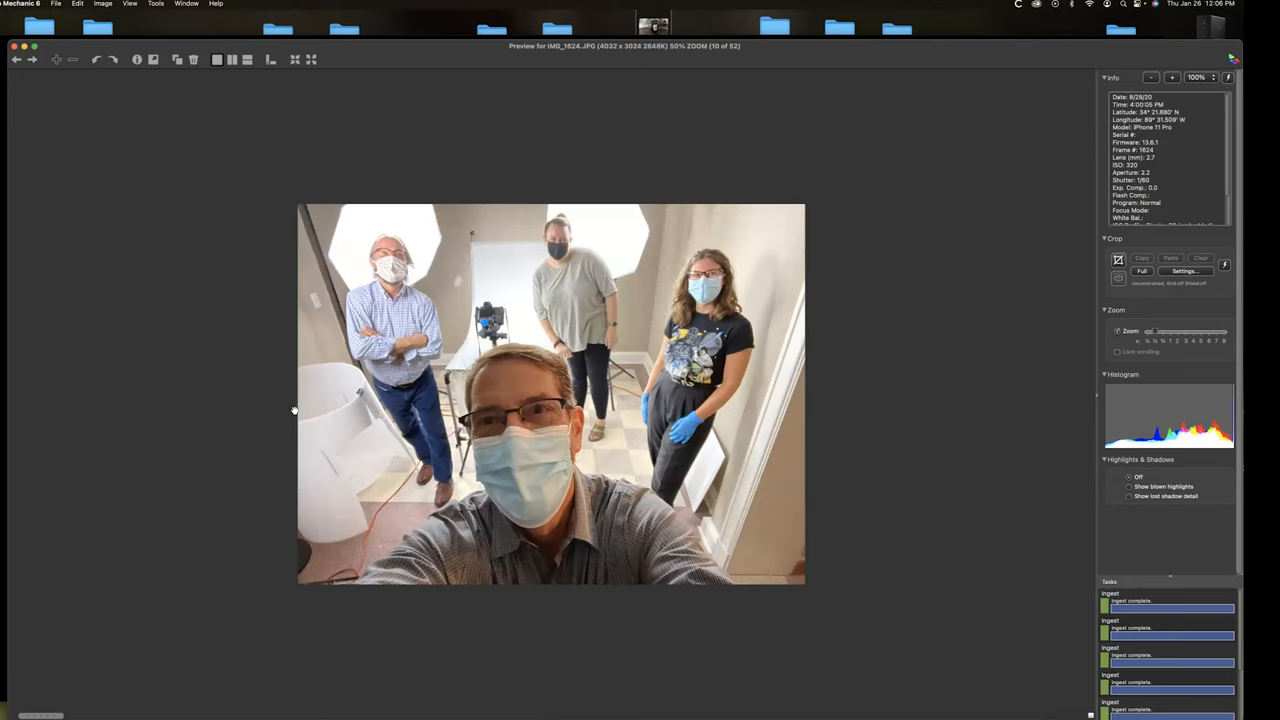
pyautogui.moveTo(320, 404)
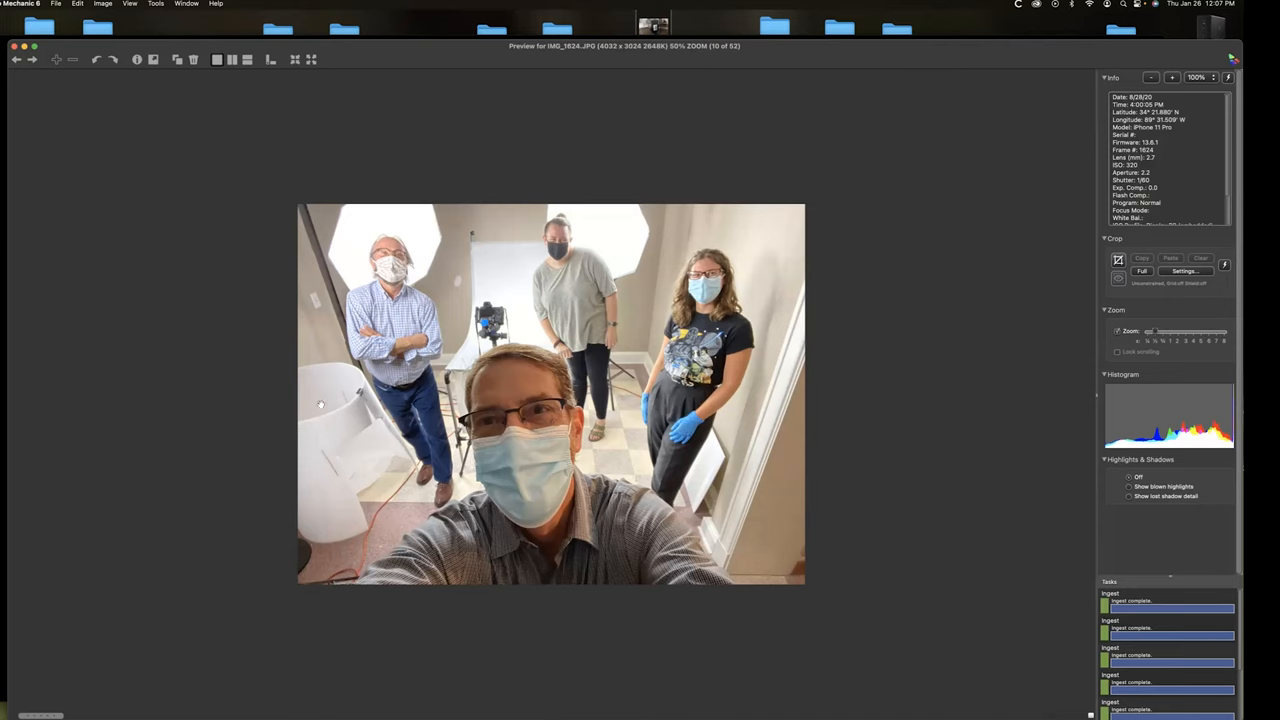
pyautogui.moveTo(344, 414)
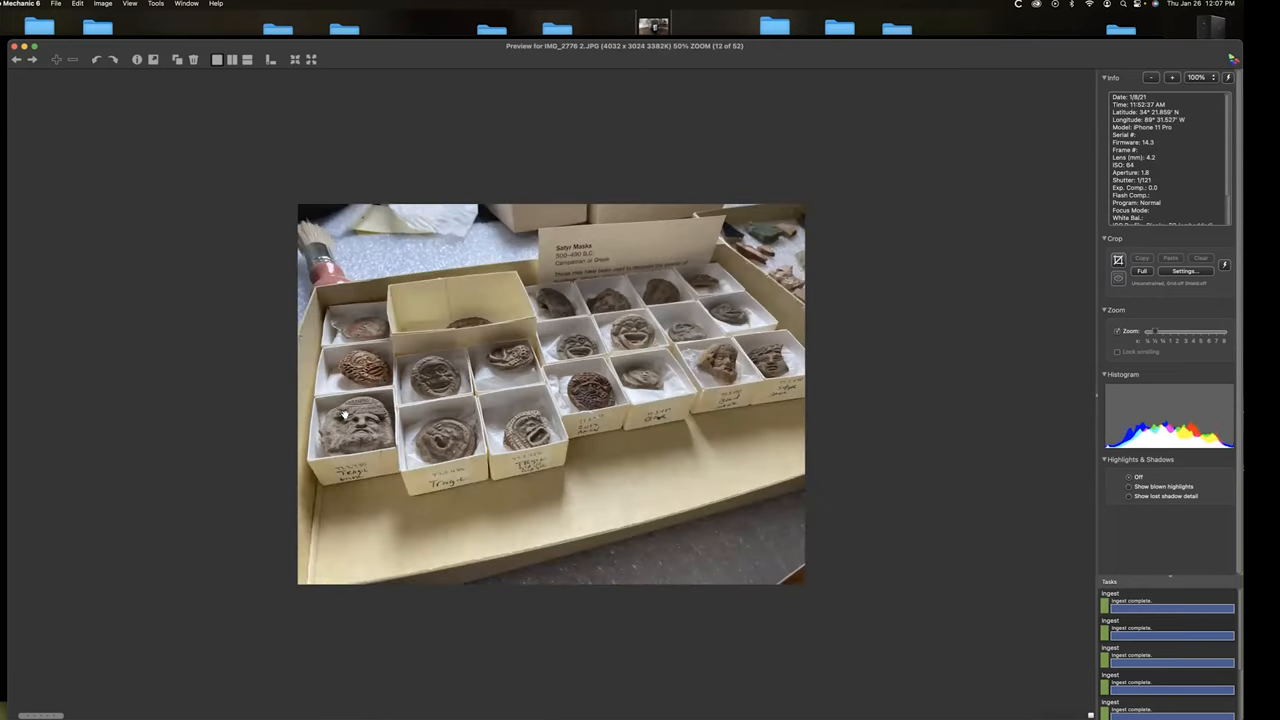
# Advance to the painted lidded vase shot with the colour checker.
pyautogui.press('right')
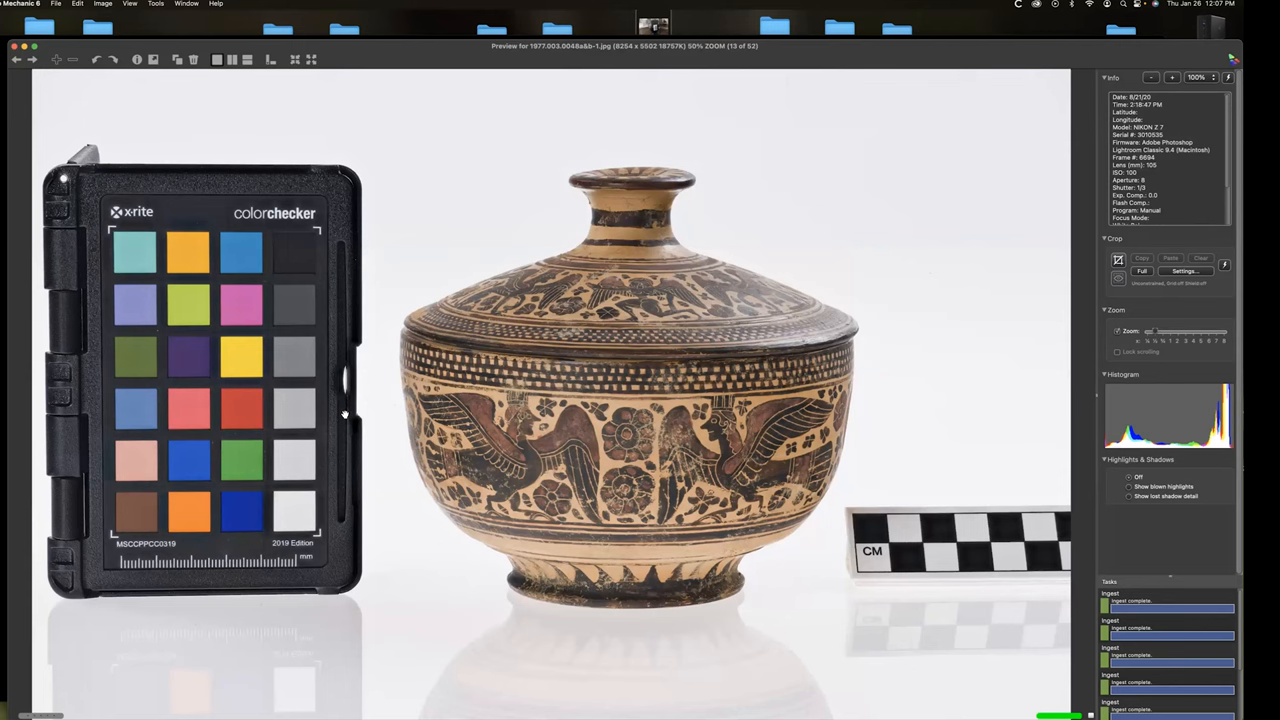
# Advance to the robed terracotta figurine photo in the preview.
pyautogui.press('right')
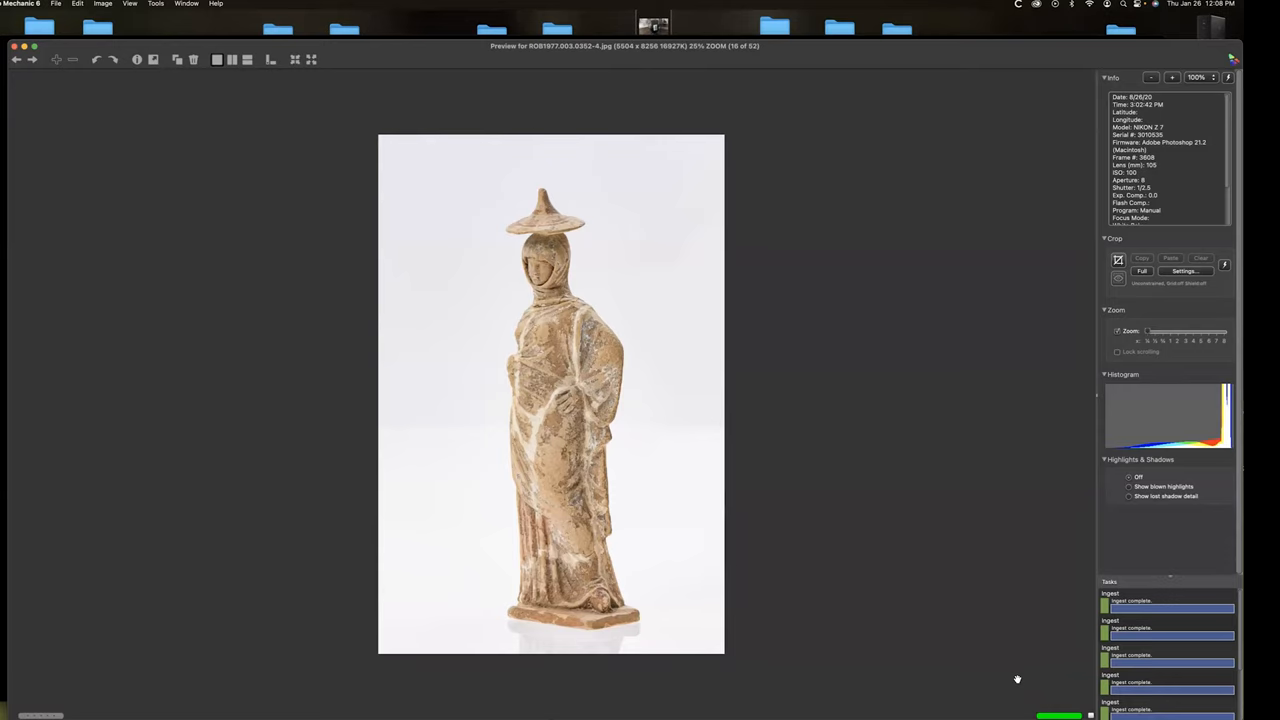
# Advance to the colour checker shot with two small objects and scale bar.
pyautogui.press('right')
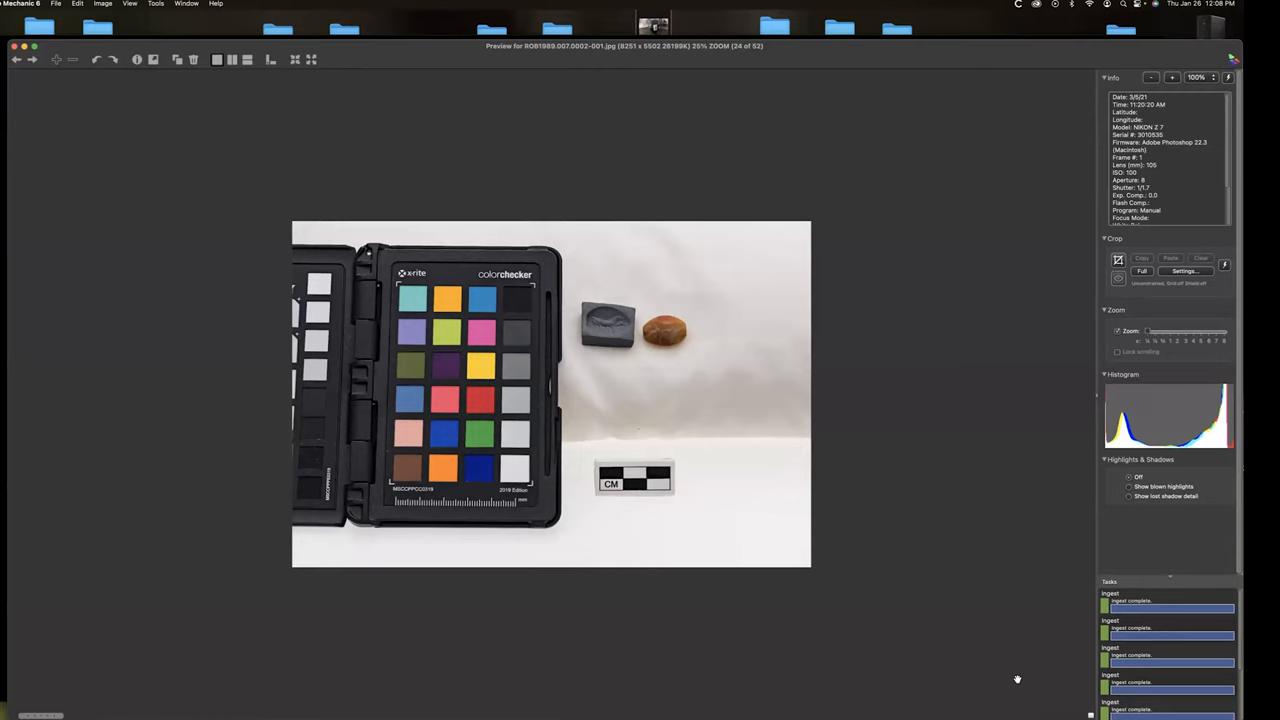
pyautogui.moveTo(644, 344)
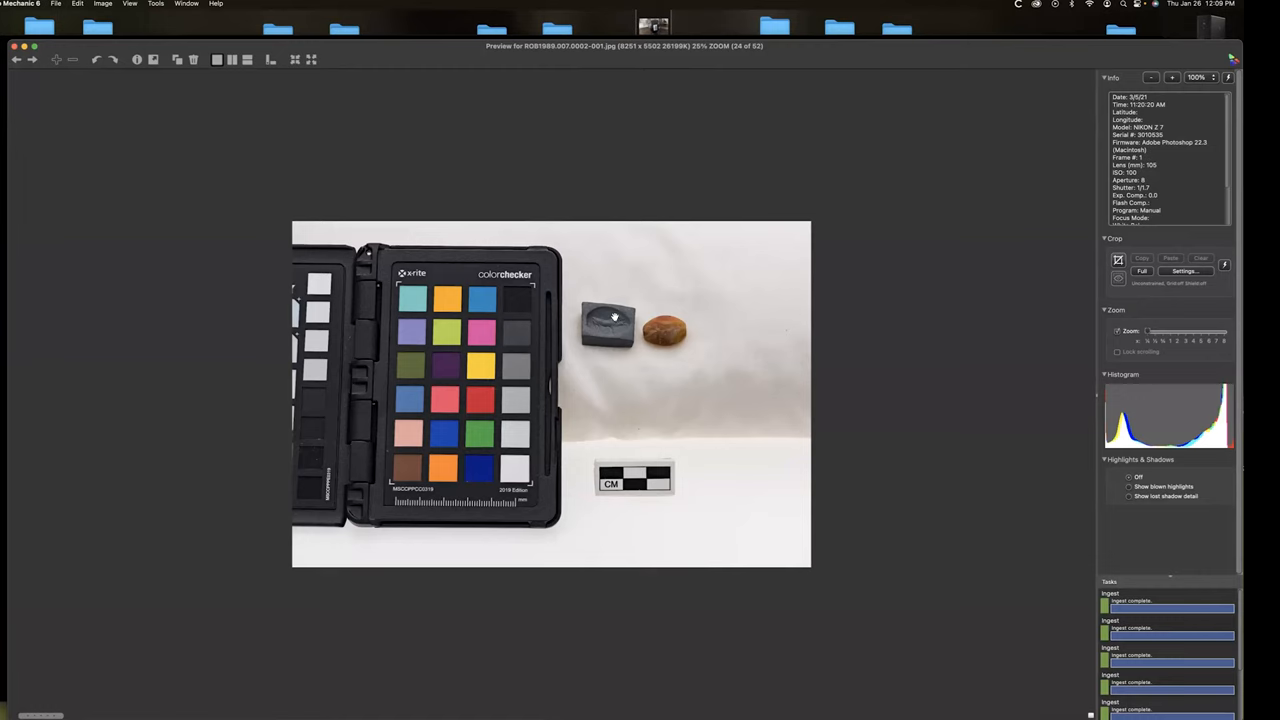
pyautogui.moveTo(862, 436)
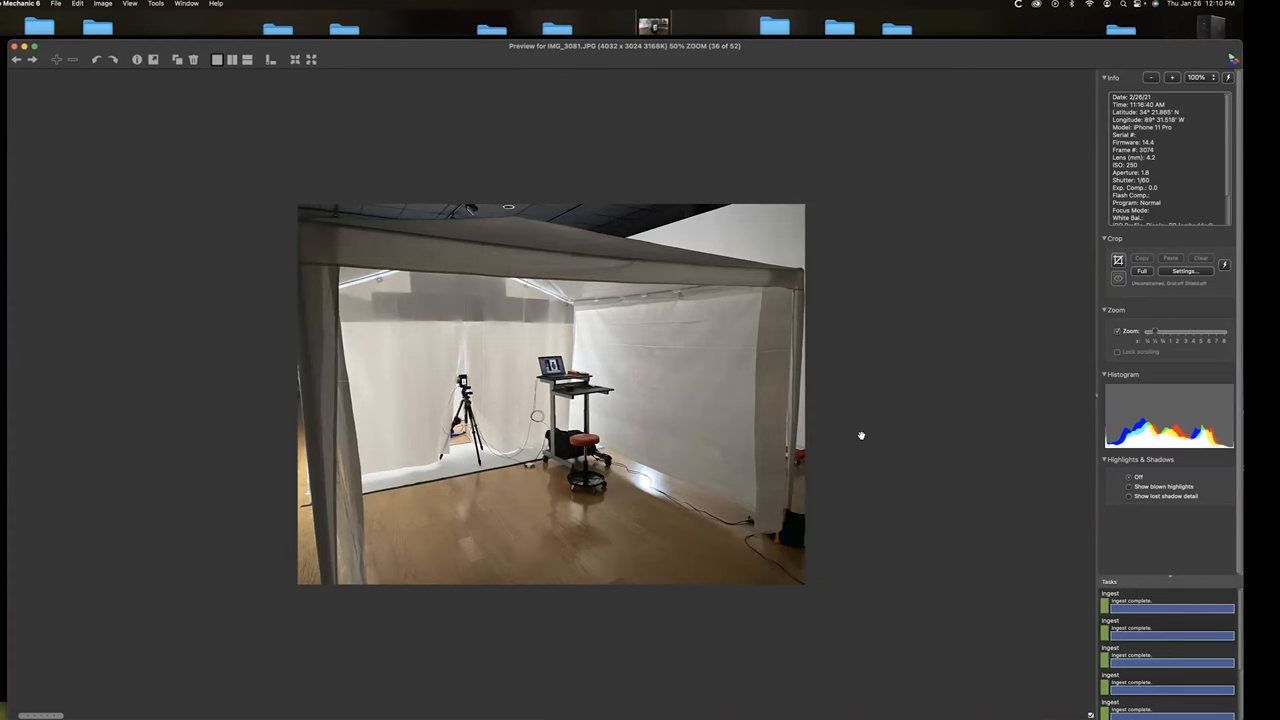
# Step past the studio setup and geometric-patterned jug back to the contact sheet.
pyautogui.press('right')
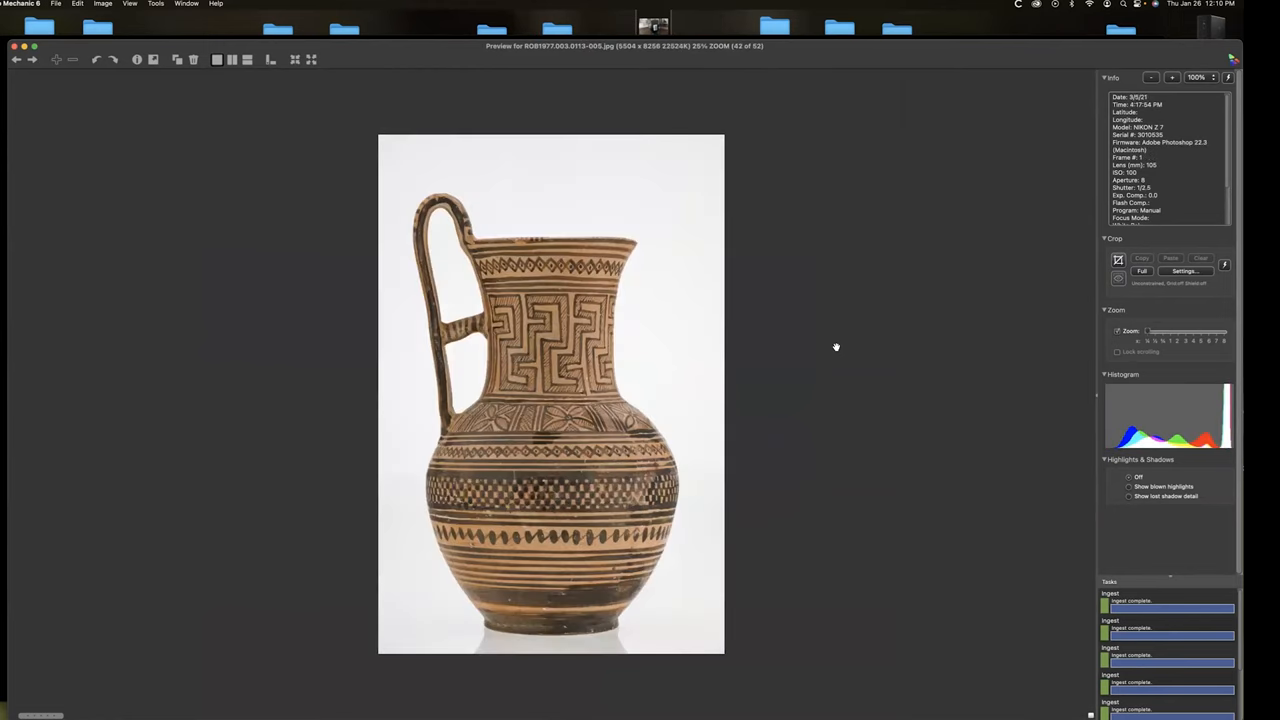
pyautogui.press('right')
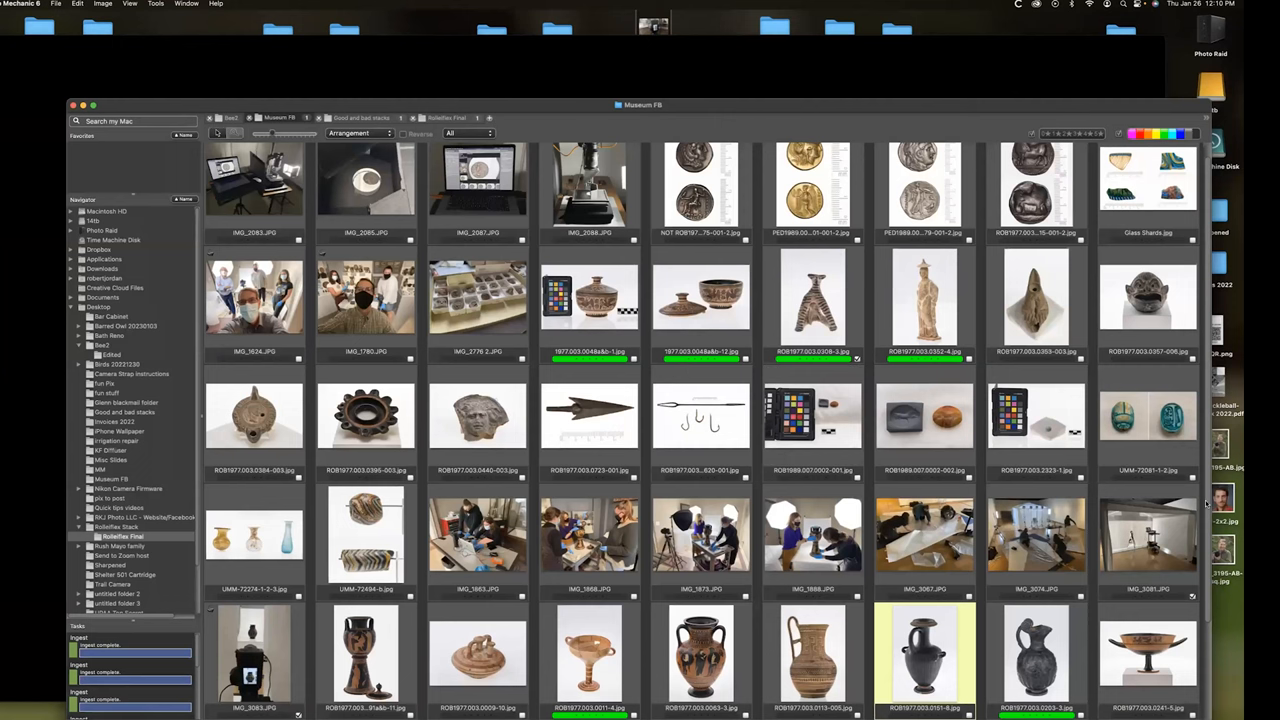
# Switch from the museum contact sheet to the Good and bad stacks folder.
pyautogui.scroll(-3)
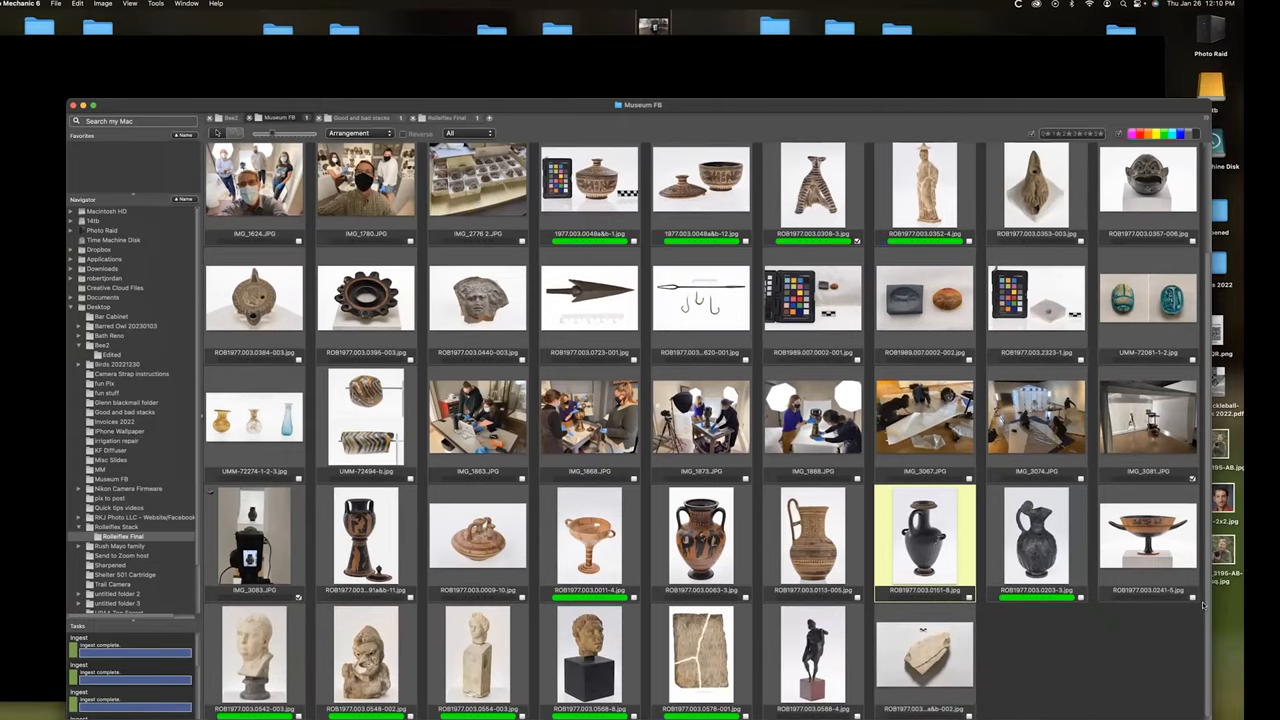
pyautogui.moveTo(700, 414)
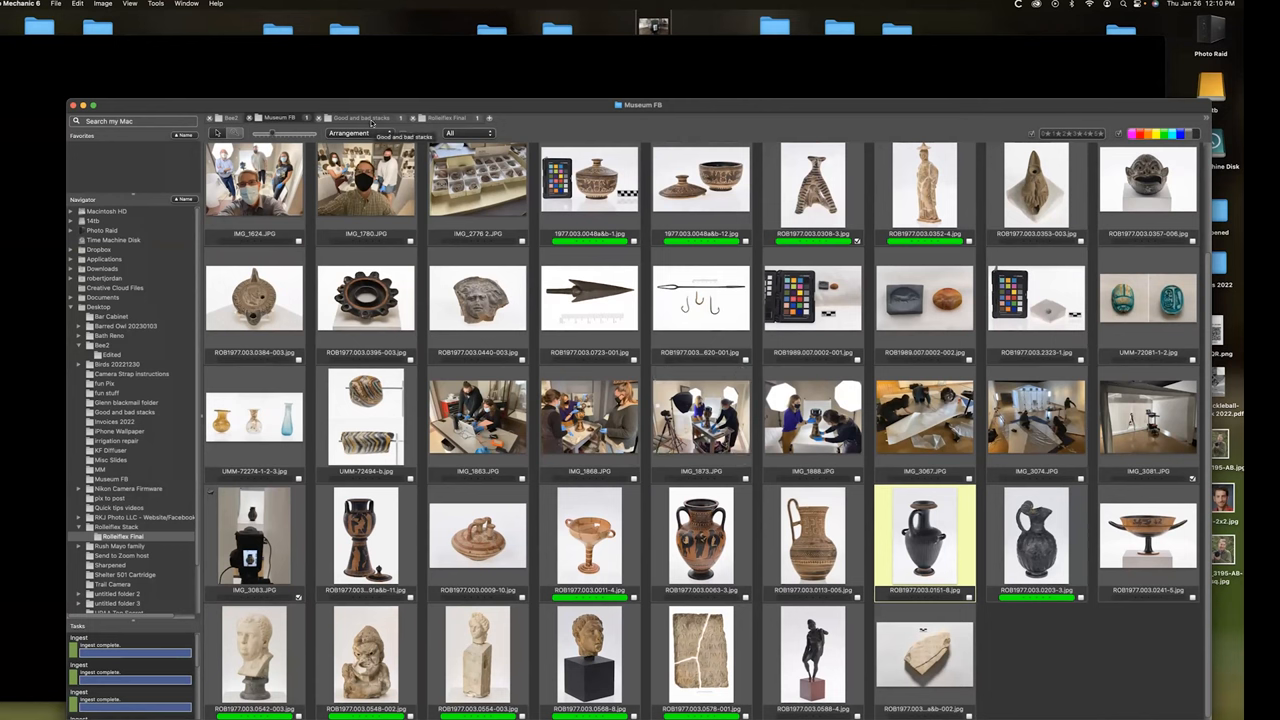
pyautogui.click(360, 118)
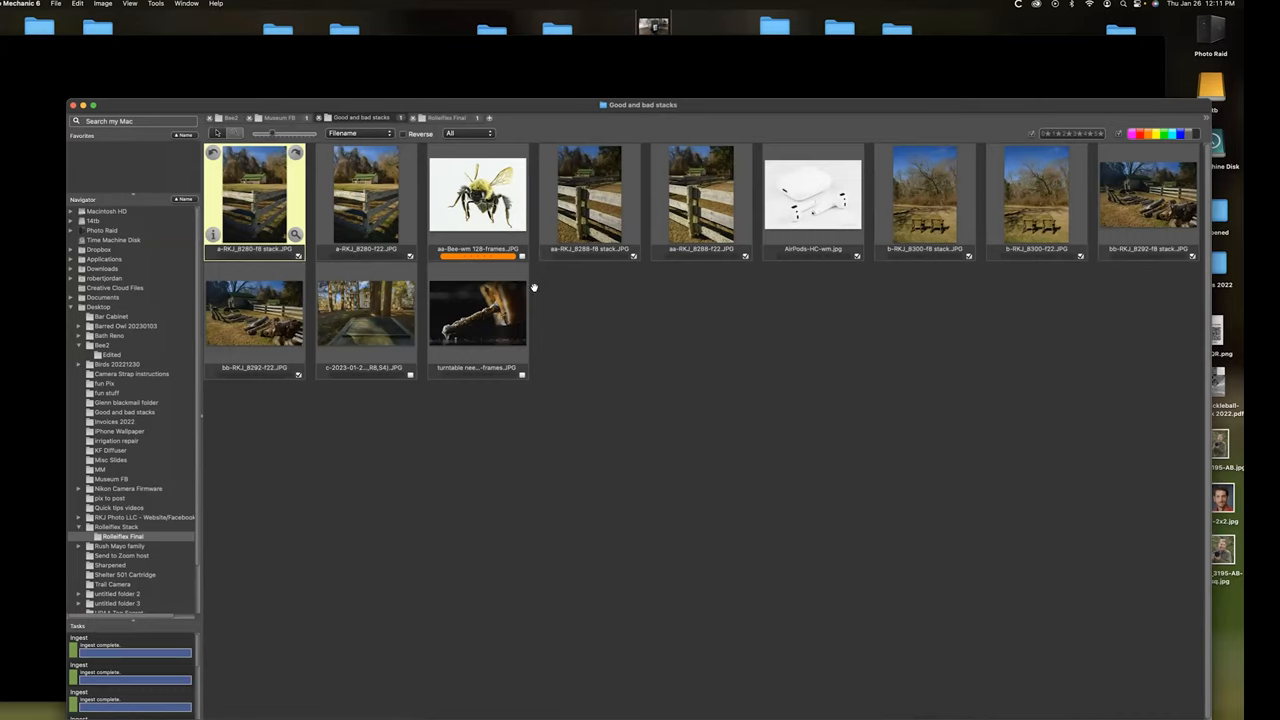
# Open the raw and retouched fence photos side by side in preview.
pyautogui.doubleClick(252, 198)
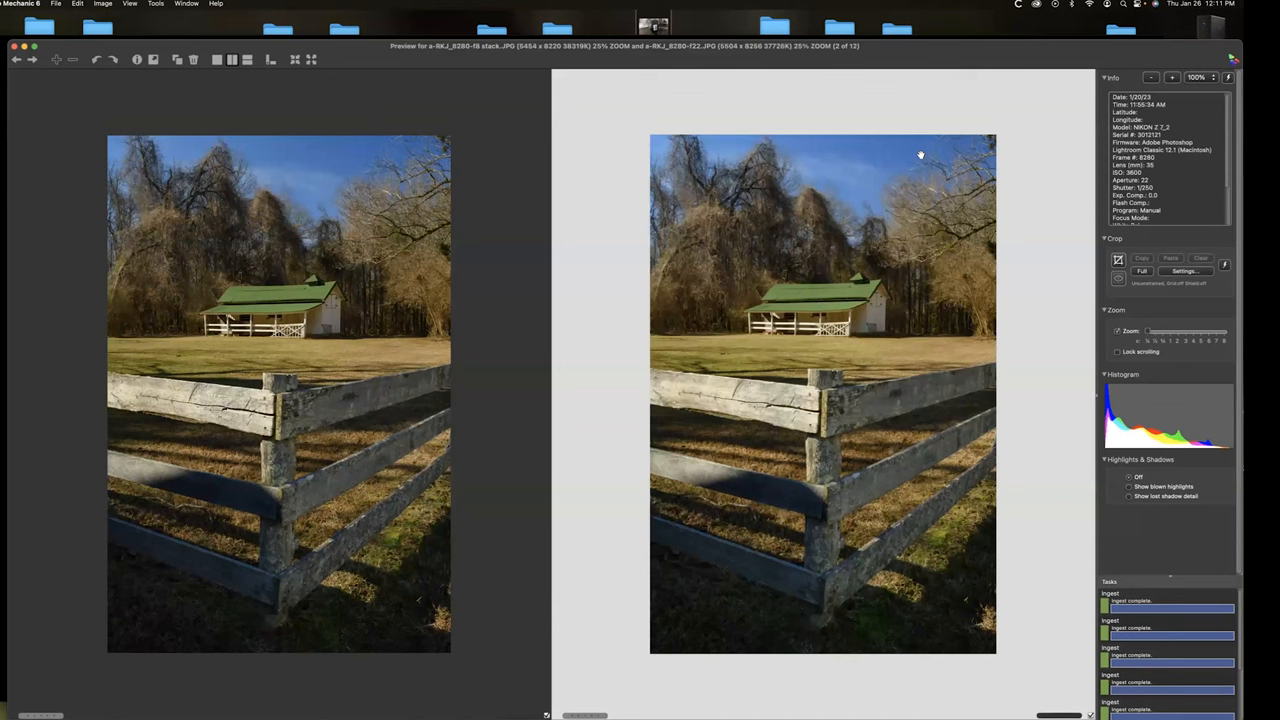
pyautogui.moveTo(340, 432)
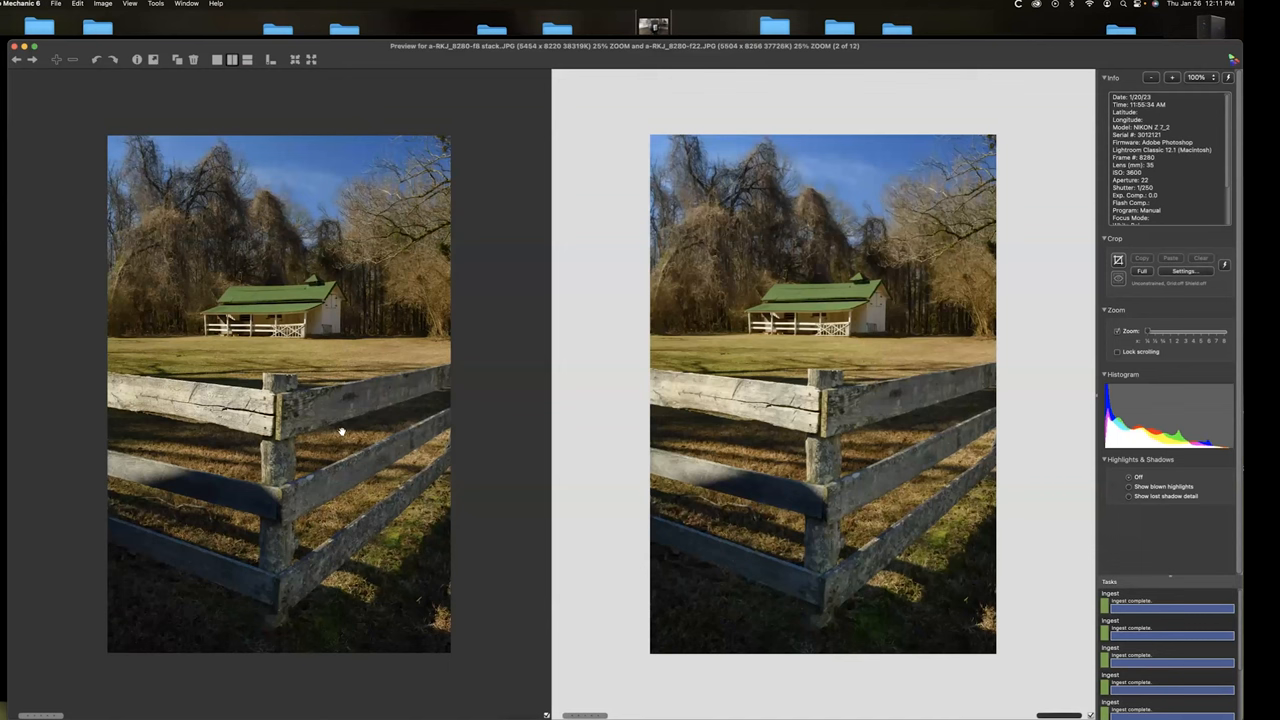
pyautogui.moveTo(1224, 44)
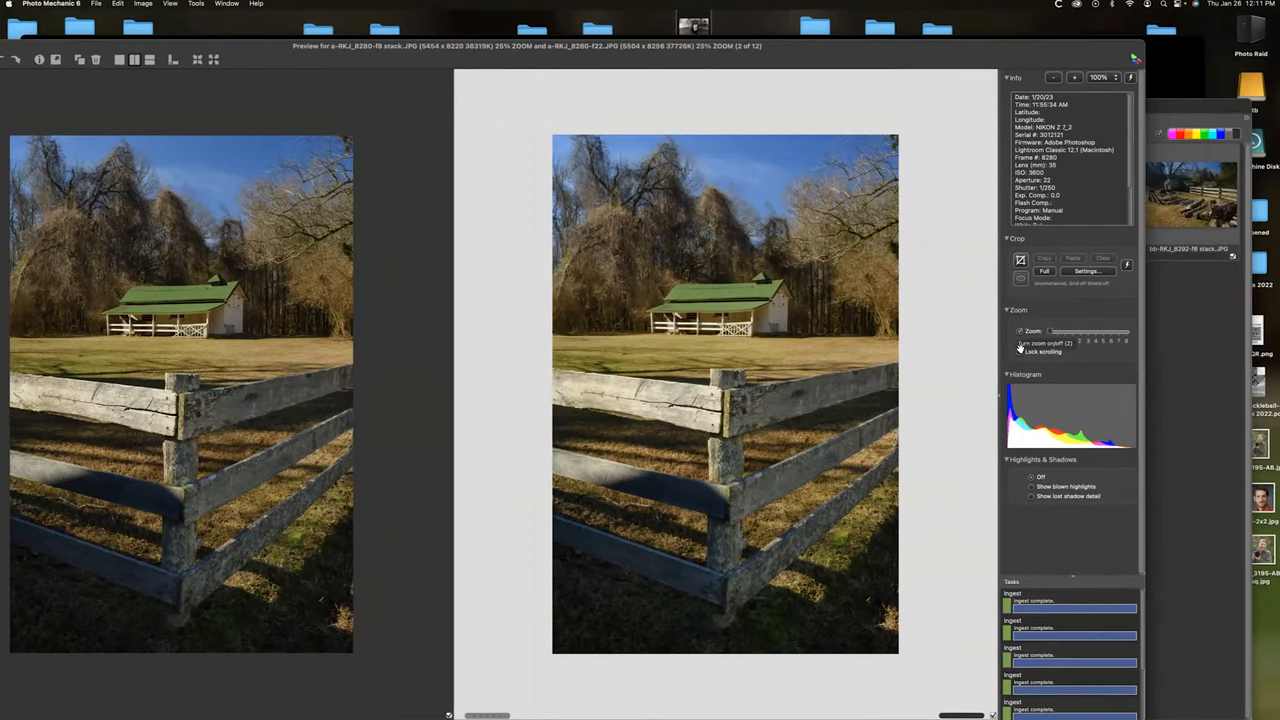
pyautogui.moveTo(1068, 332)
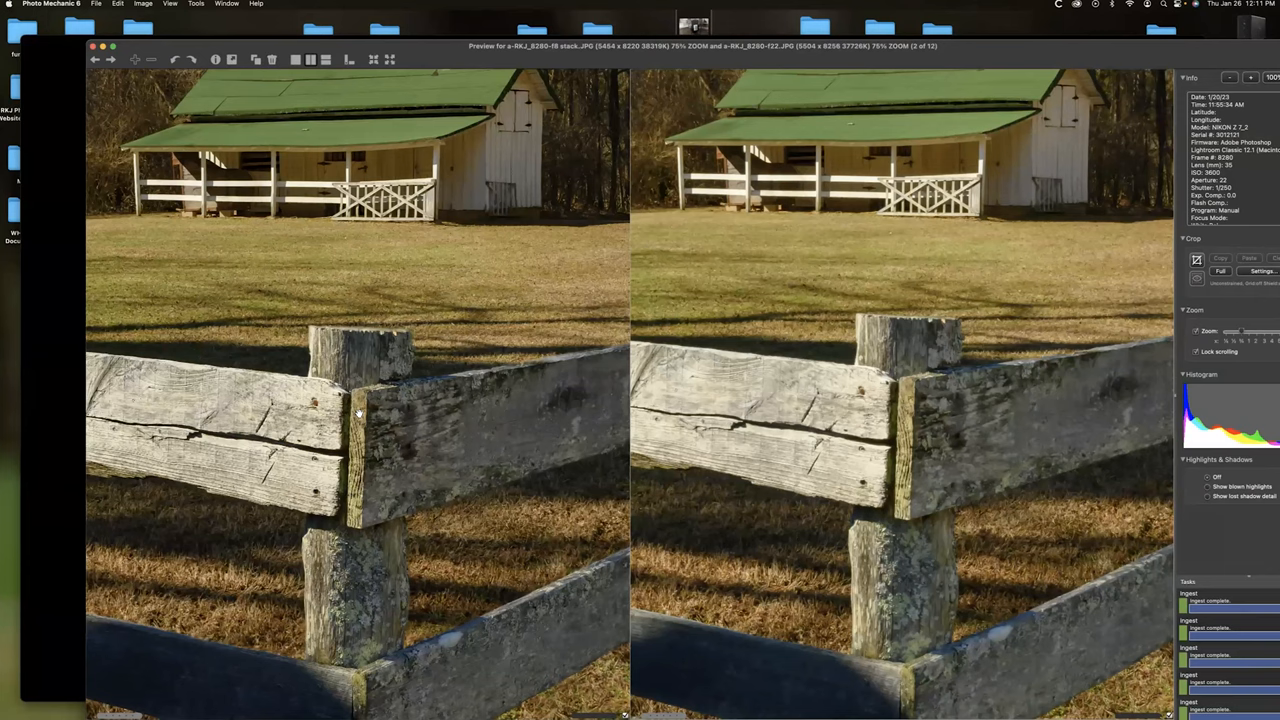
pyautogui.moveTo(368, 328)
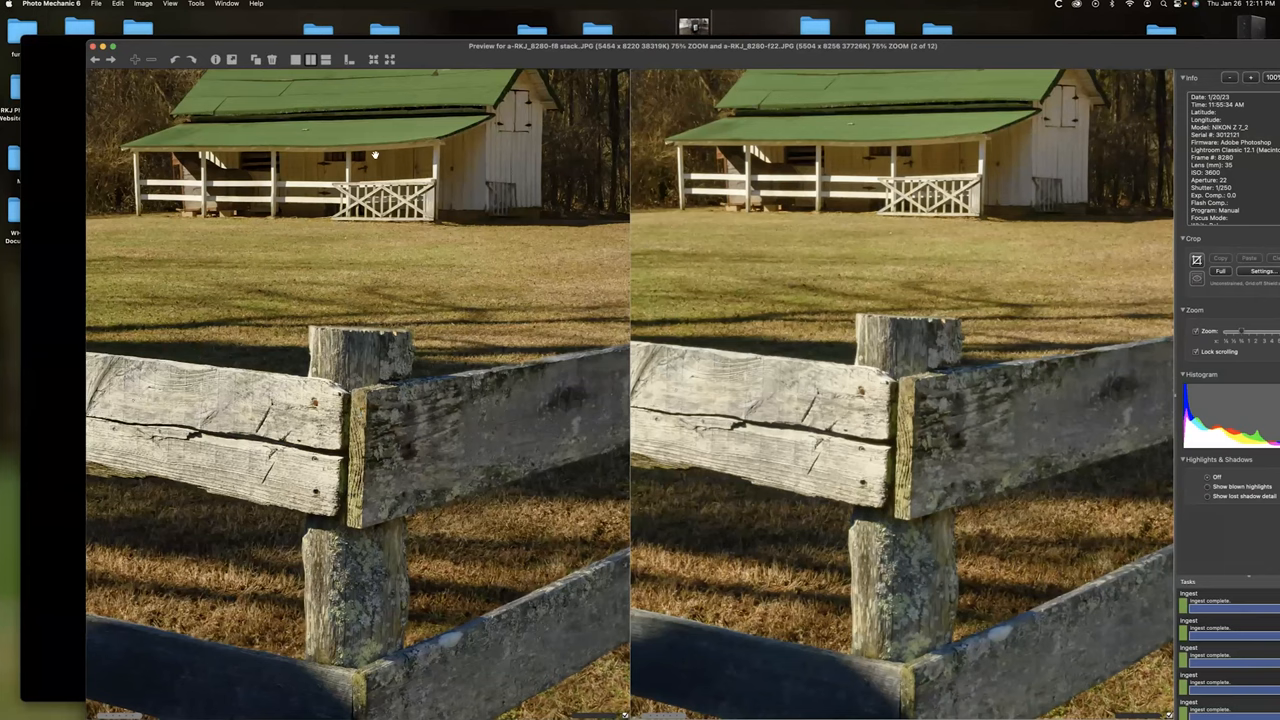
pyautogui.moveTo(924, 376)
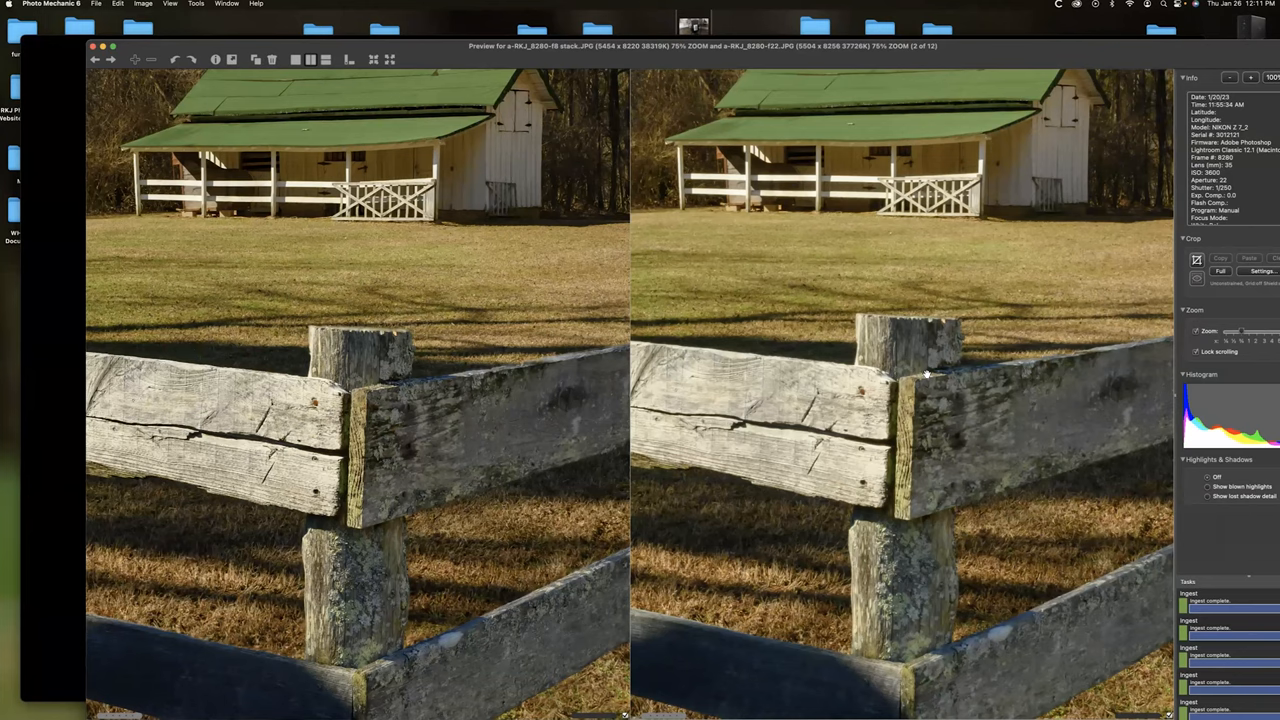
pyautogui.moveTo(344, 388)
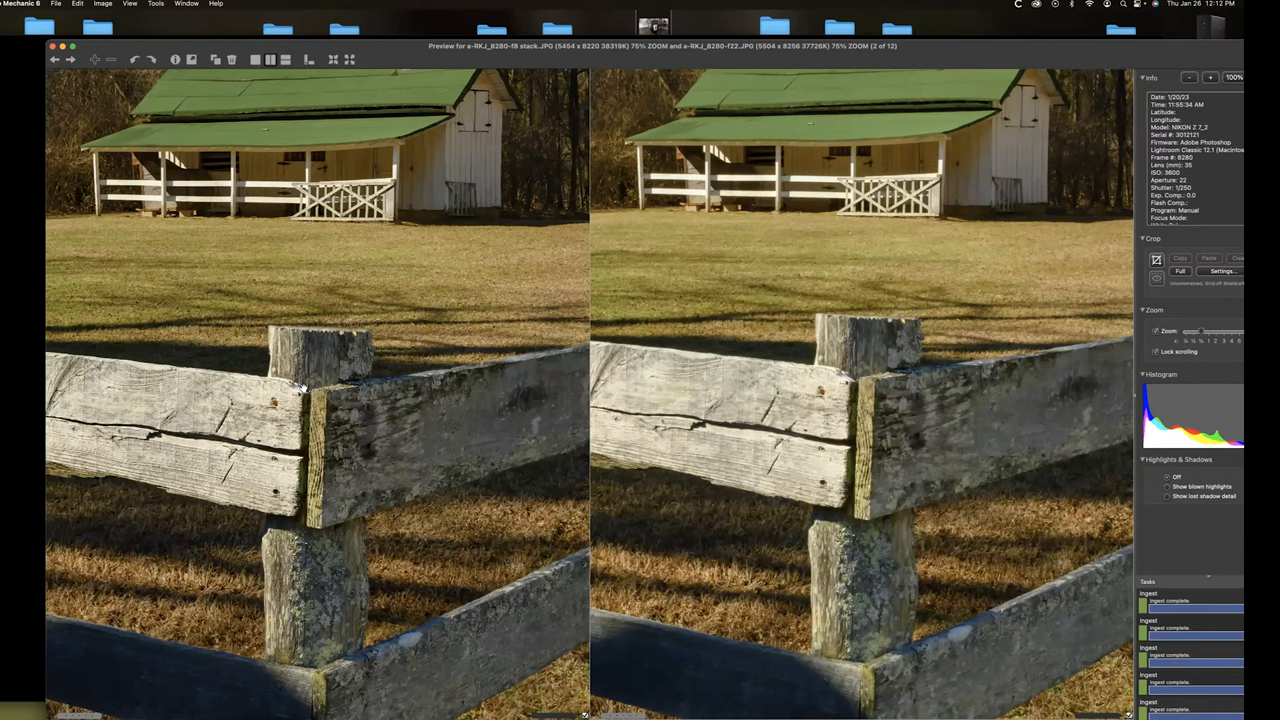
pyautogui.moveTo(788, 360)
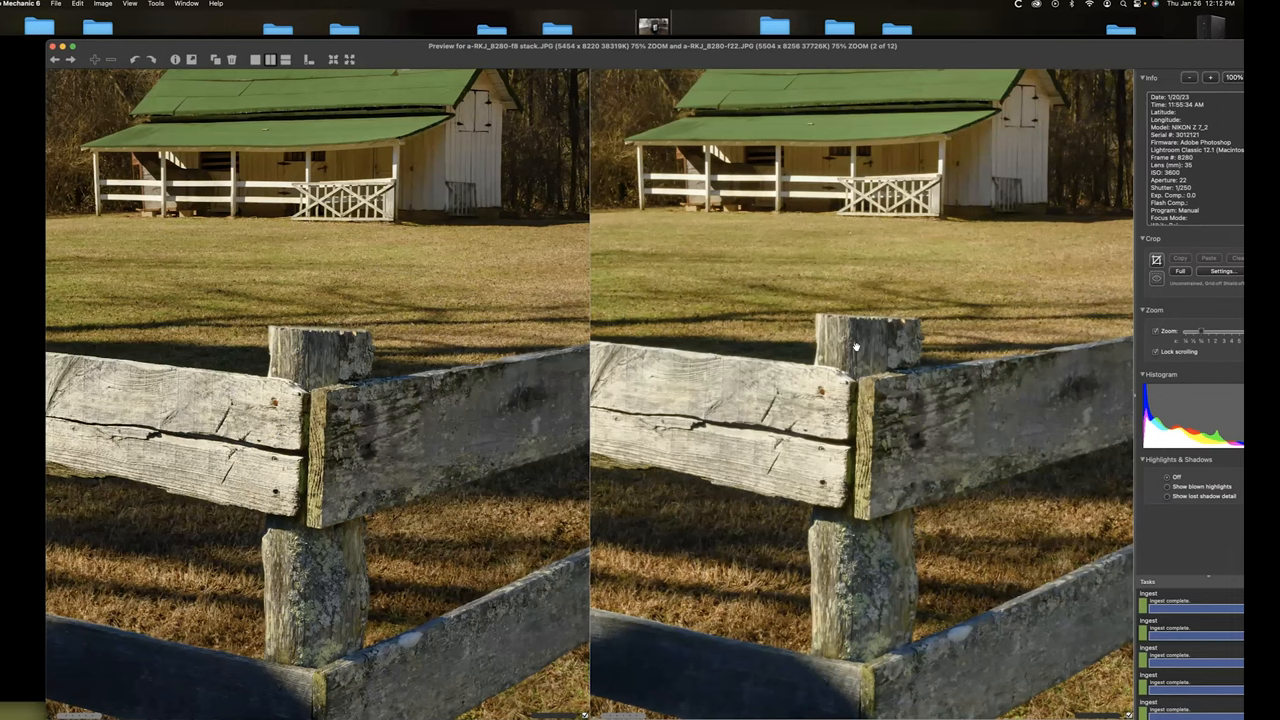
pyautogui.moveTo(520, 76)
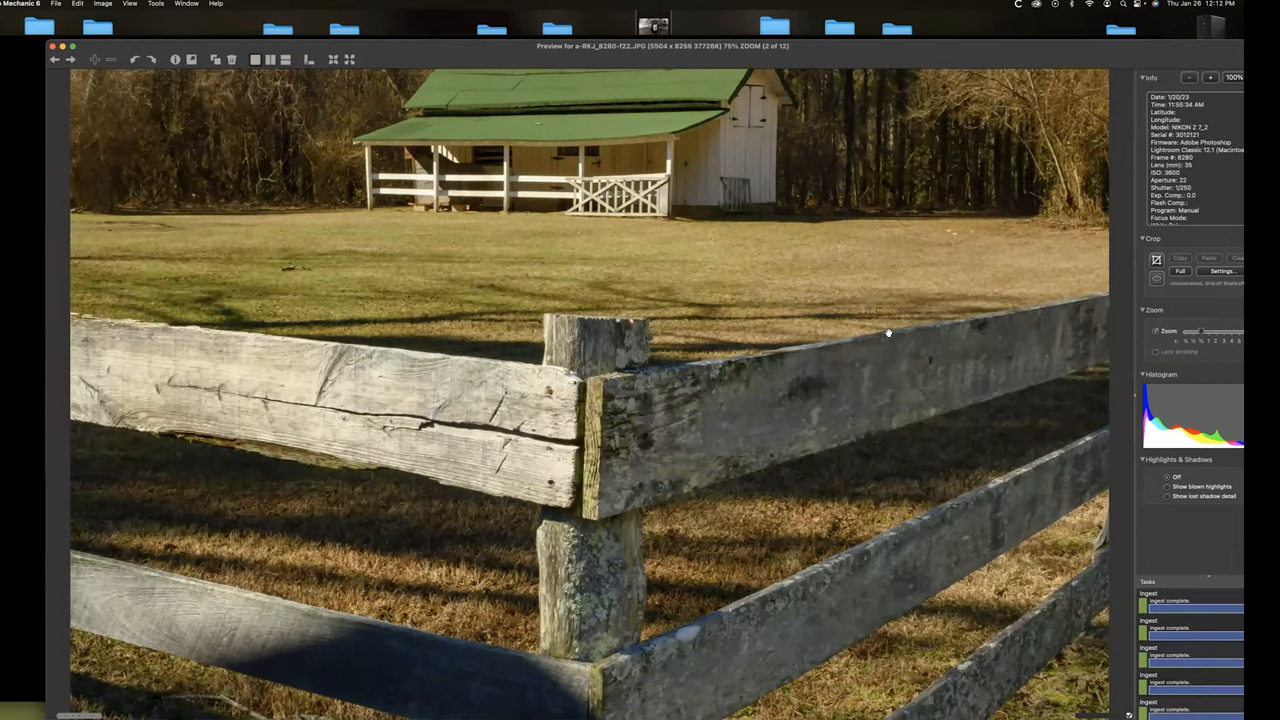
pyautogui.moveTo(808, 332)
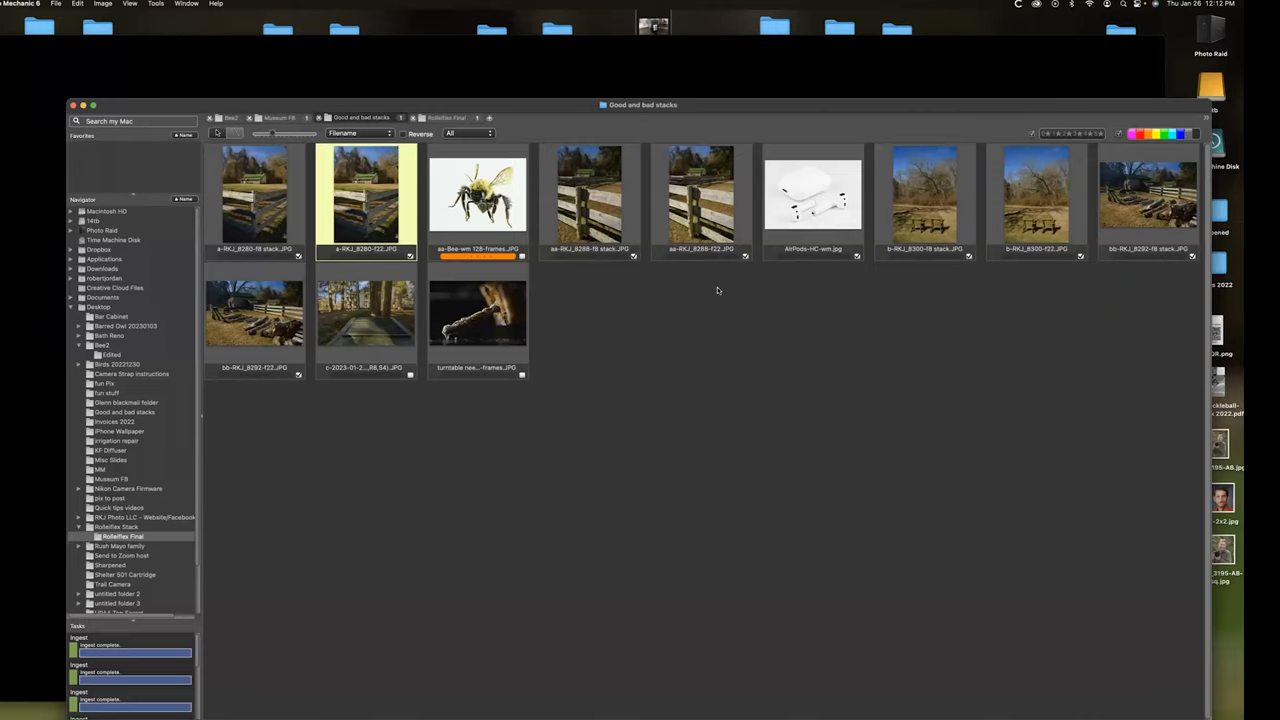
pyautogui.moveTo(812, 252)
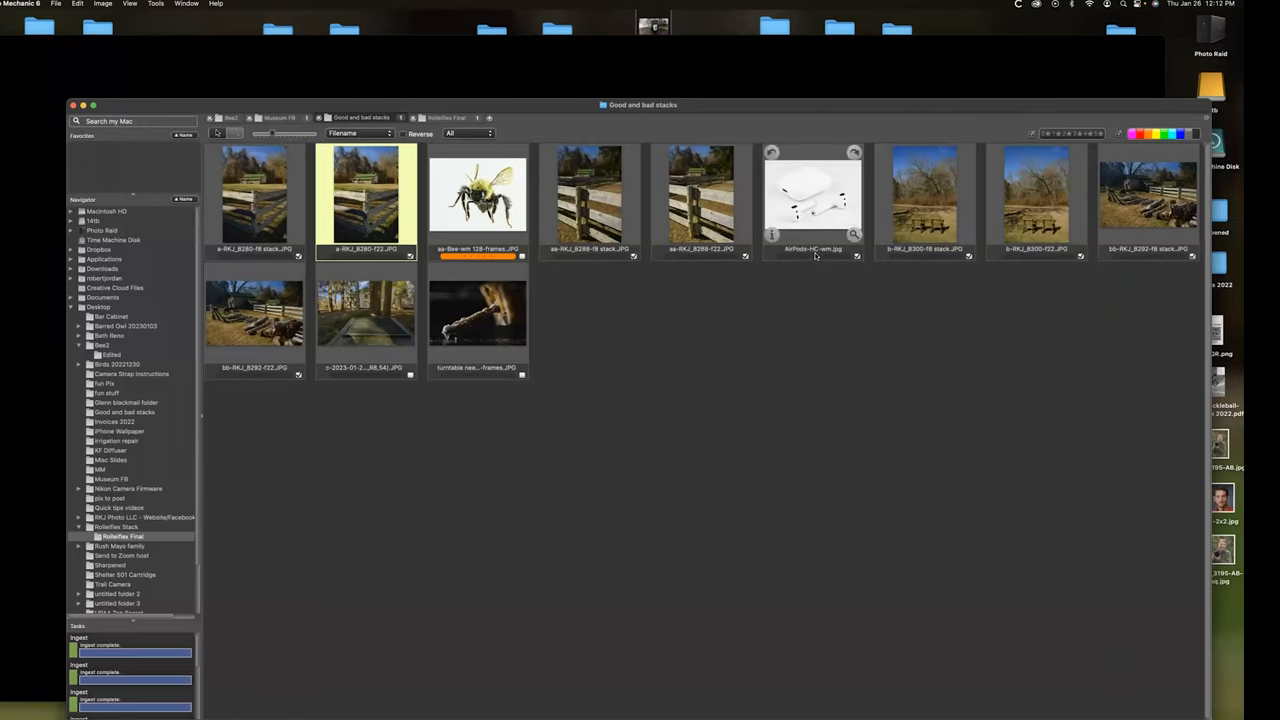
# Preview the white earbuds photo full size, then select the bee focus stack.
pyautogui.click(812, 200)
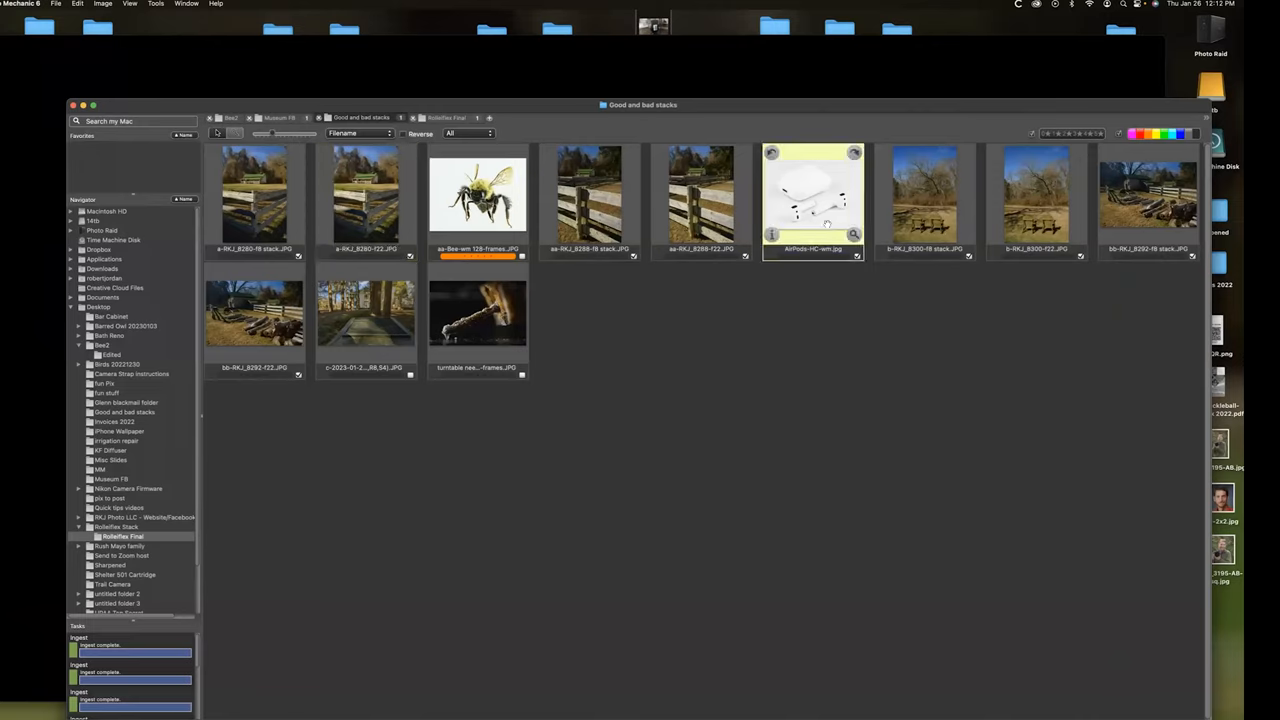
pyautogui.doubleClick(812, 196)
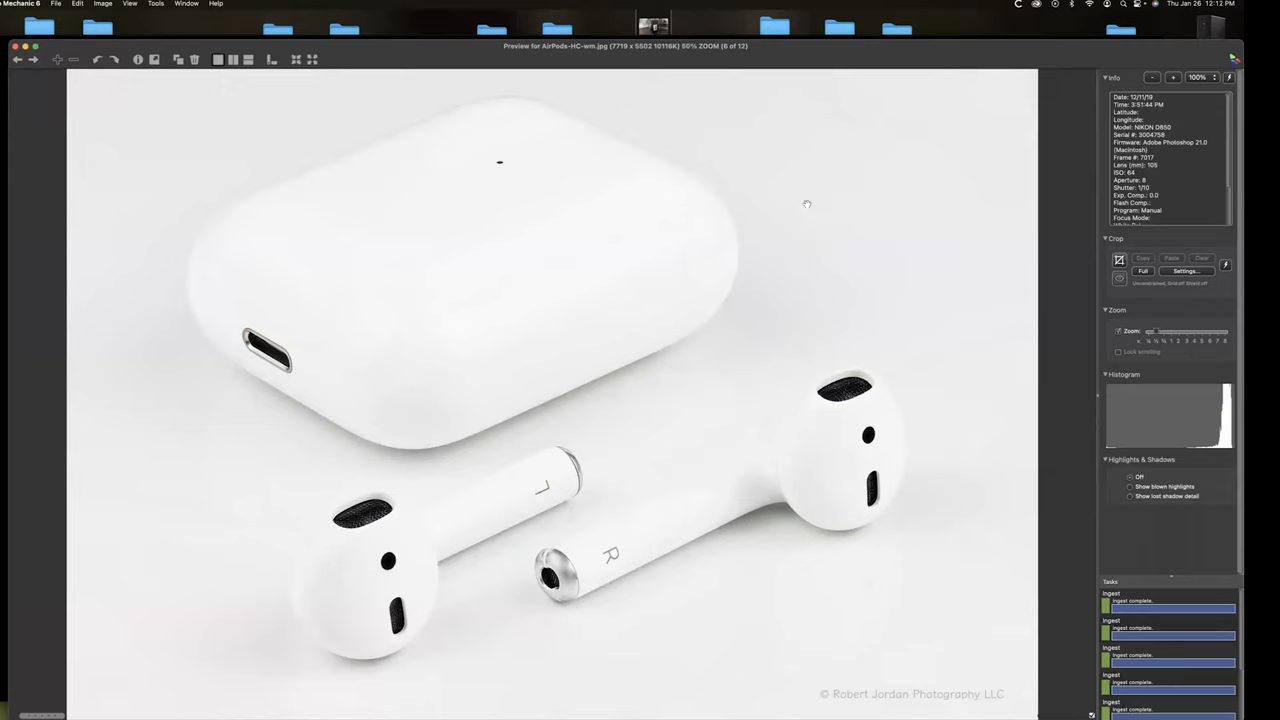
pyautogui.moveTo(604, 256)
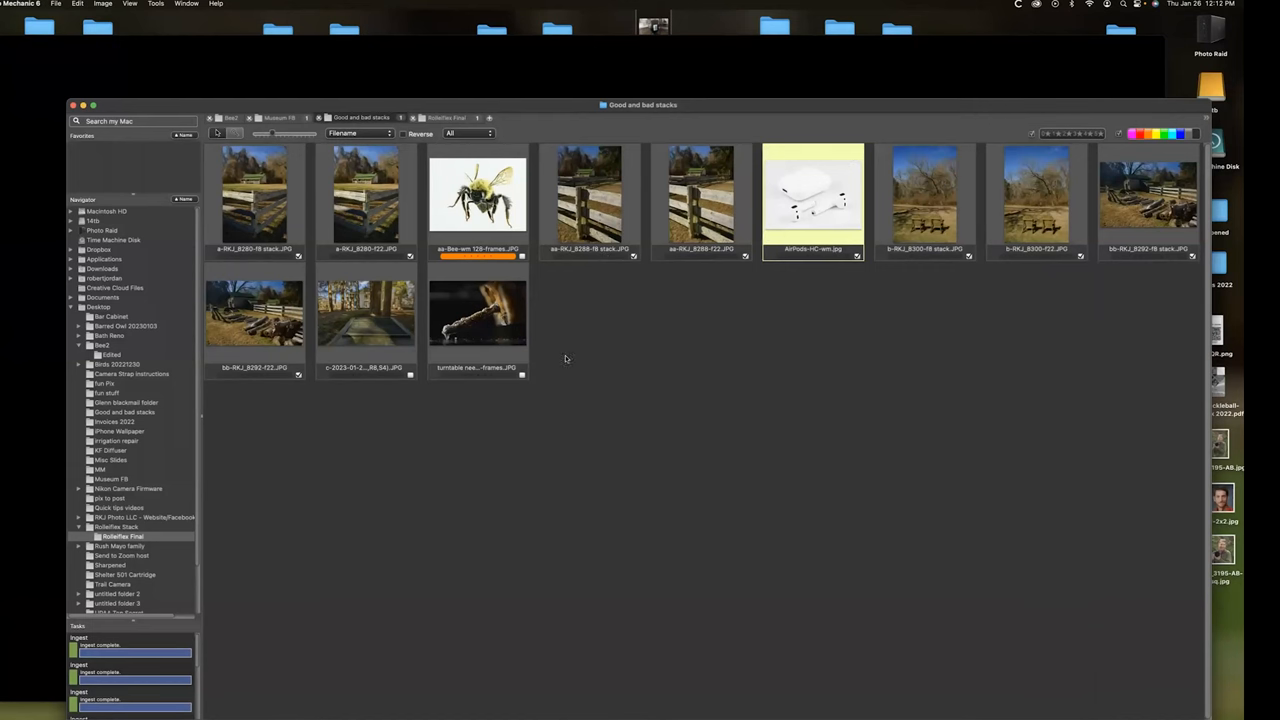
pyautogui.click(476, 196)
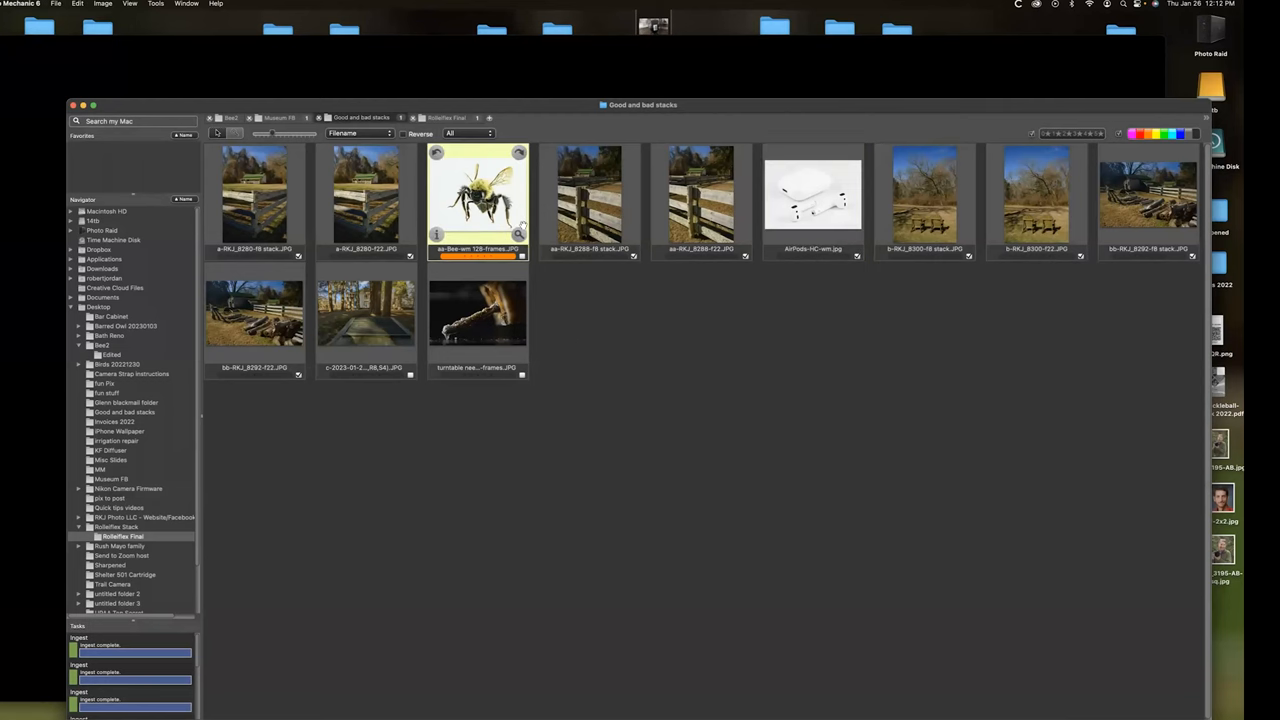
pyautogui.doubleClick(476, 198)
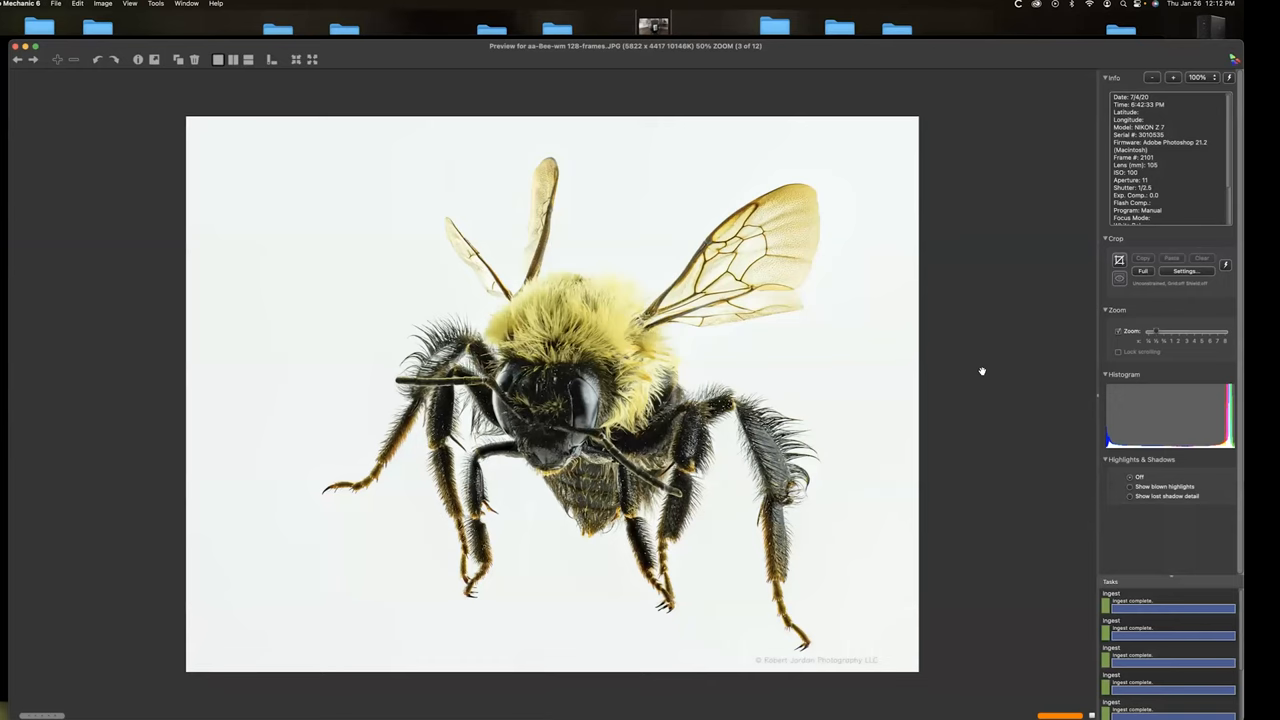
pyautogui.moveTo(416, 384)
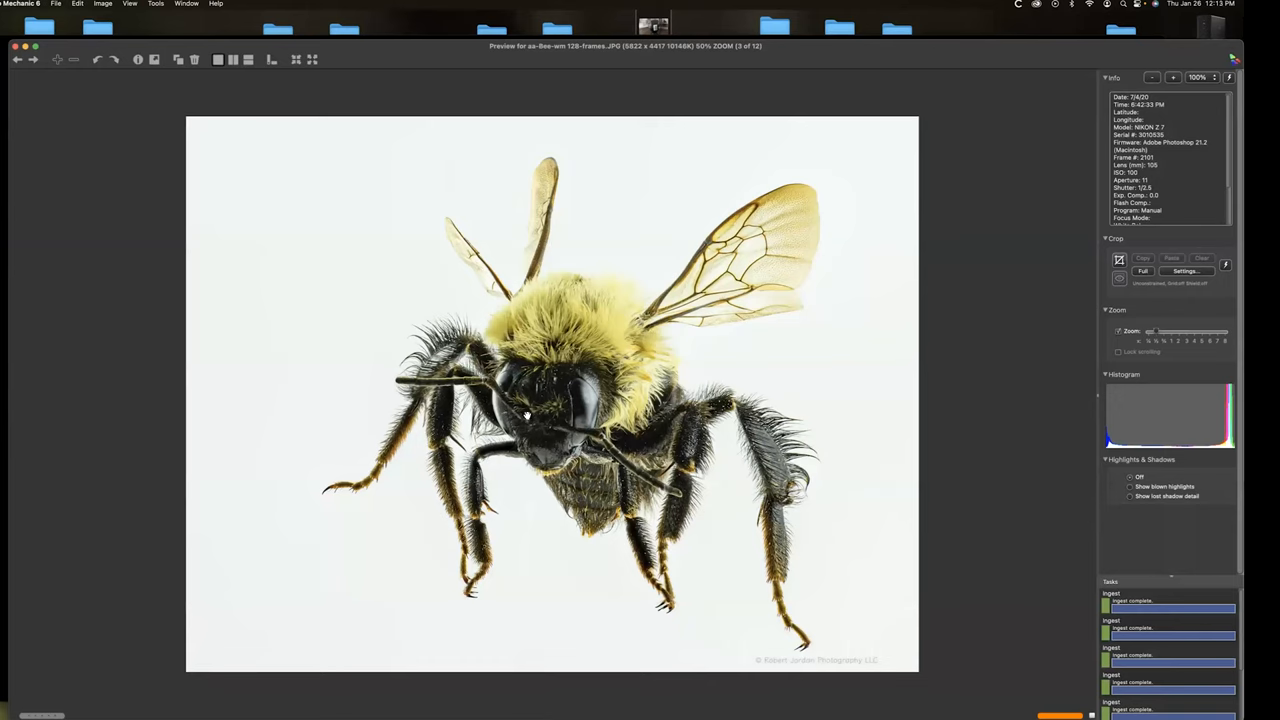
pyautogui.moveTo(580, 424)
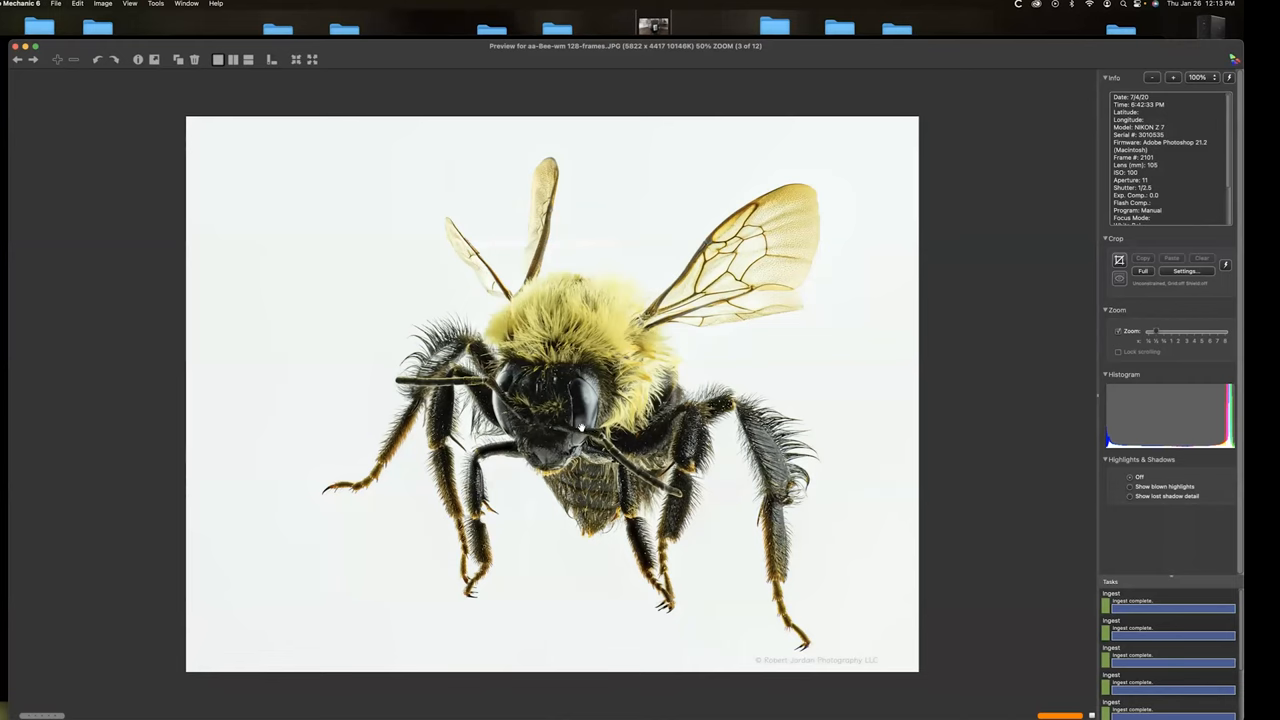
pyautogui.moveTo(442, 384)
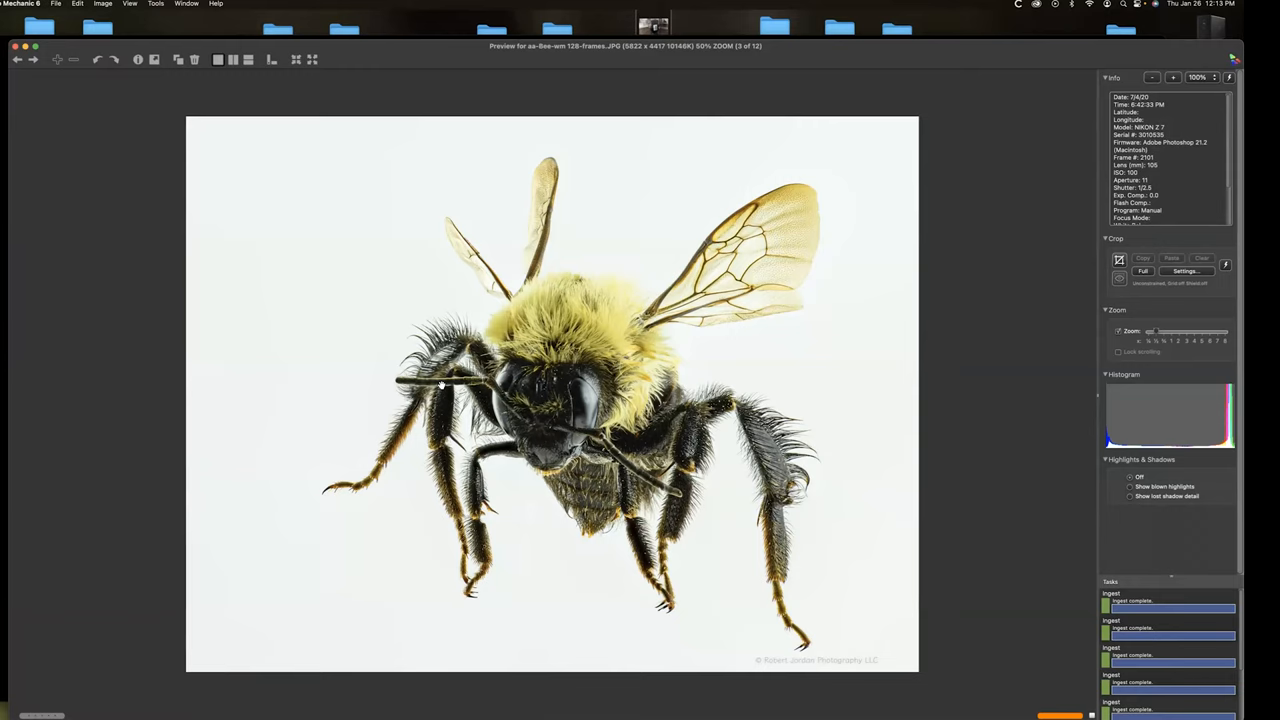
pyautogui.moveTo(442, 384)
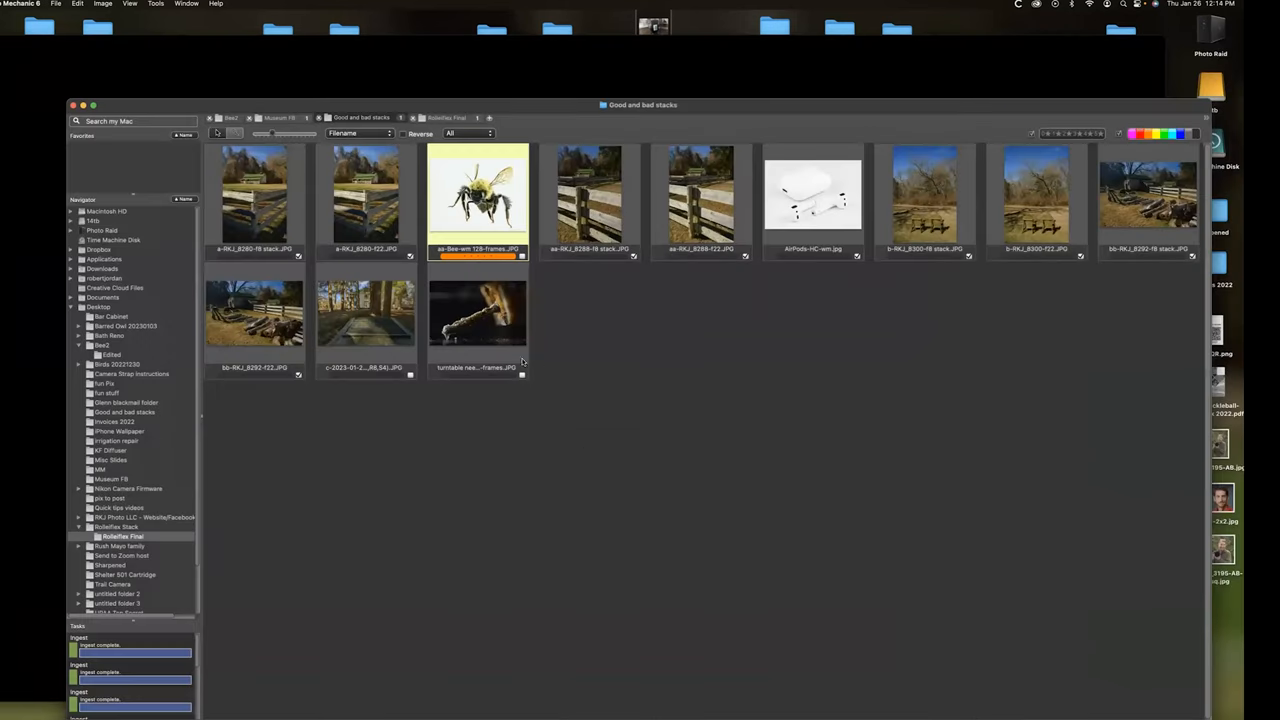
pyautogui.moveTo(482, 318)
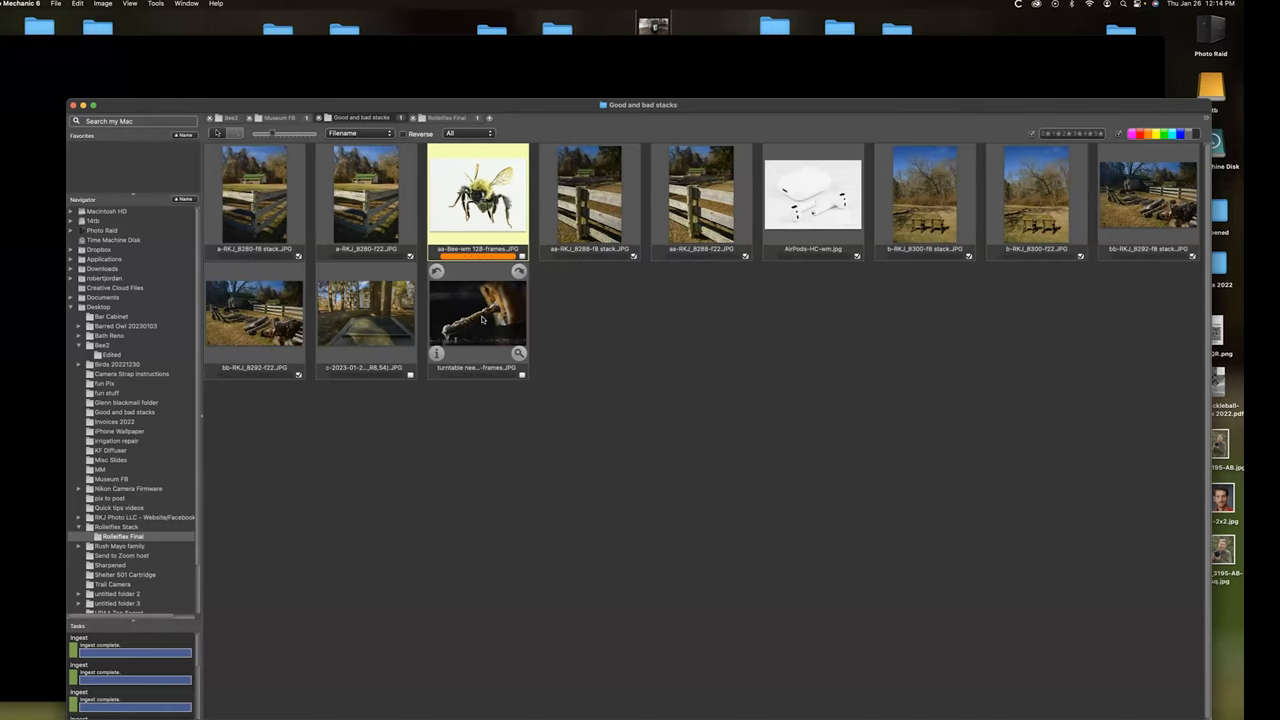
pyautogui.click(476, 316)
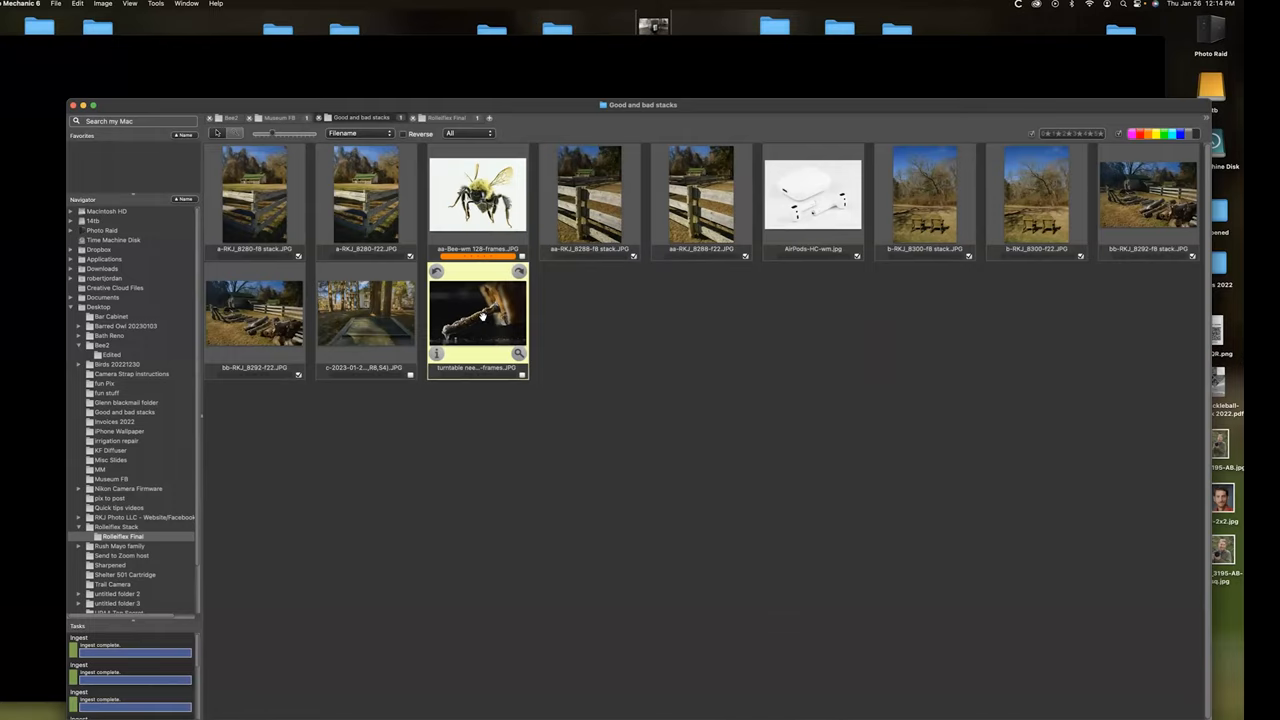
pyautogui.doubleClick(476, 318)
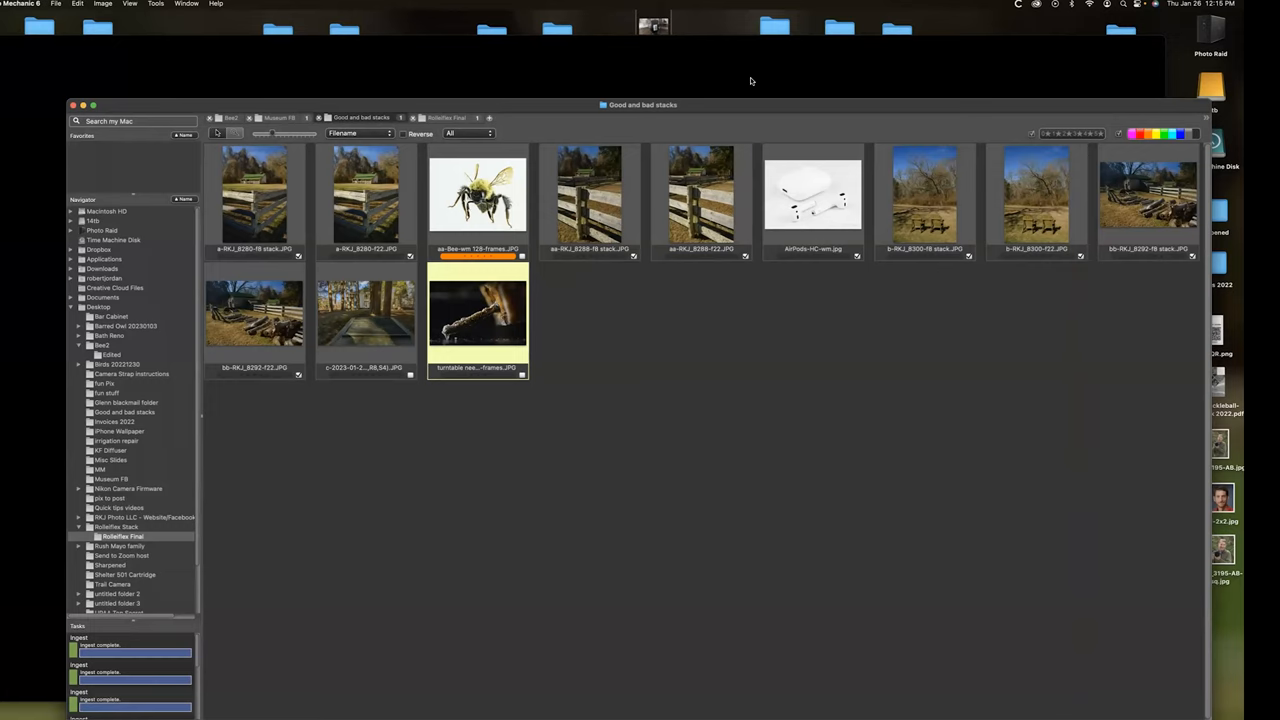
pyautogui.moveTo(744, 76)
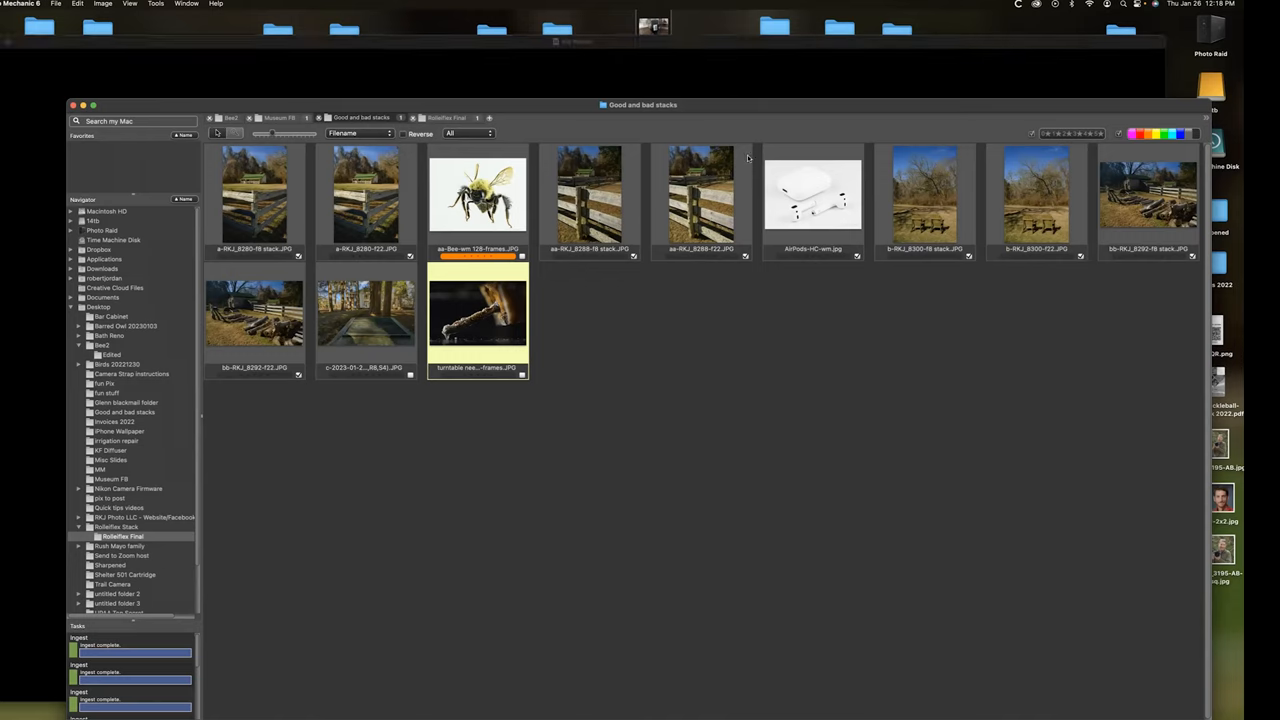
pyautogui.click(924, 200)
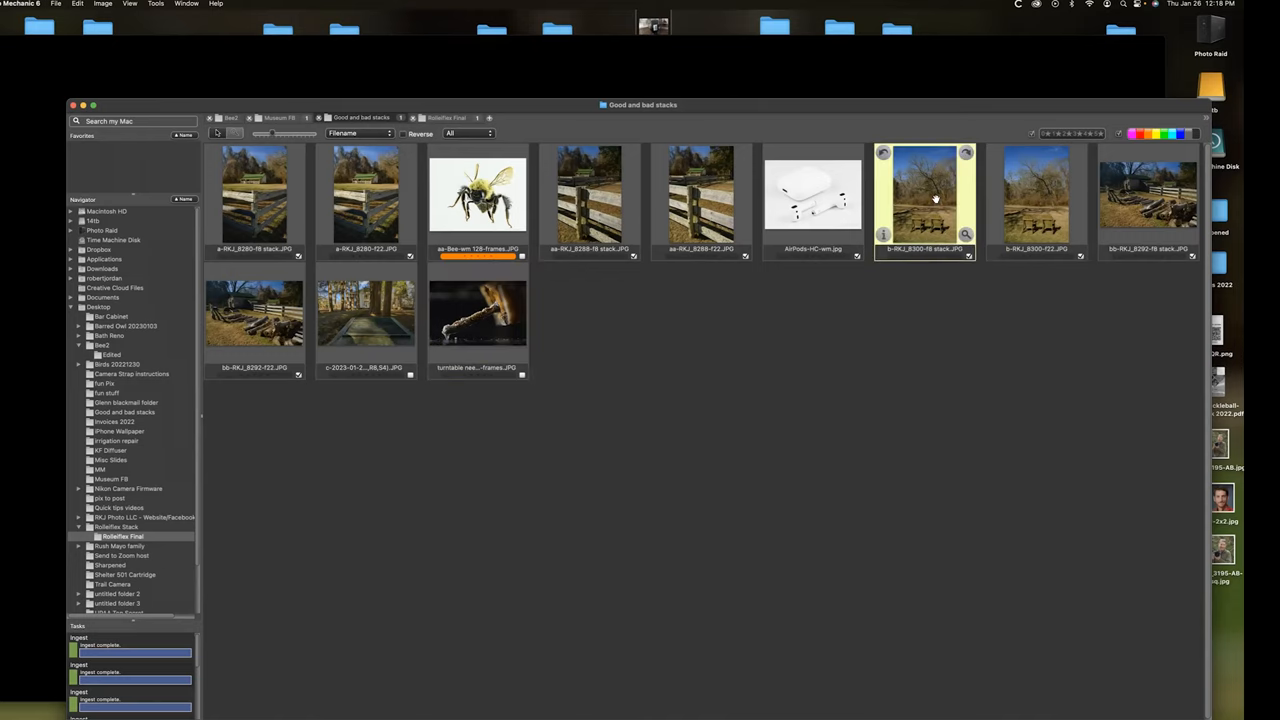
pyautogui.doubleClick(924, 200)
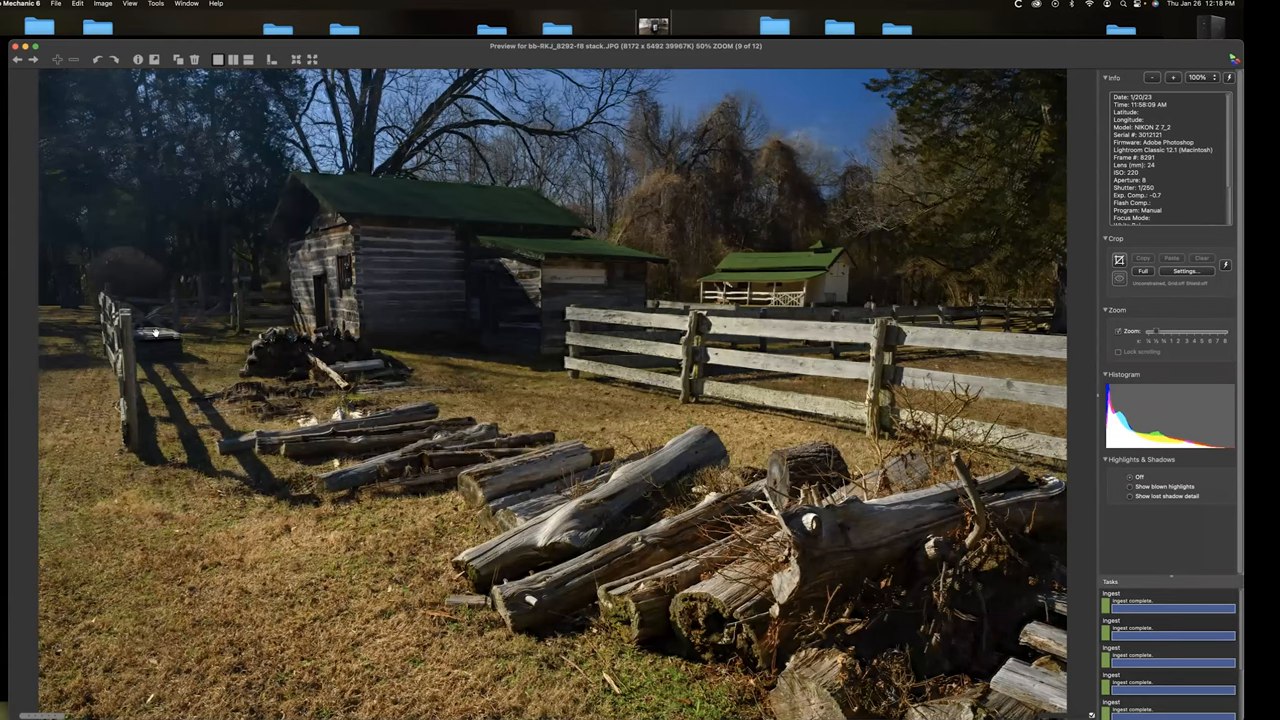
pyautogui.moveTo(118, 312)
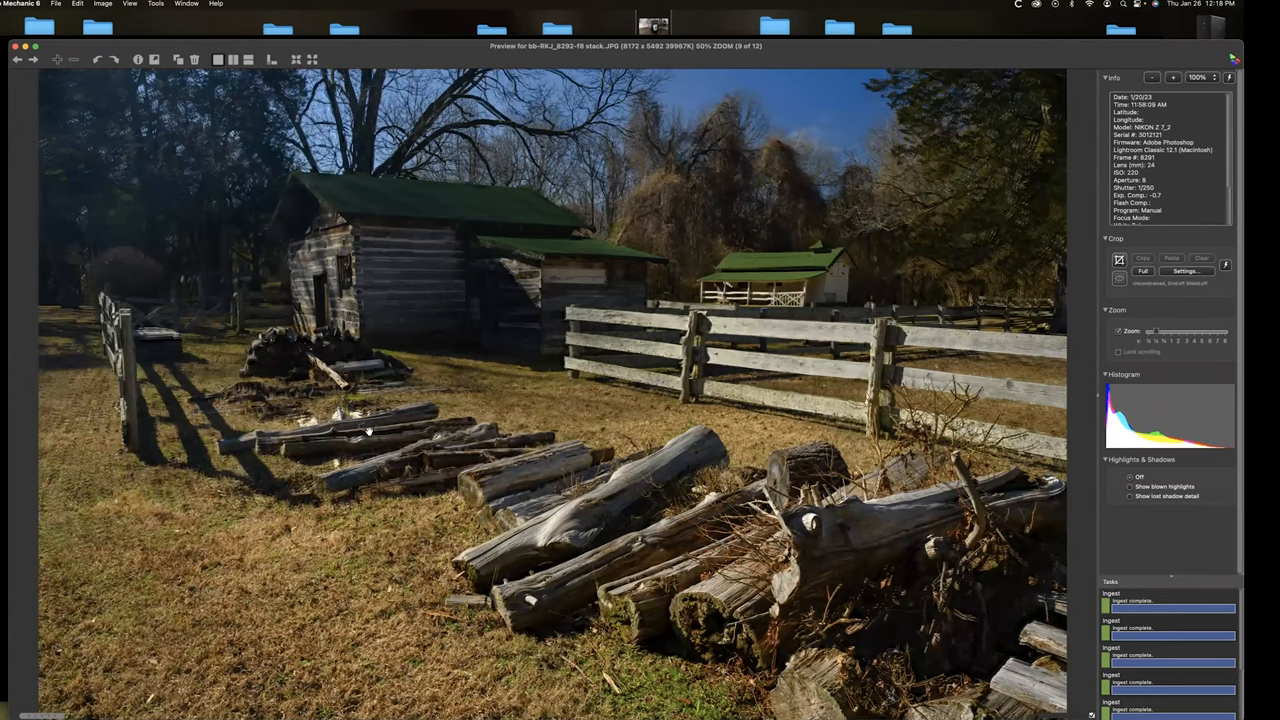
pyautogui.press('right')
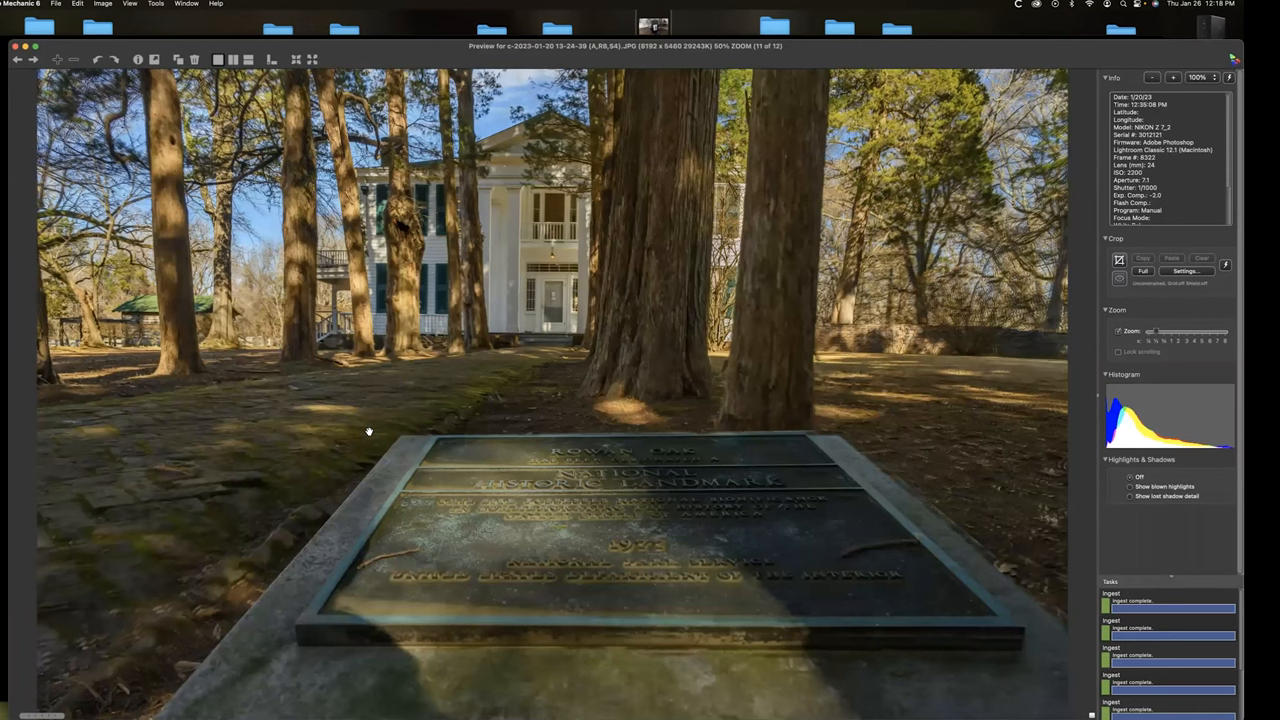
pyautogui.moveTo(566, 536)
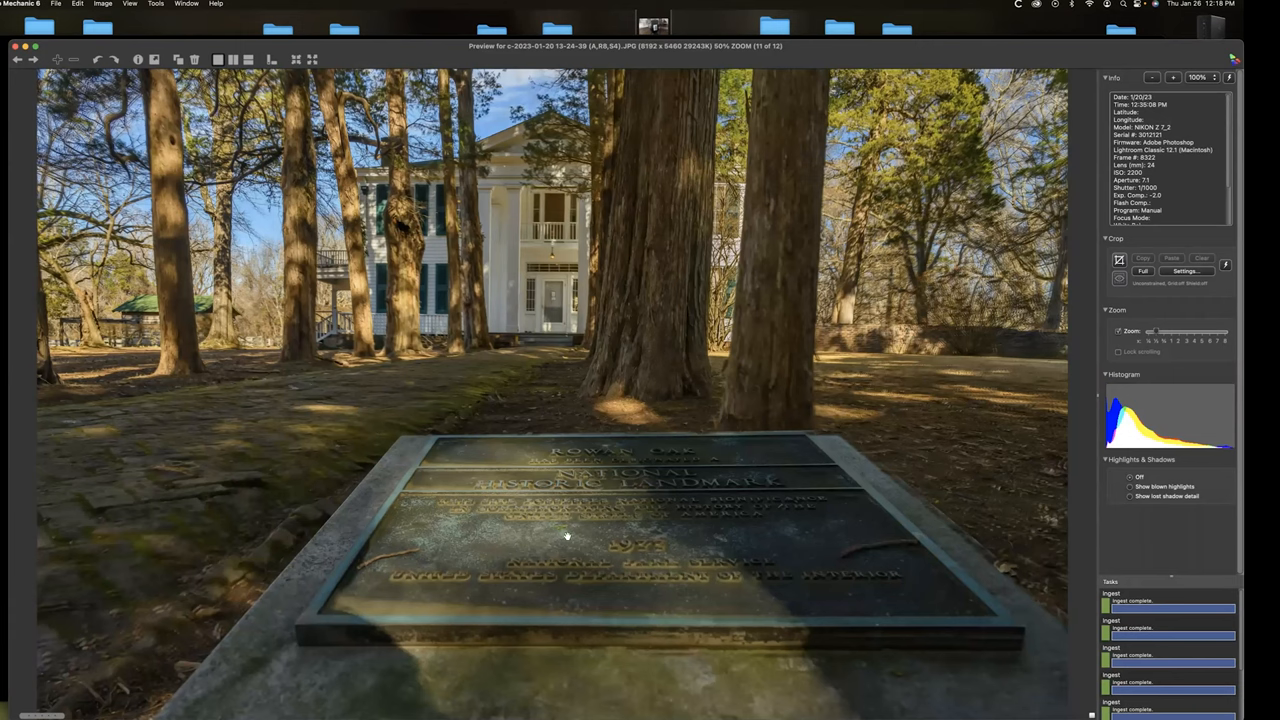
pyautogui.moveTo(772, 296)
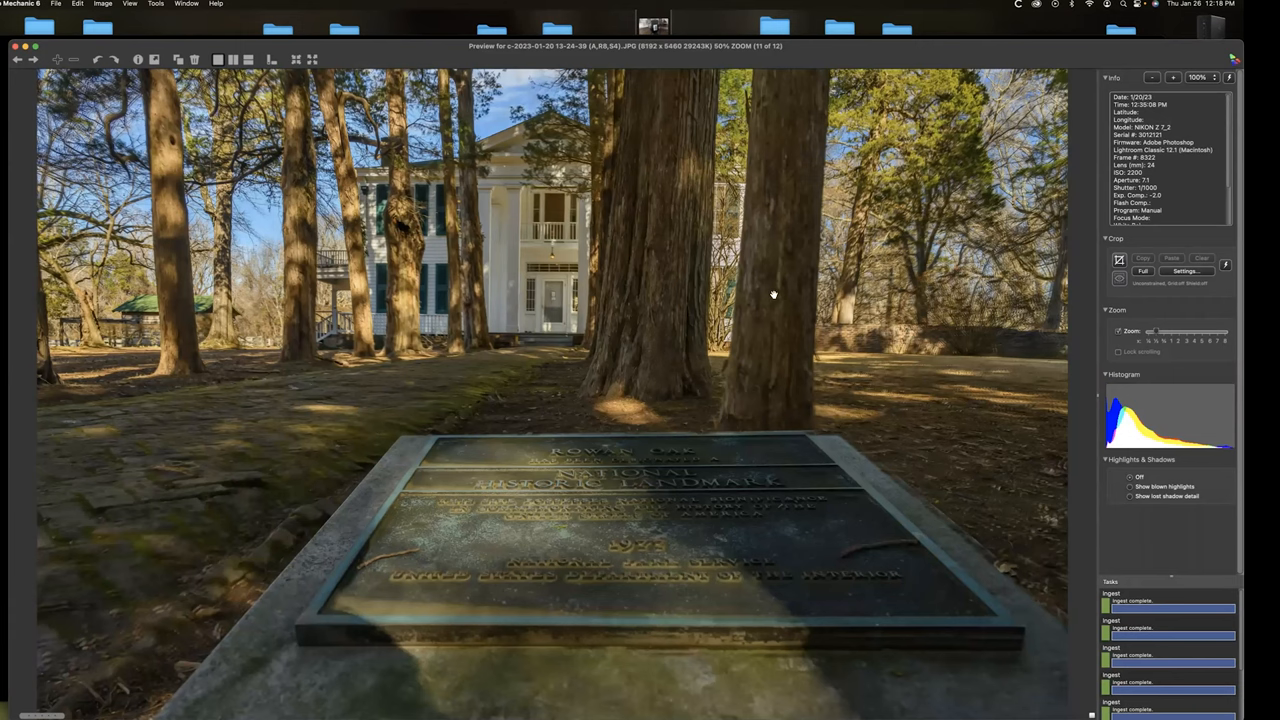
pyautogui.moveTo(422, 374)
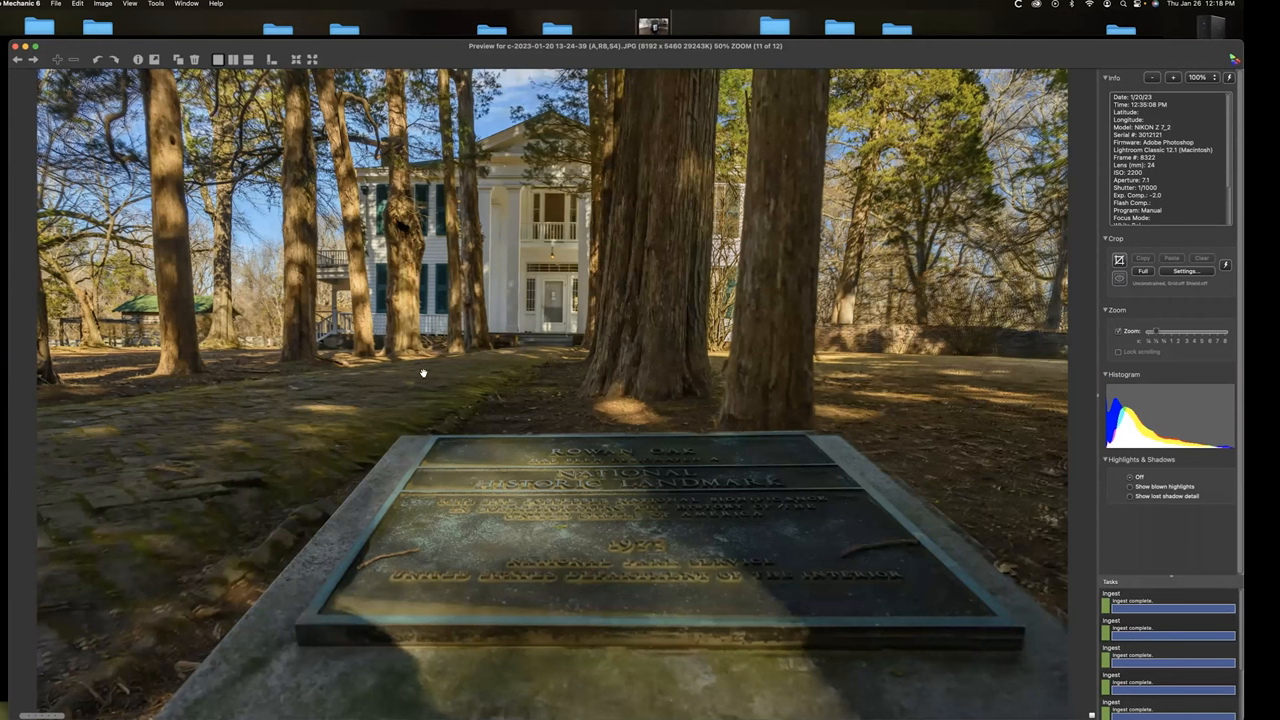
pyautogui.moveTo(480, 342)
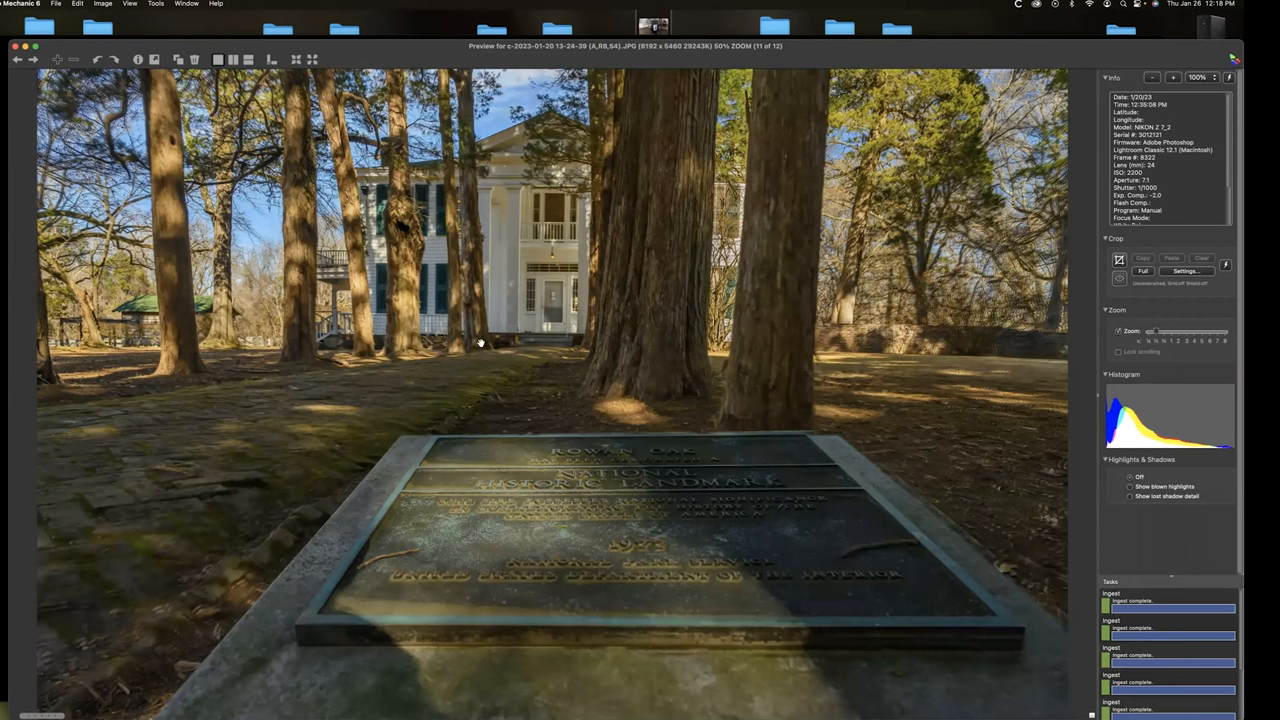
pyautogui.moveTo(548, 282)
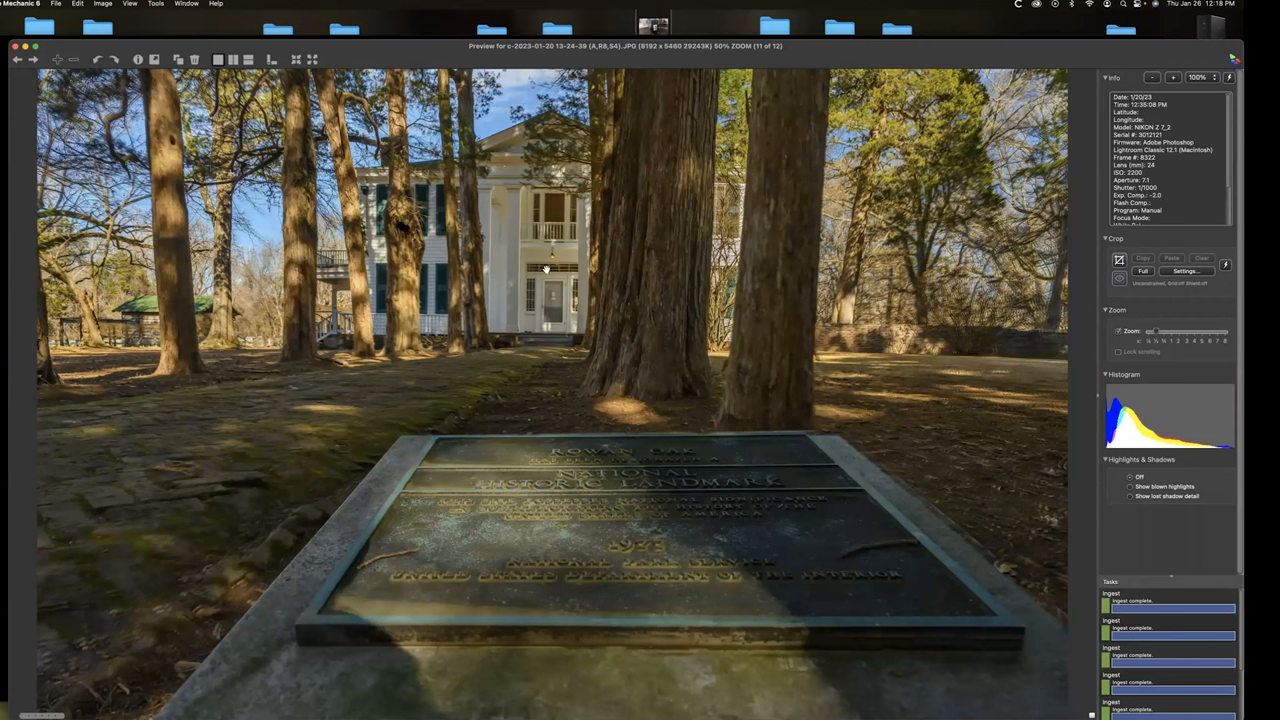
pyautogui.moveTo(988, 180)
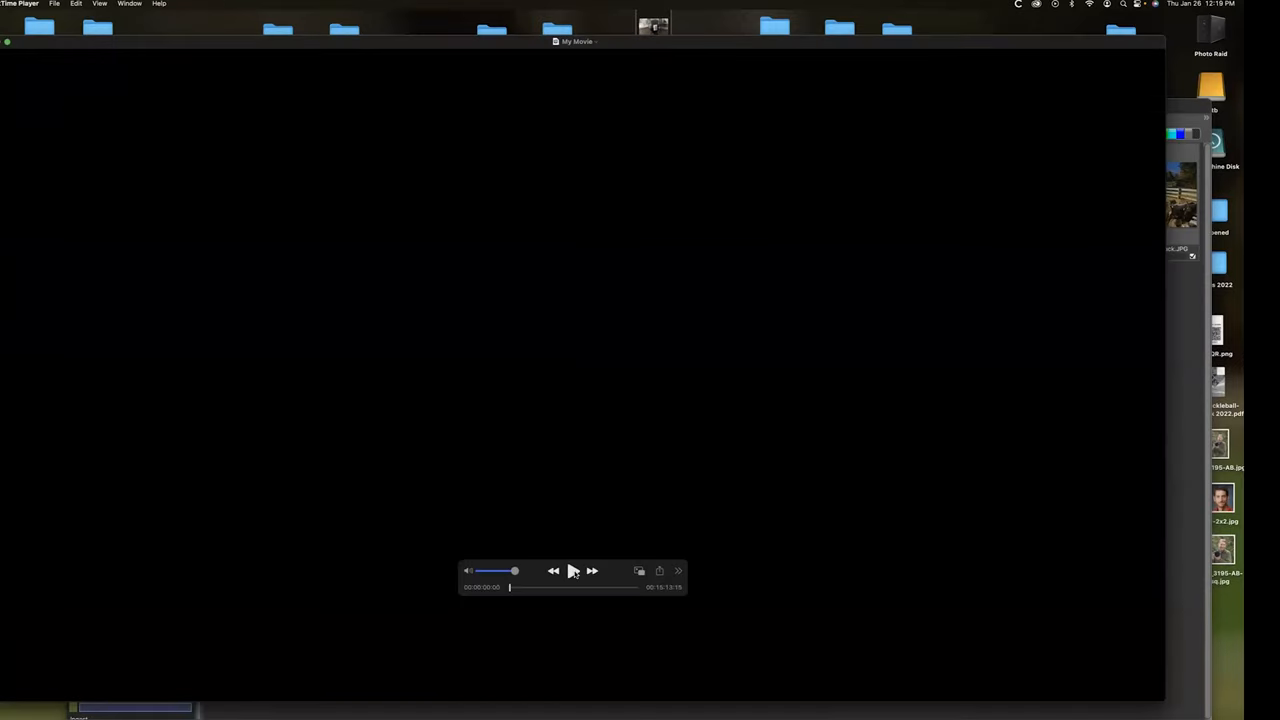
# Start the movie playing from the floating playback controls.
pyautogui.click(572, 572)
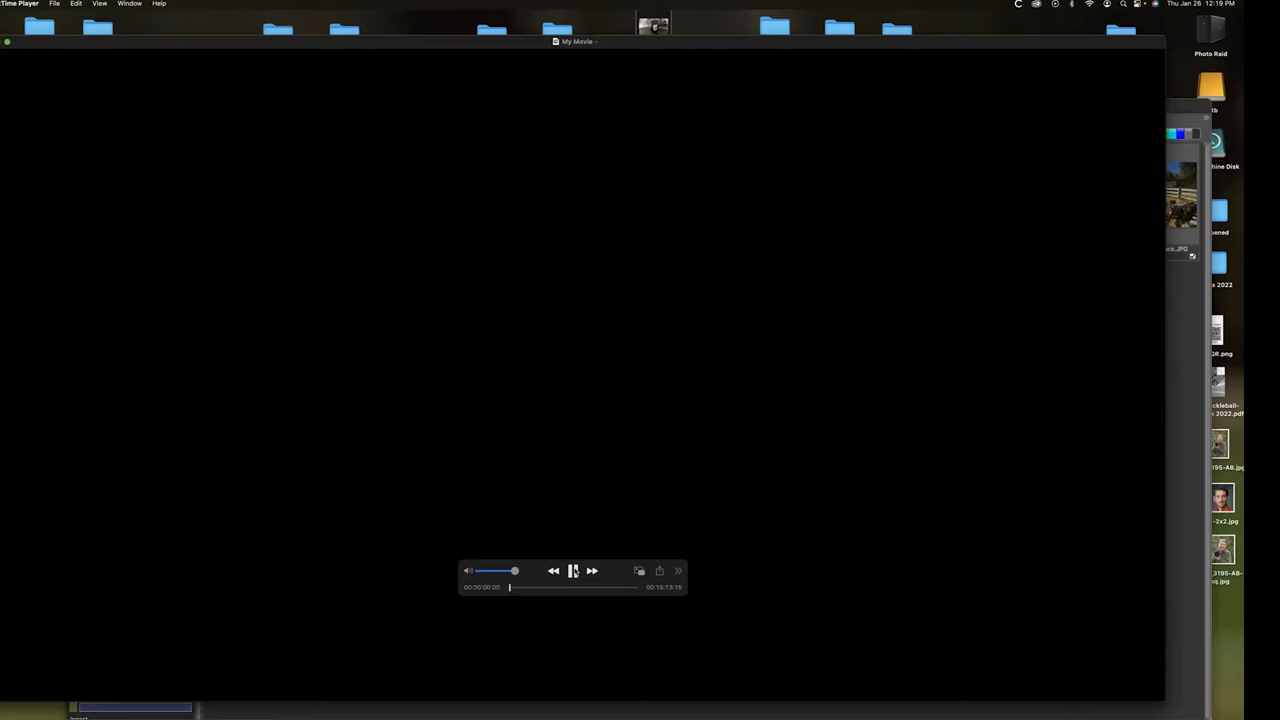
pyautogui.click(572, 572)
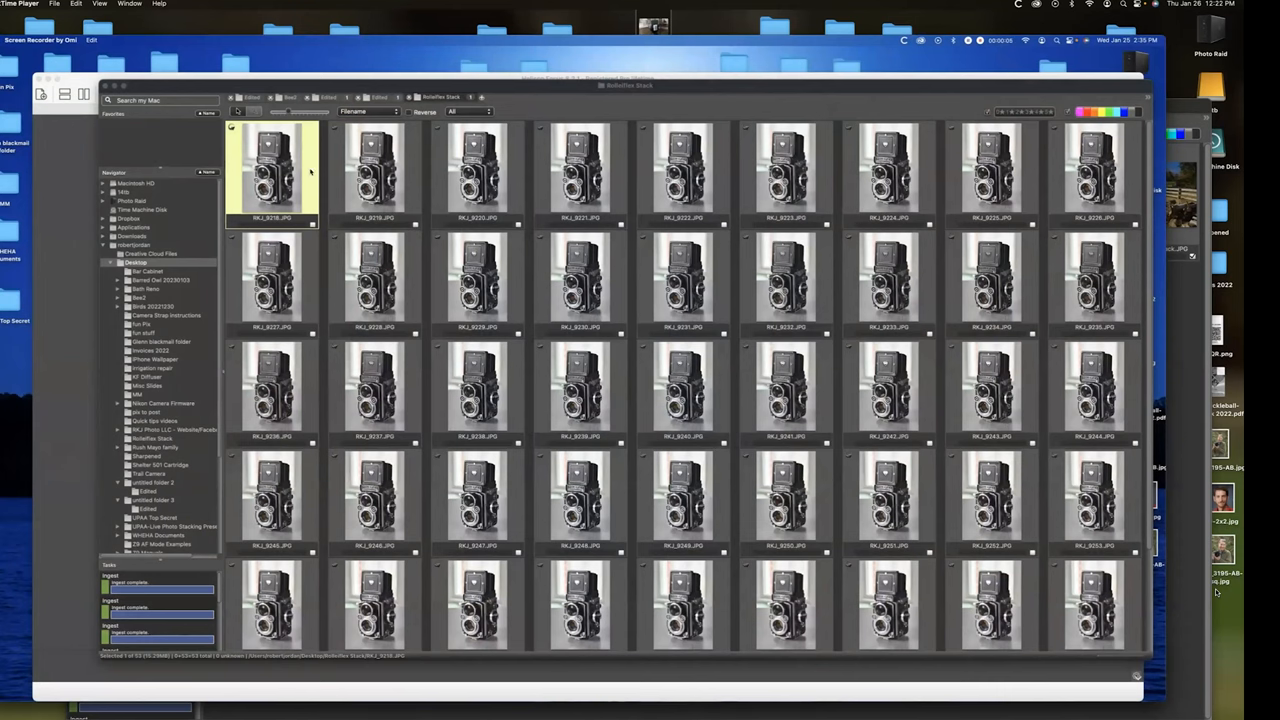
# Show the first Rolleiflex stack photo full size in the Preview window.
pyautogui.doubleClick(272, 170)
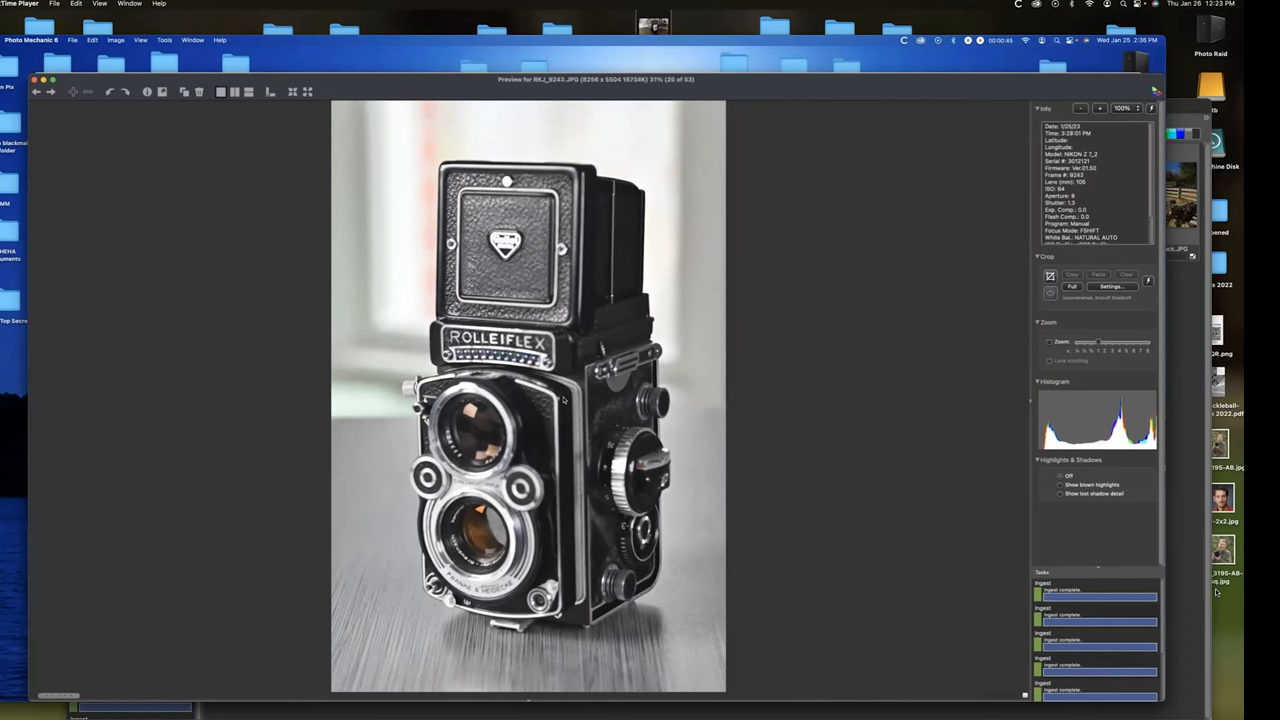
# Step forward through two later focus frames of the Rolleiflex stack.
pyautogui.press('right')
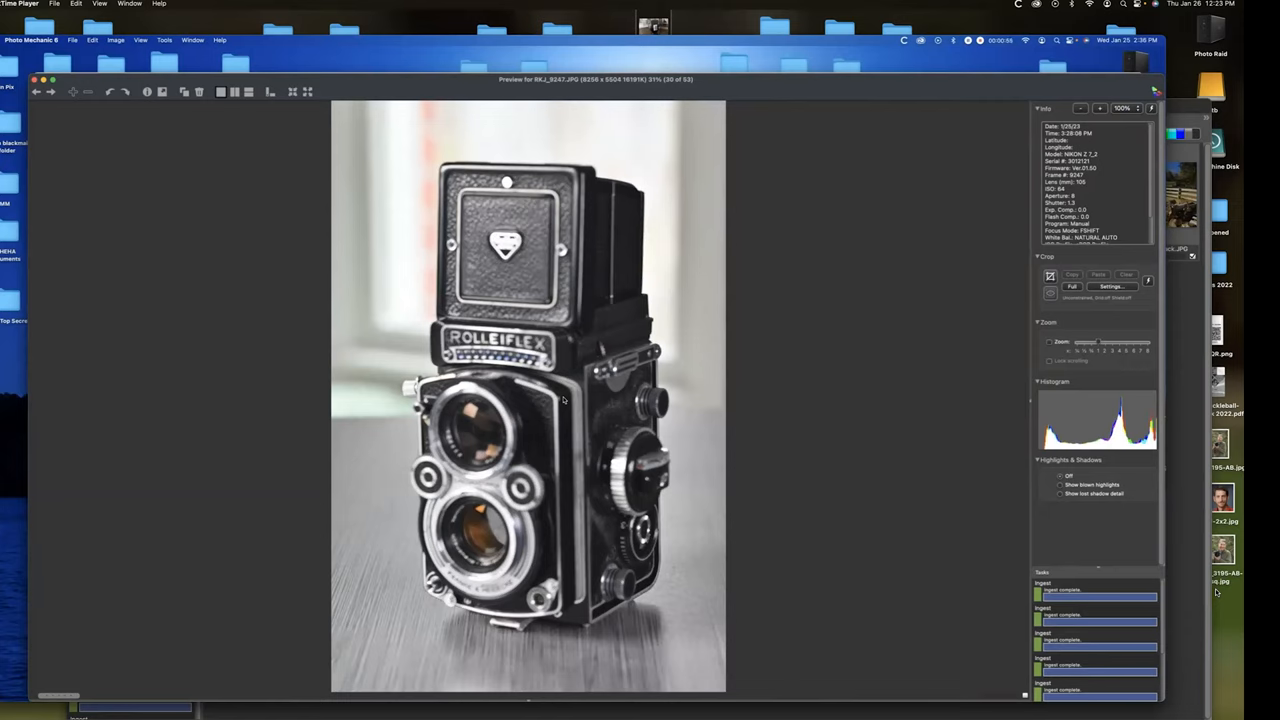
pyautogui.moveTo(690, 588)
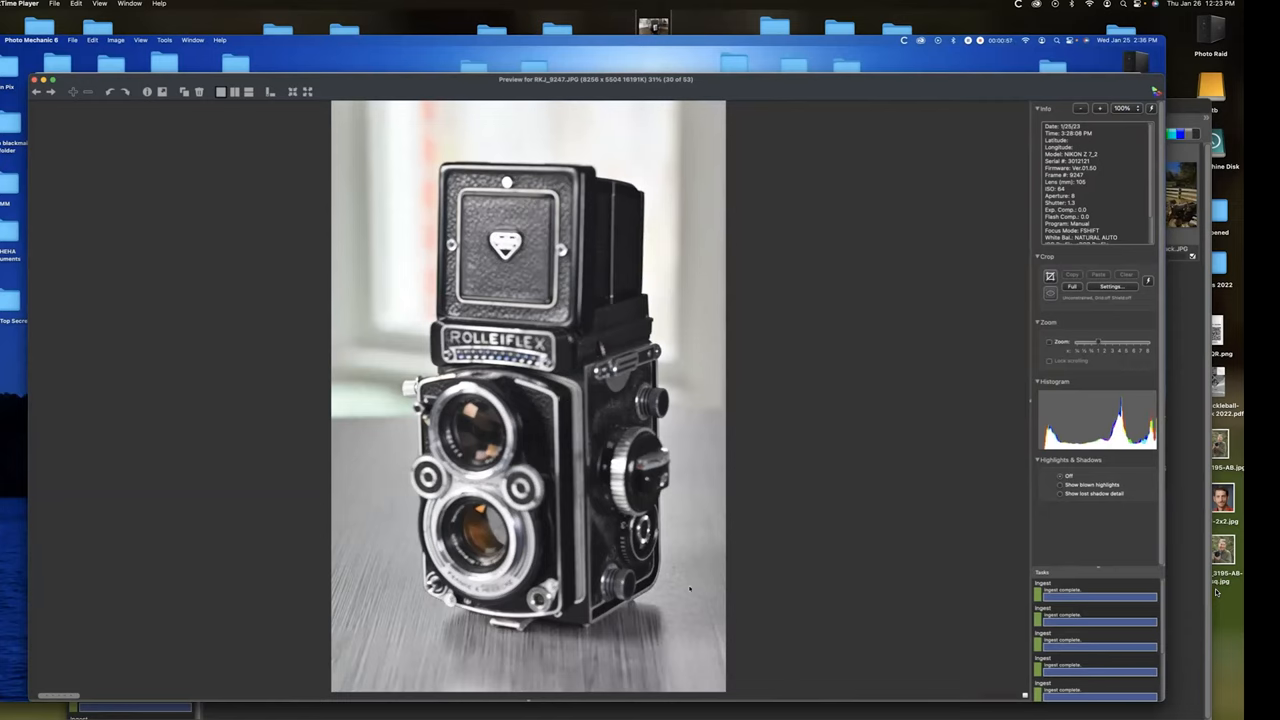
pyautogui.moveTo(680, 580)
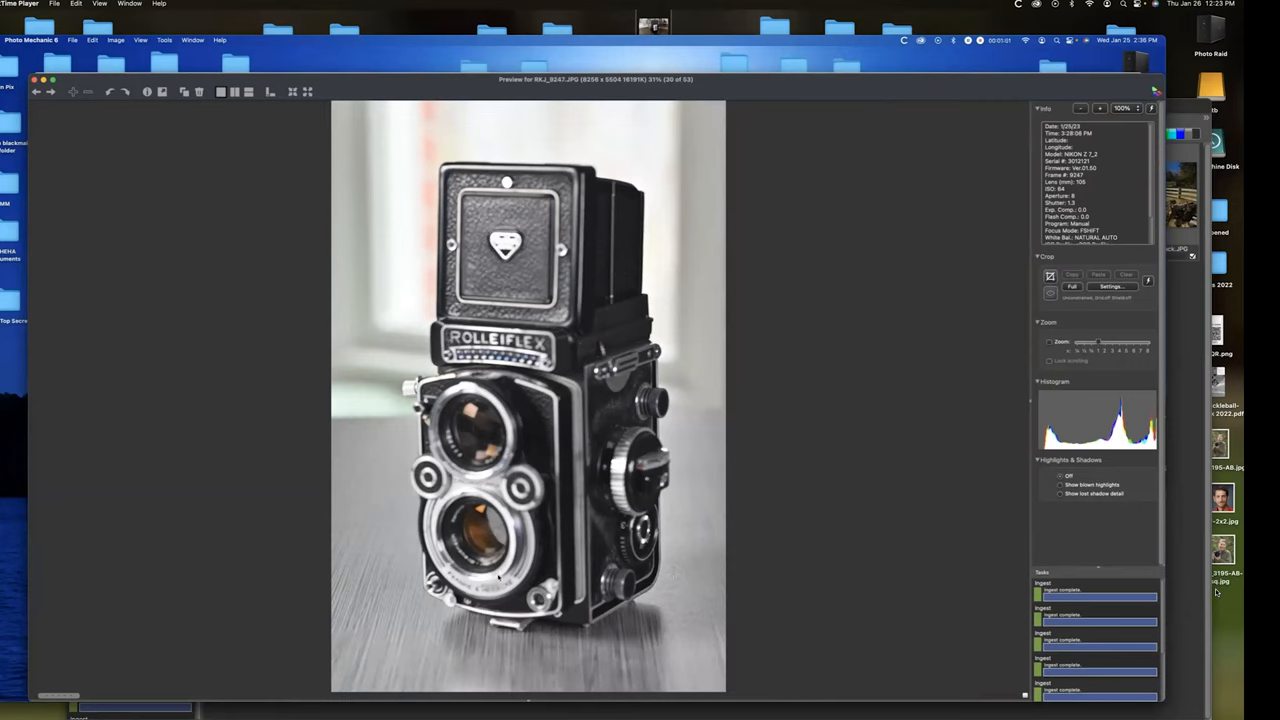
pyautogui.moveTo(672, 572)
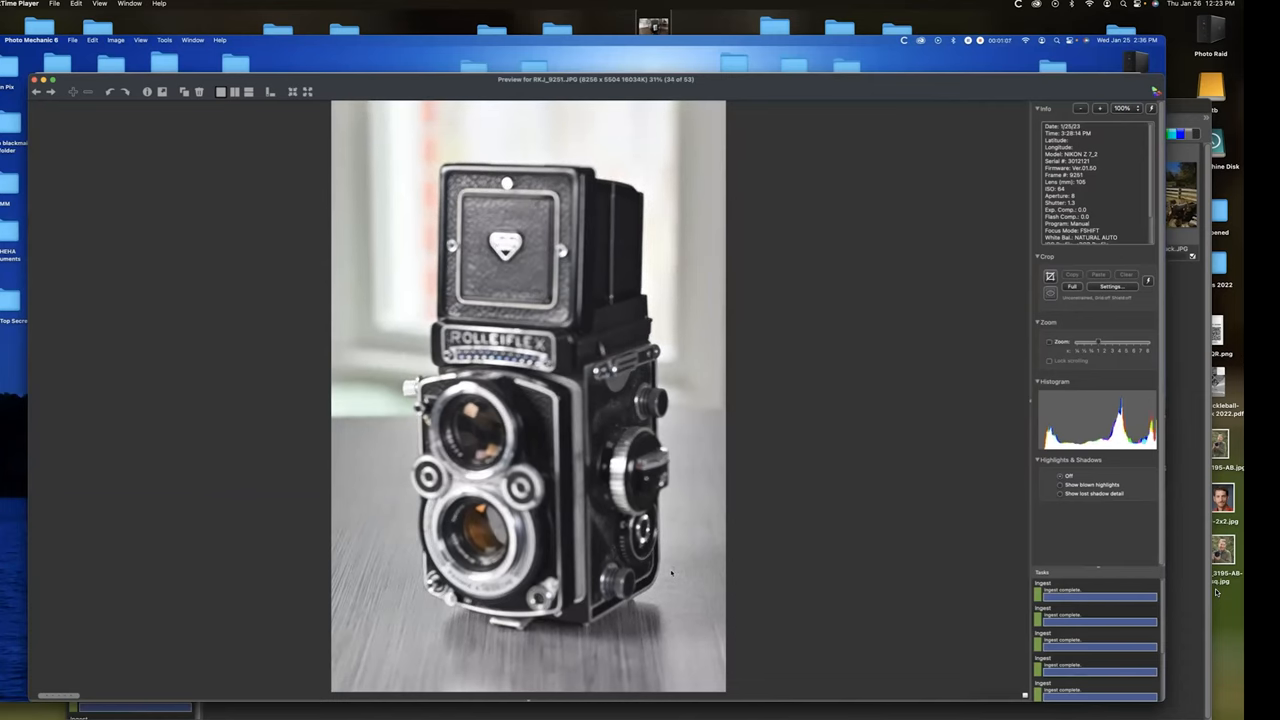
pyautogui.press('right')
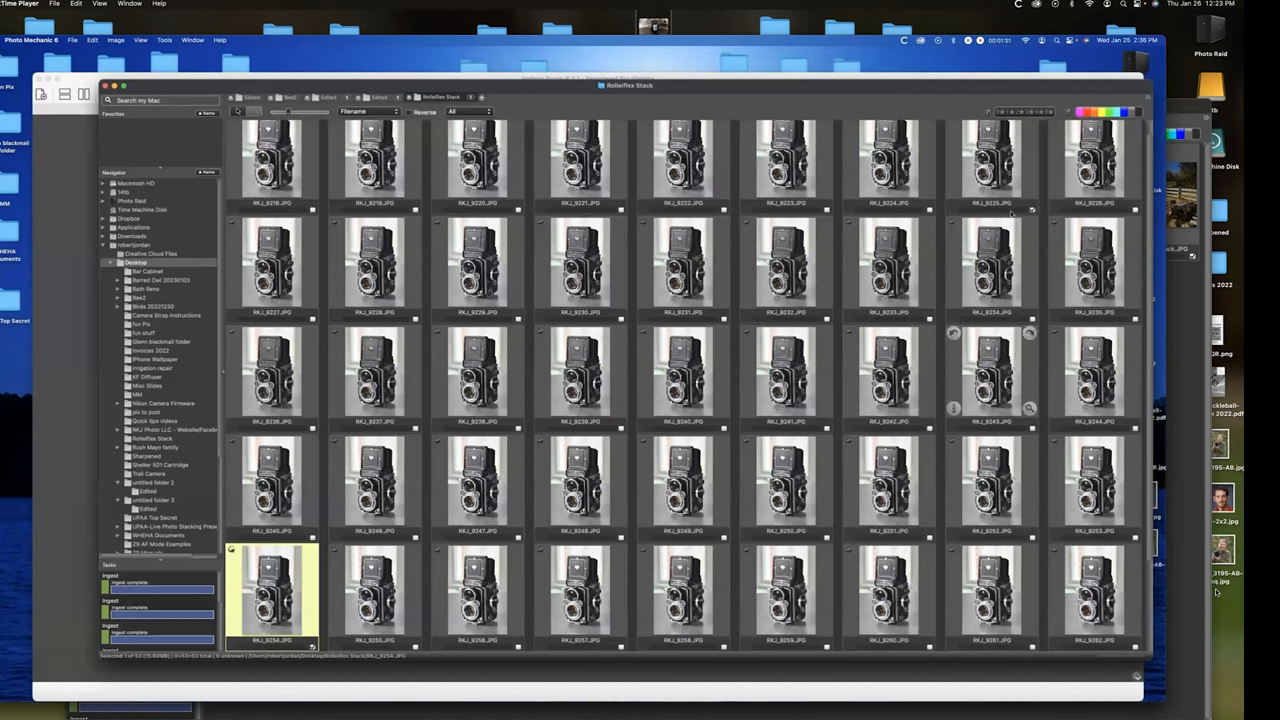
# Select a different Rolleiflex frame in the top row of the contact sheet.
pyautogui.click(990, 164)
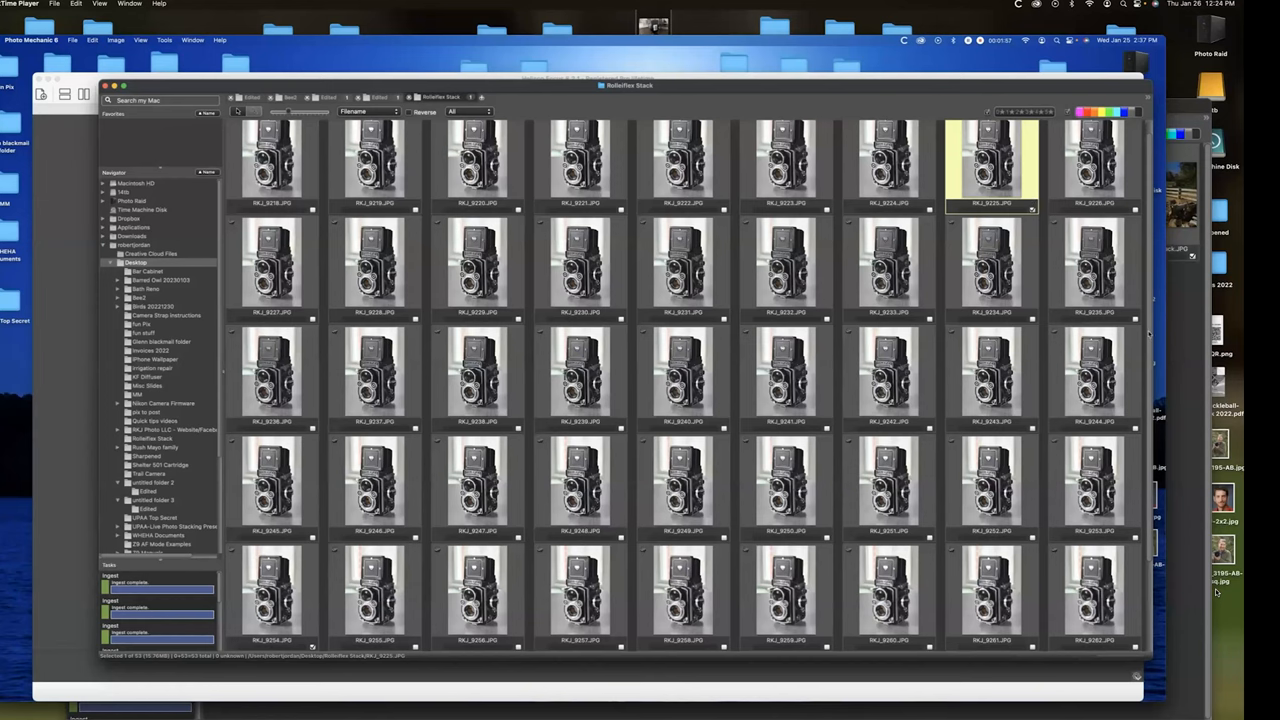
pyautogui.scroll(-3)
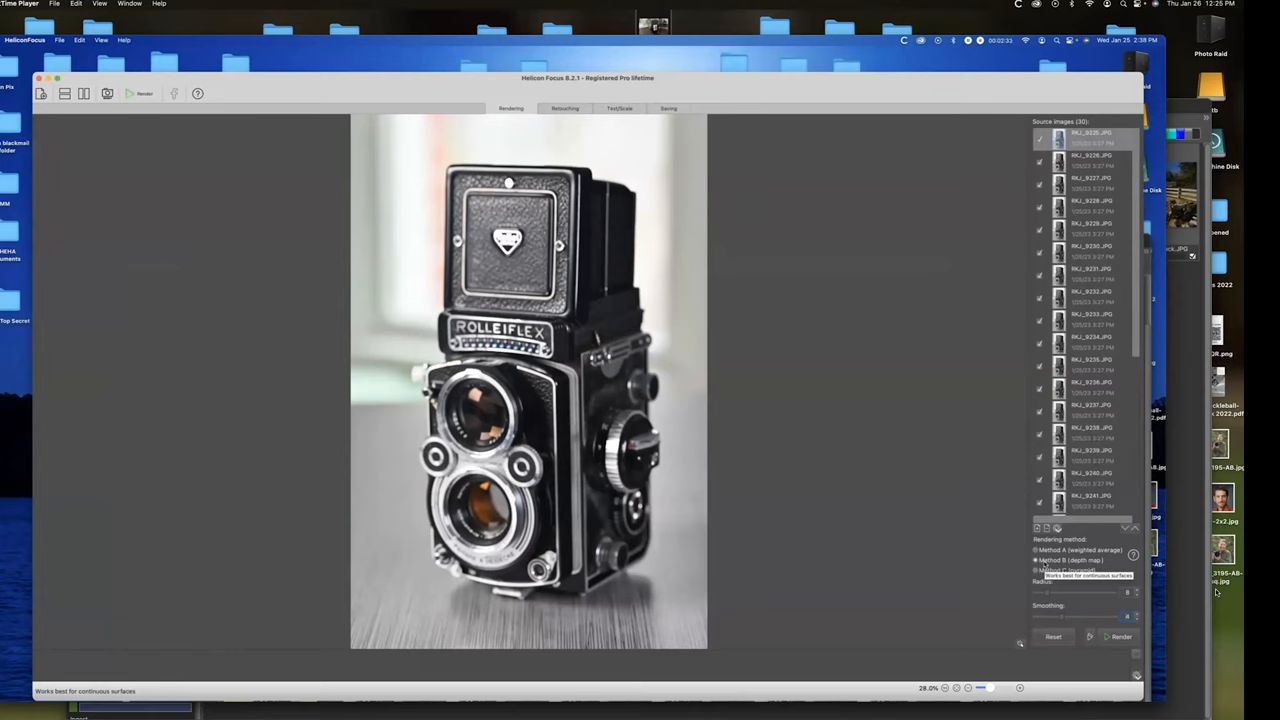
pyautogui.click(1036, 570)
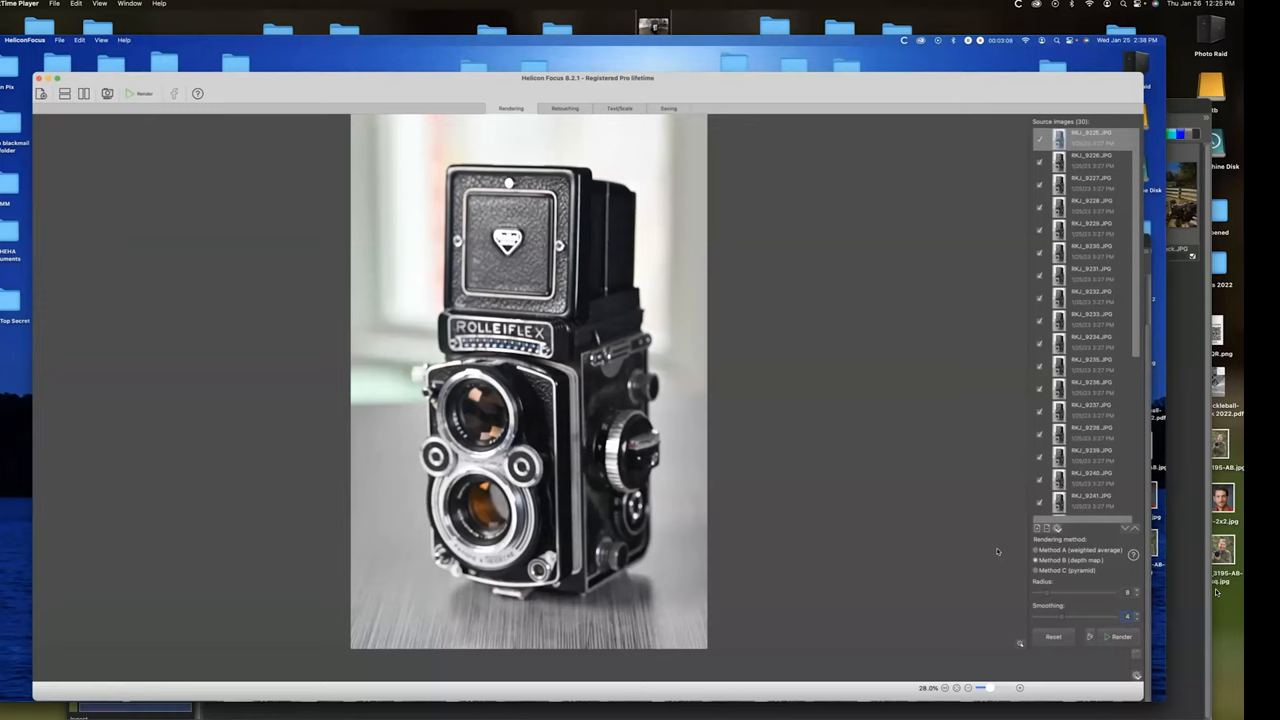
pyautogui.moveTo(924, 464)
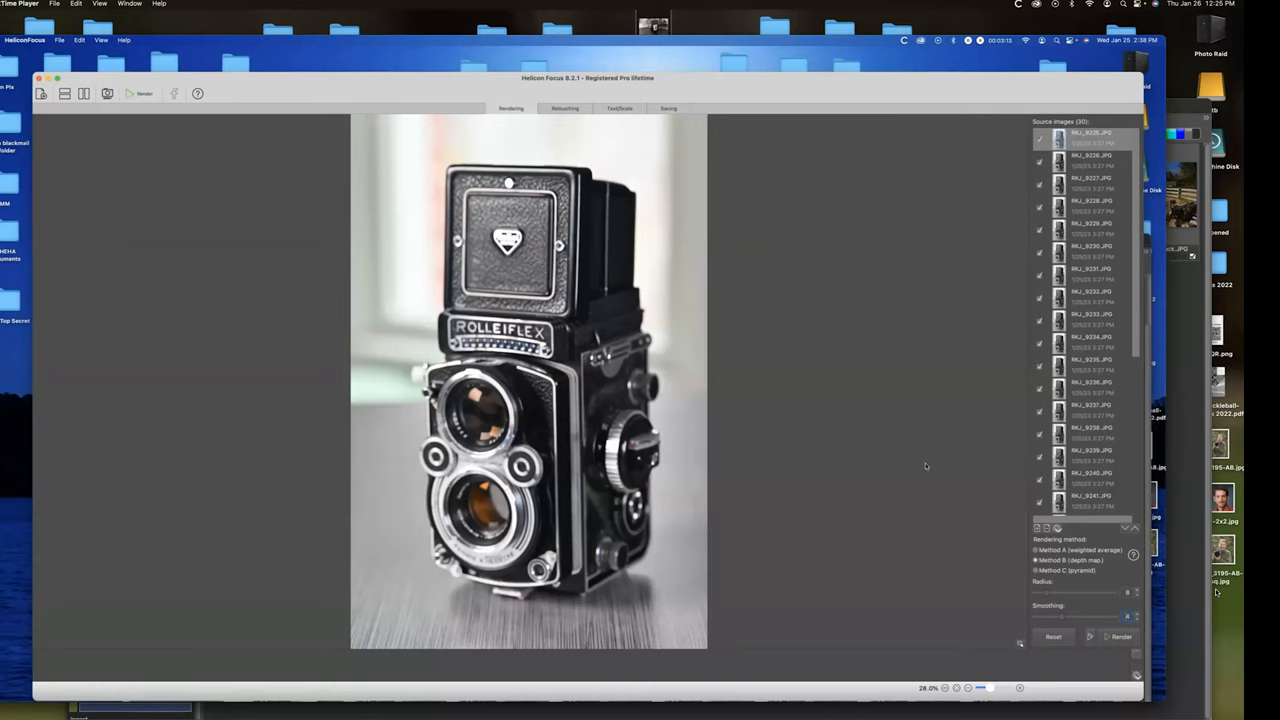
pyautogui.moveTo(970, 428)
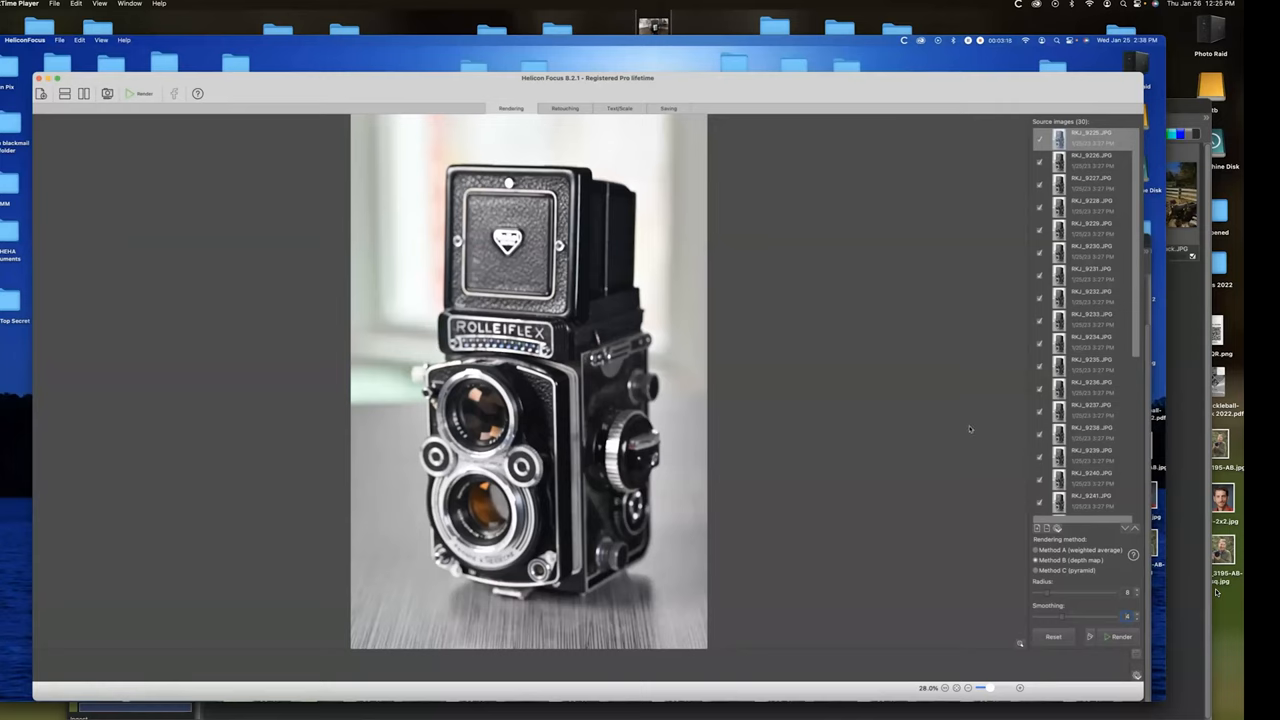
pyautogui.moveTo(152, 152)
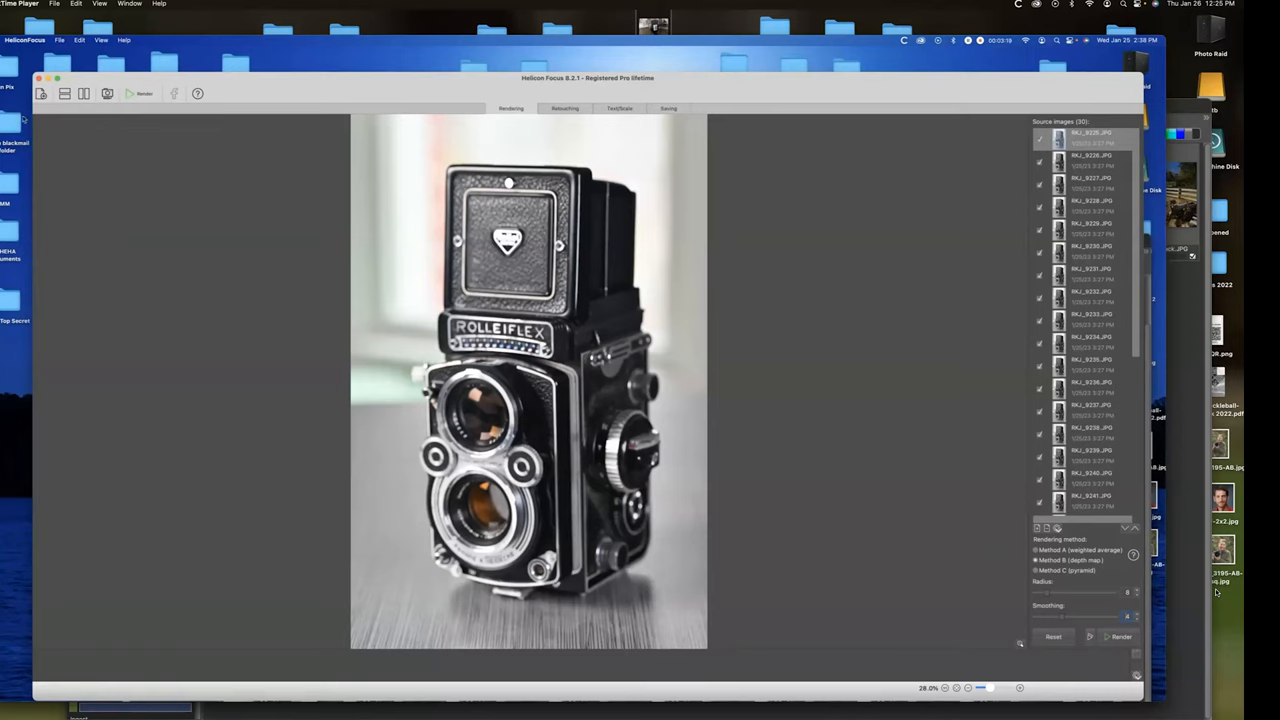
# Render the Rolleiflex source frames into one focus-stacked output image.
pyautogui.click(60, 40)
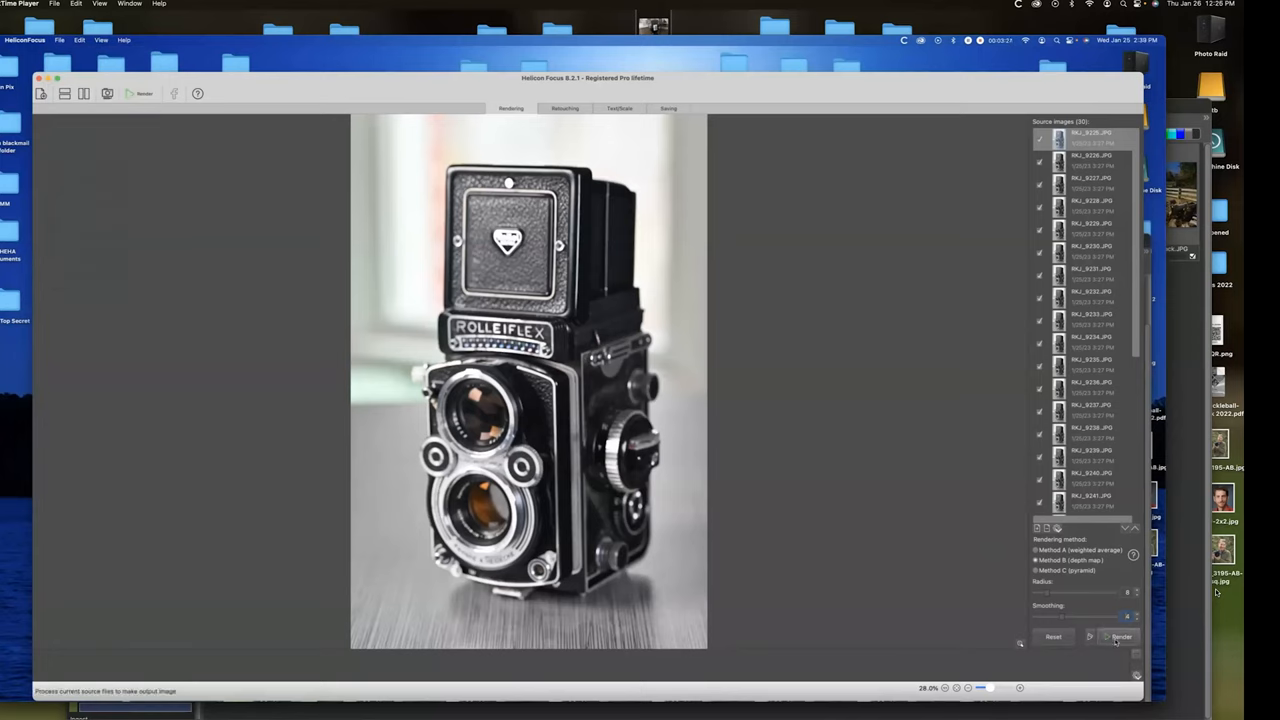
pyautogui.click(1120, 636)
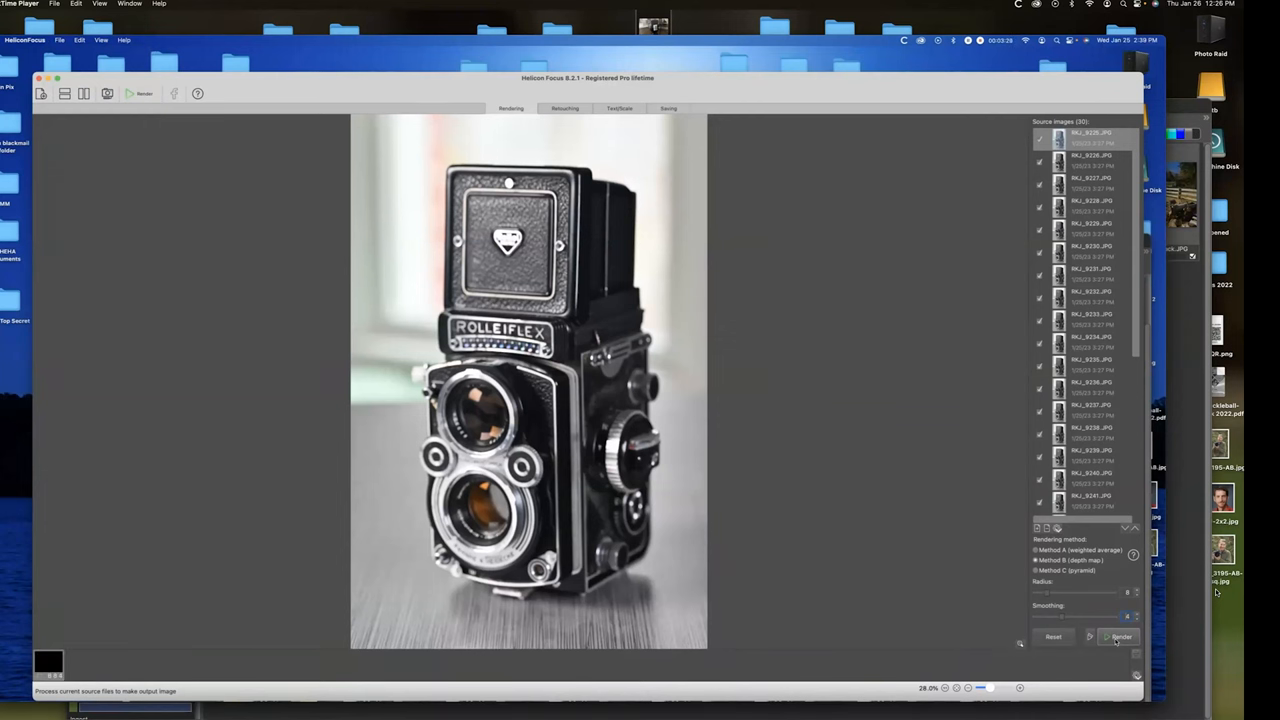
pyautogui.click(1120, 636)
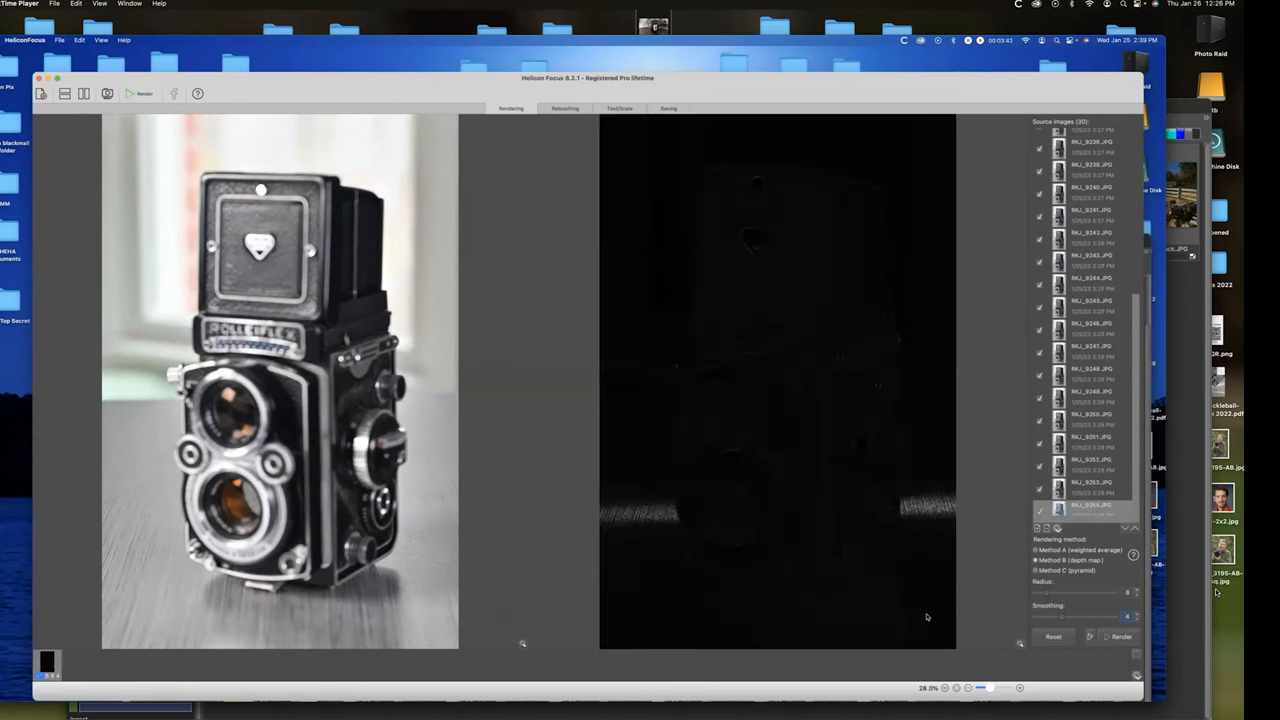
# Let rendering finish so the sharp stacked Rolleiflex result fills the output pane.
pyautogui.click(1090, 418)
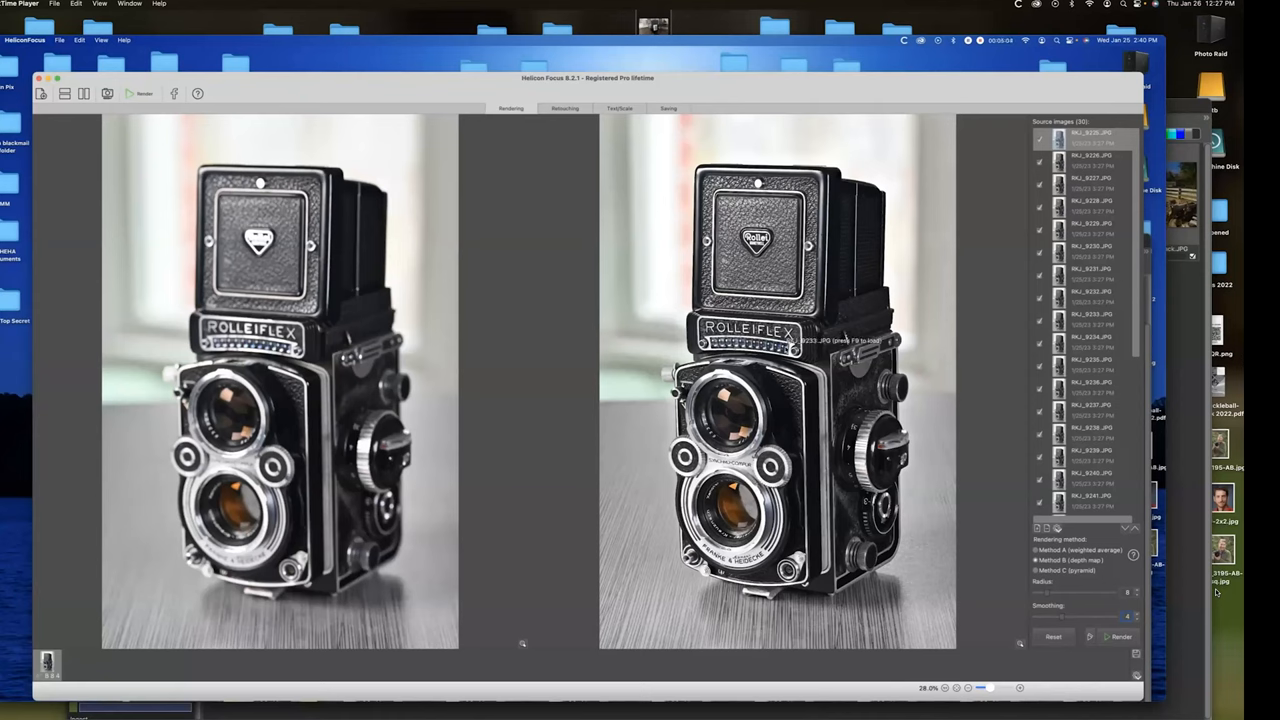
pyautogui.moveTo(910, 338)
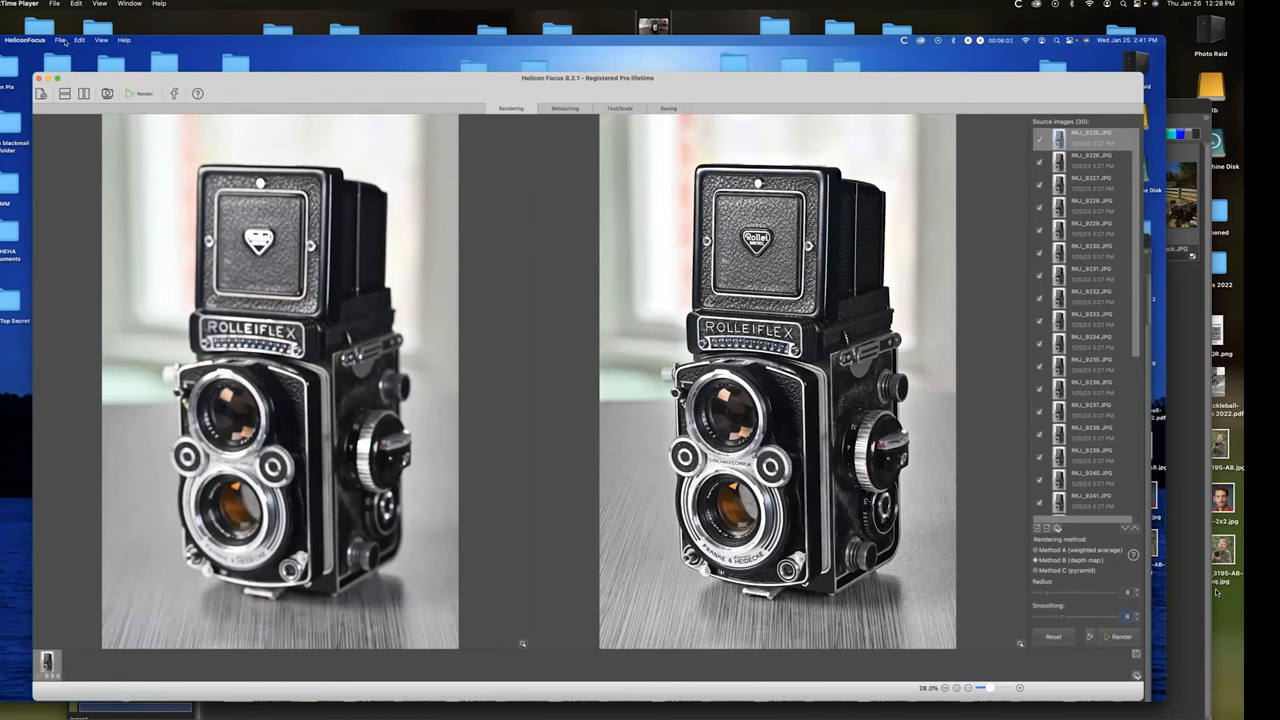
# Save the stacked Rolleiflex result as a JPEG in the Rolleiflex Stack folder.
pyautogui.click(60, 40)
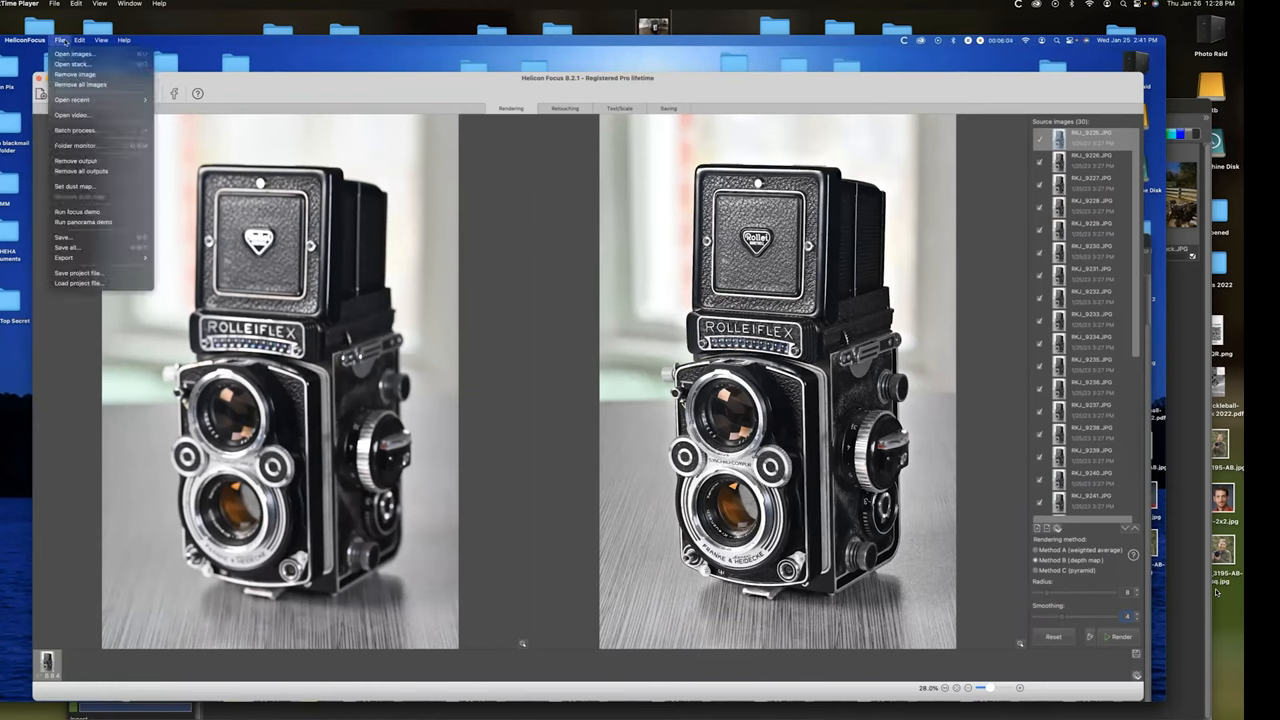
pyautogui.moveTo(64, 236)
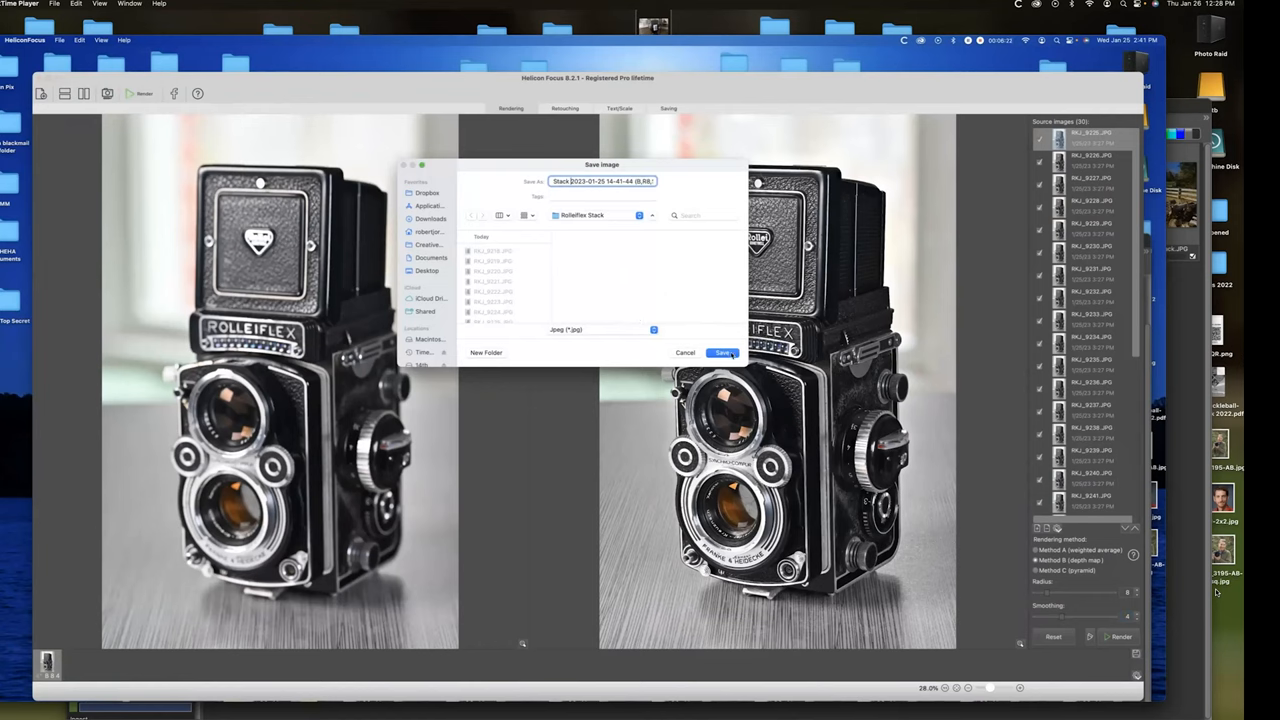
pyautogui.click(724, 352)
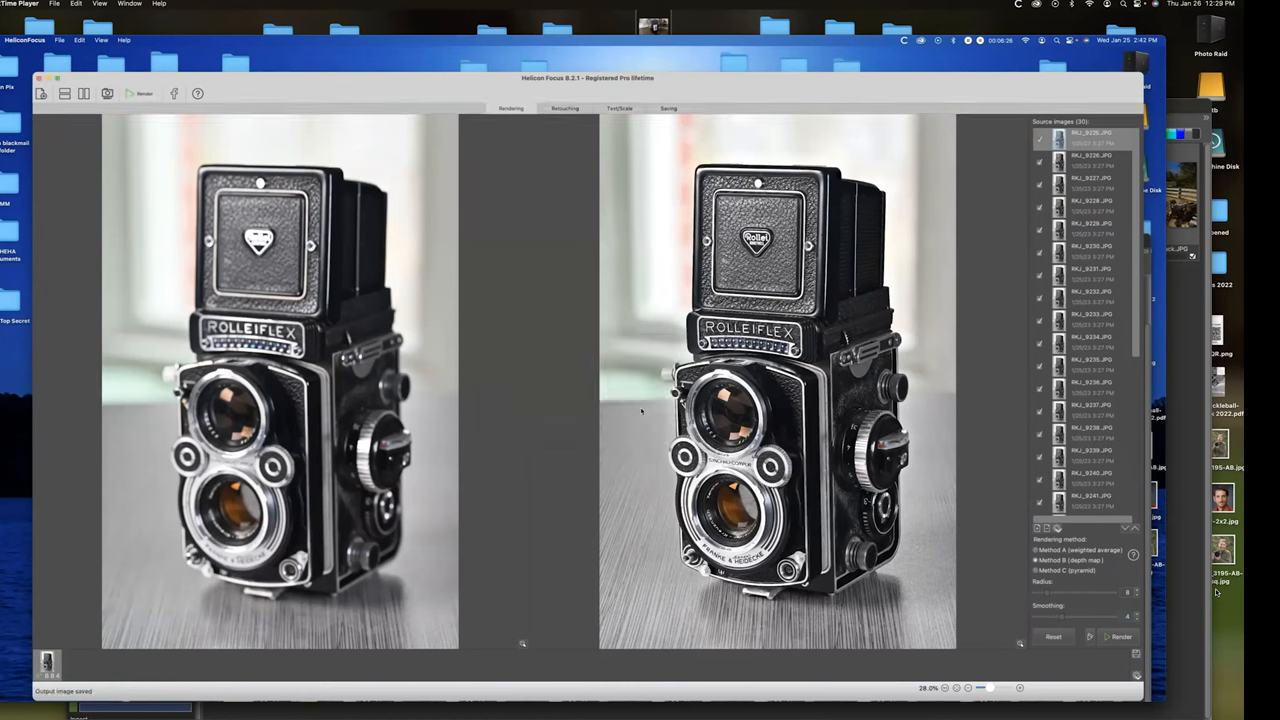
pyautogui.moveTo(400, 148)
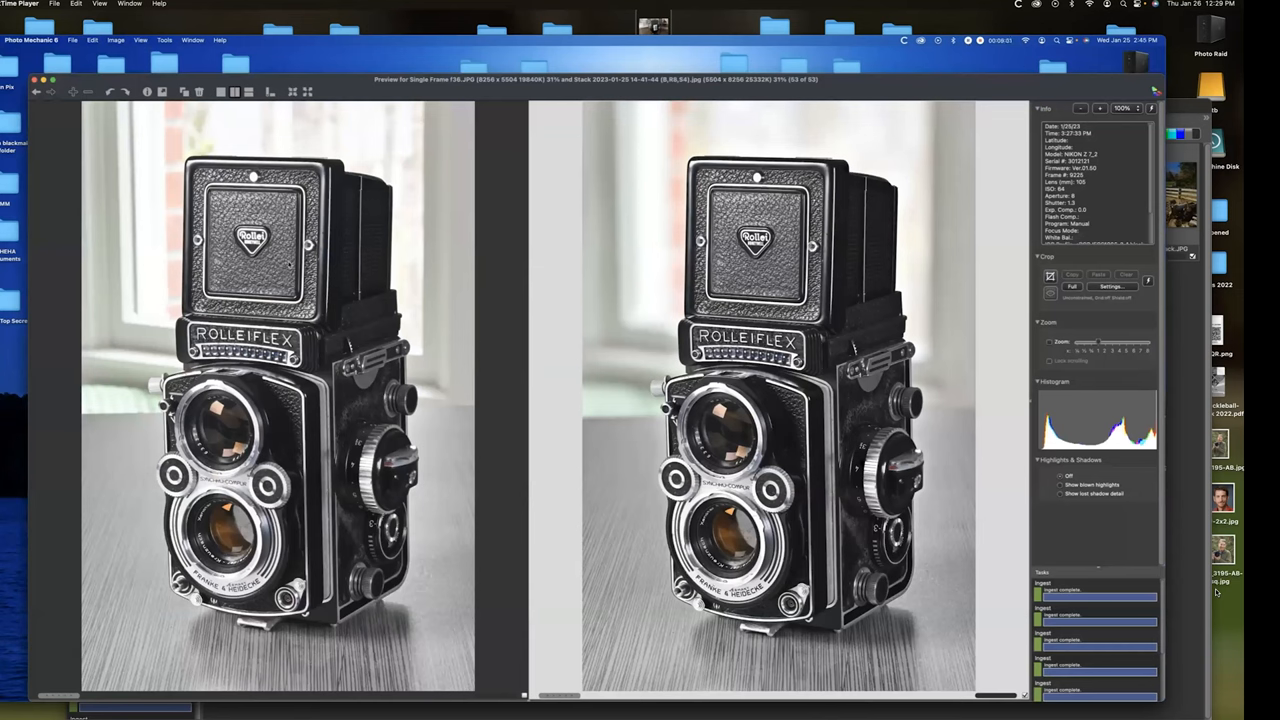
pyautogui.moveTo(198, 240)
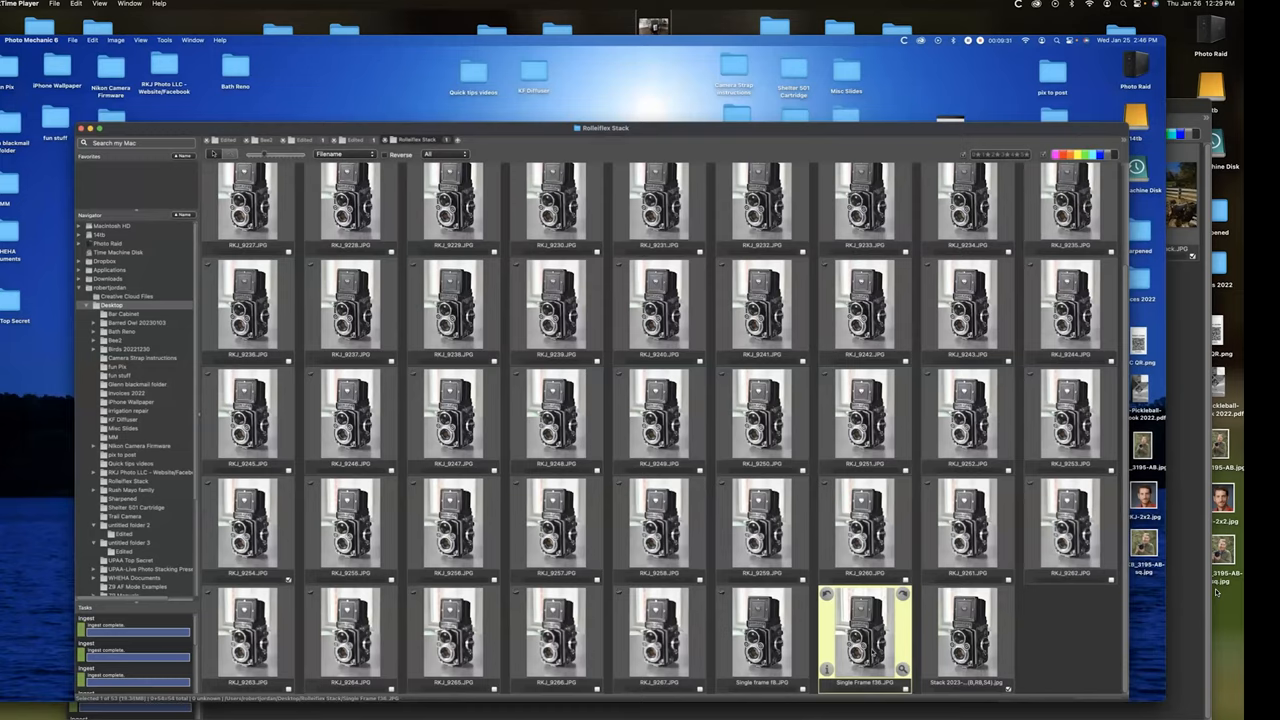
# Compare the single frame and stacked JPEG side by side at 100% on the nameplate.
pyautogui.doubleClick(864, 636)
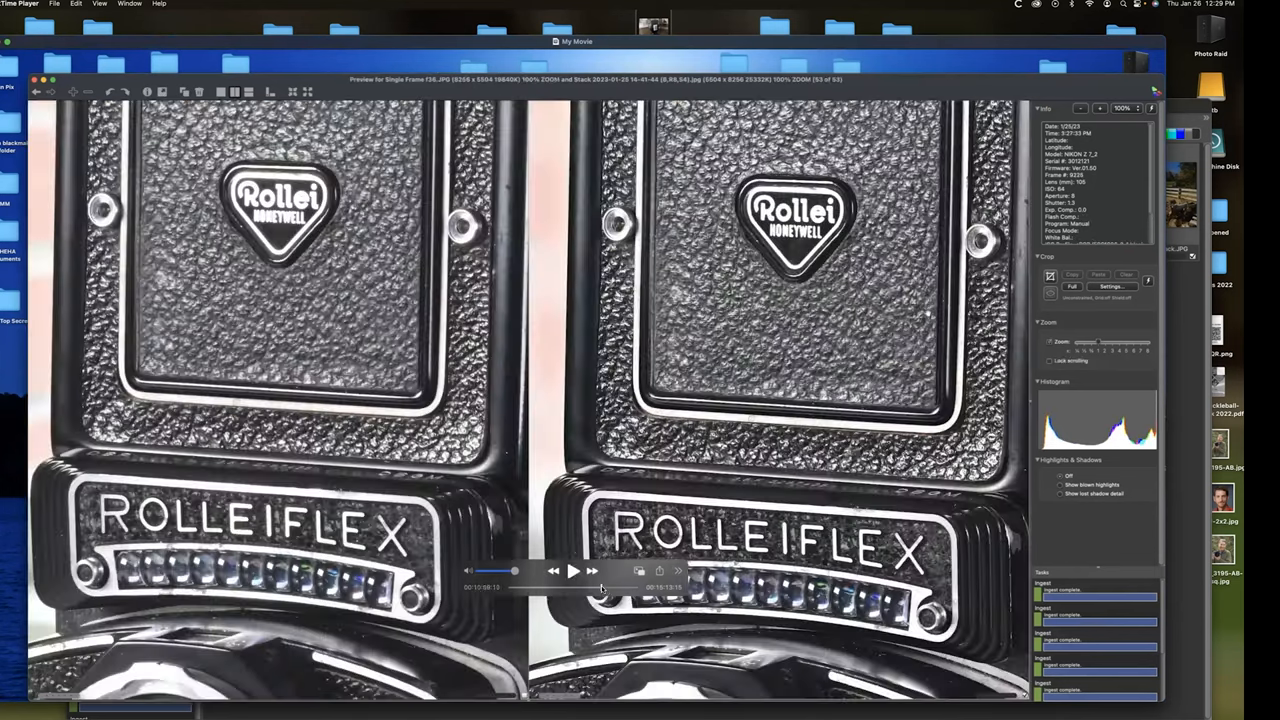
pyautogui.click(572, 570)
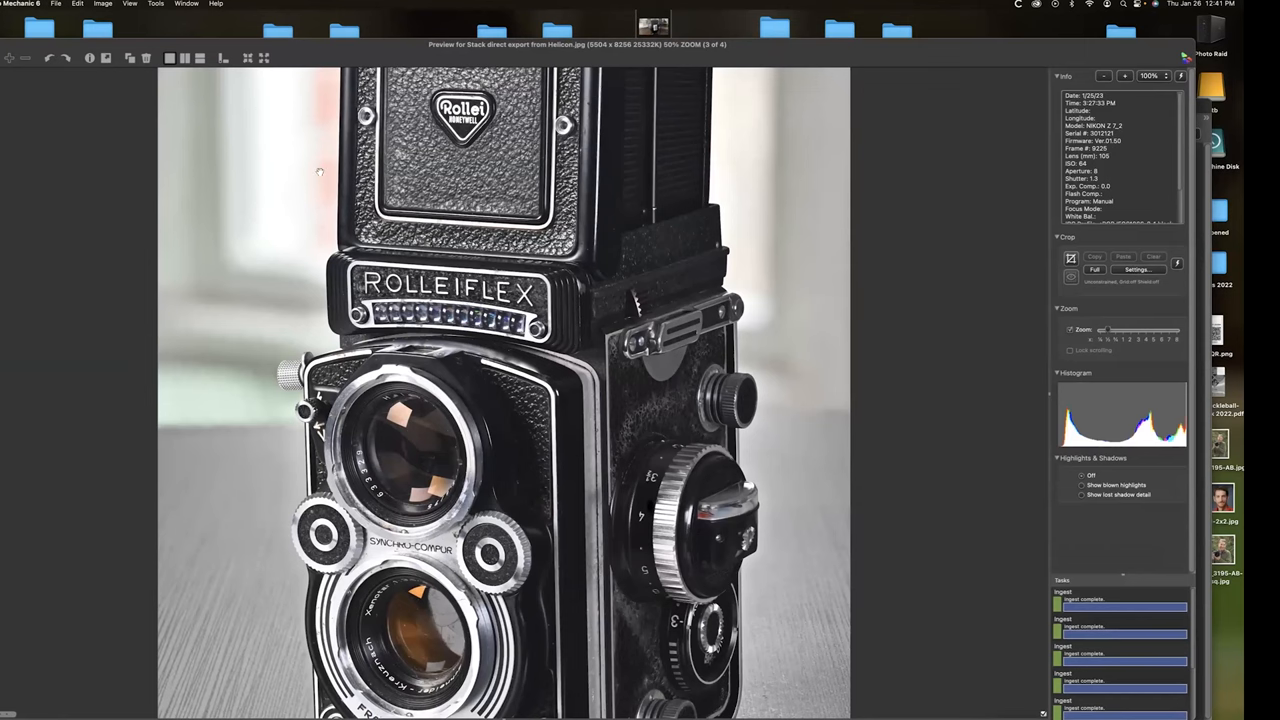
pyautogui.moveTo(184, 58)
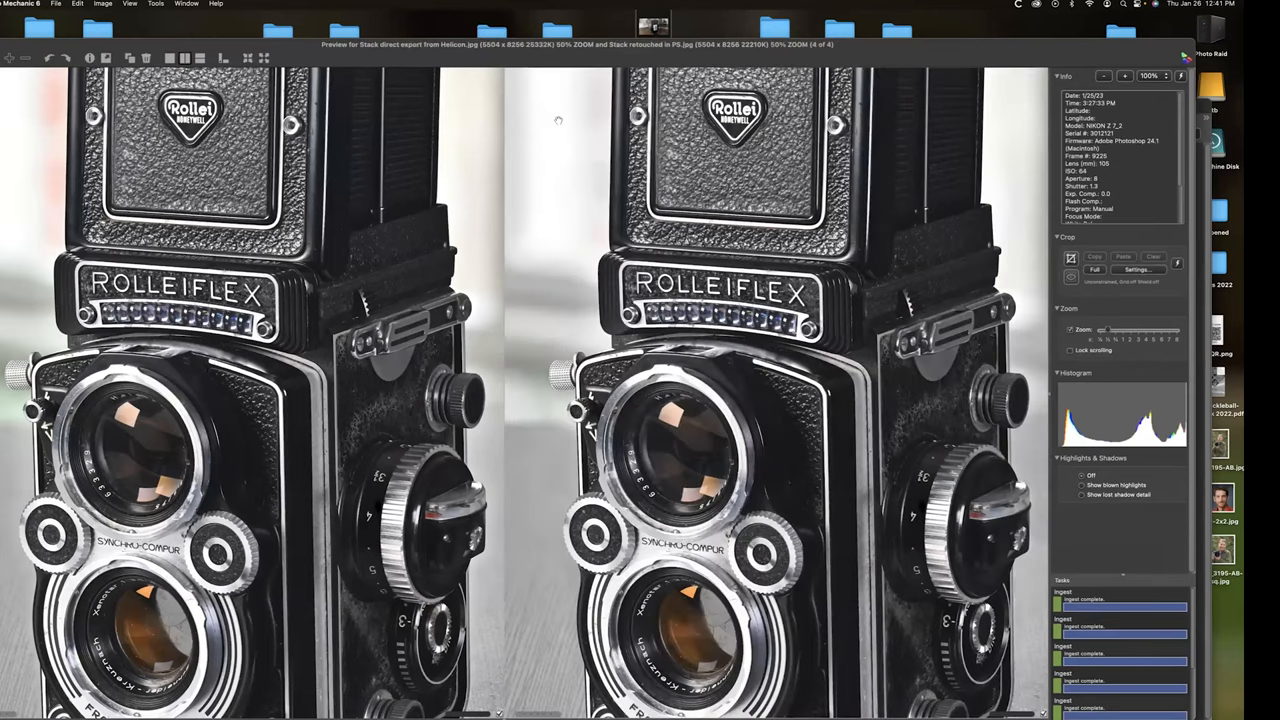
pyautogui.moveTo(1016, 456)
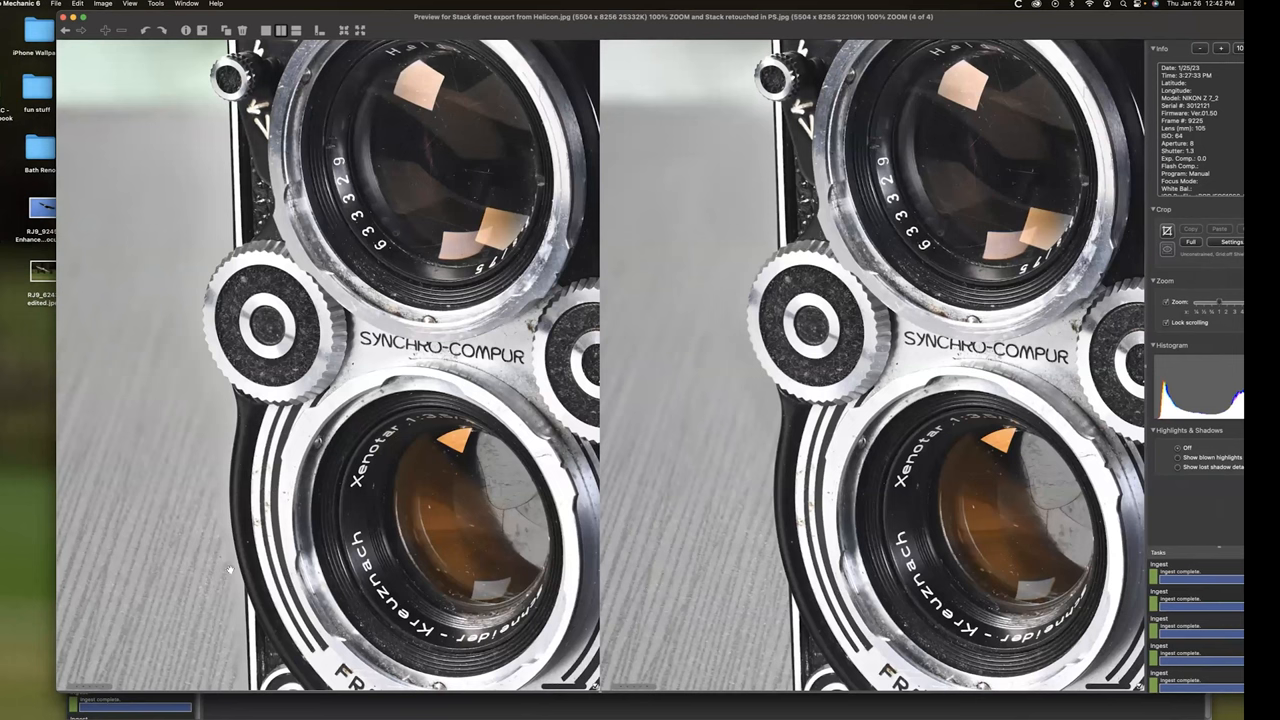
pyautogui.moveTo(736, 576)
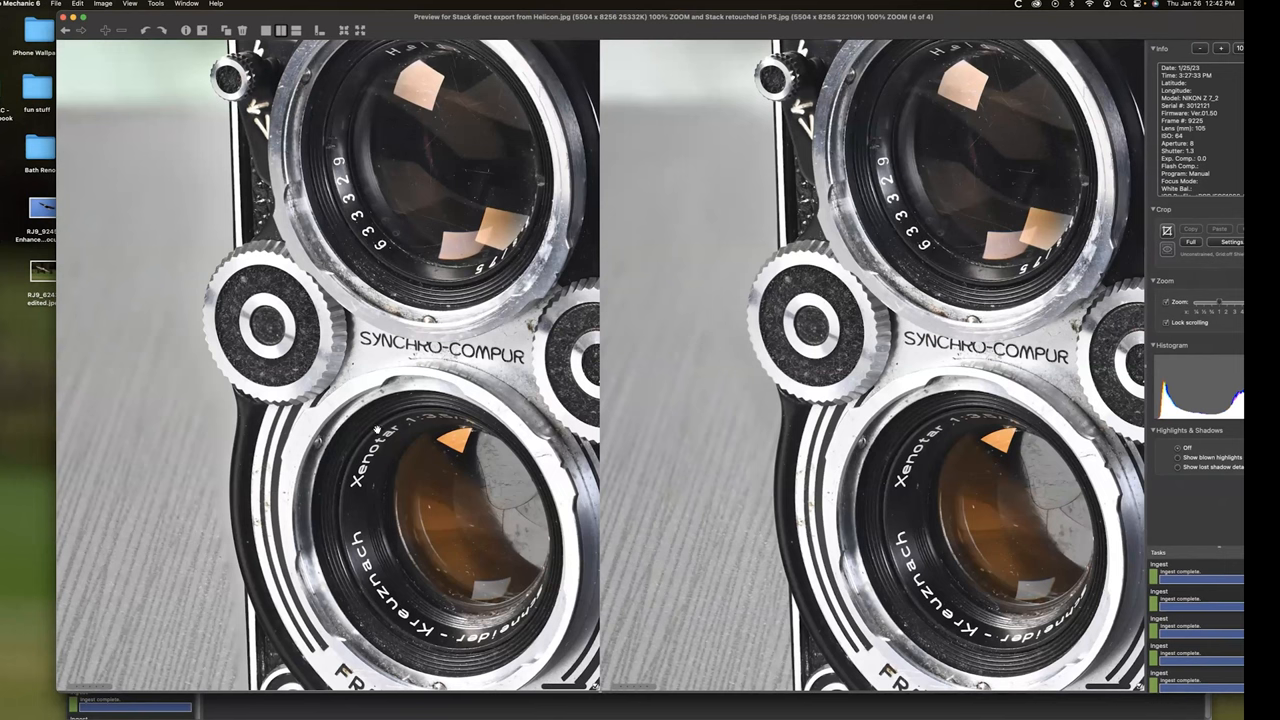
pyautogui.moveTo(230, 512)
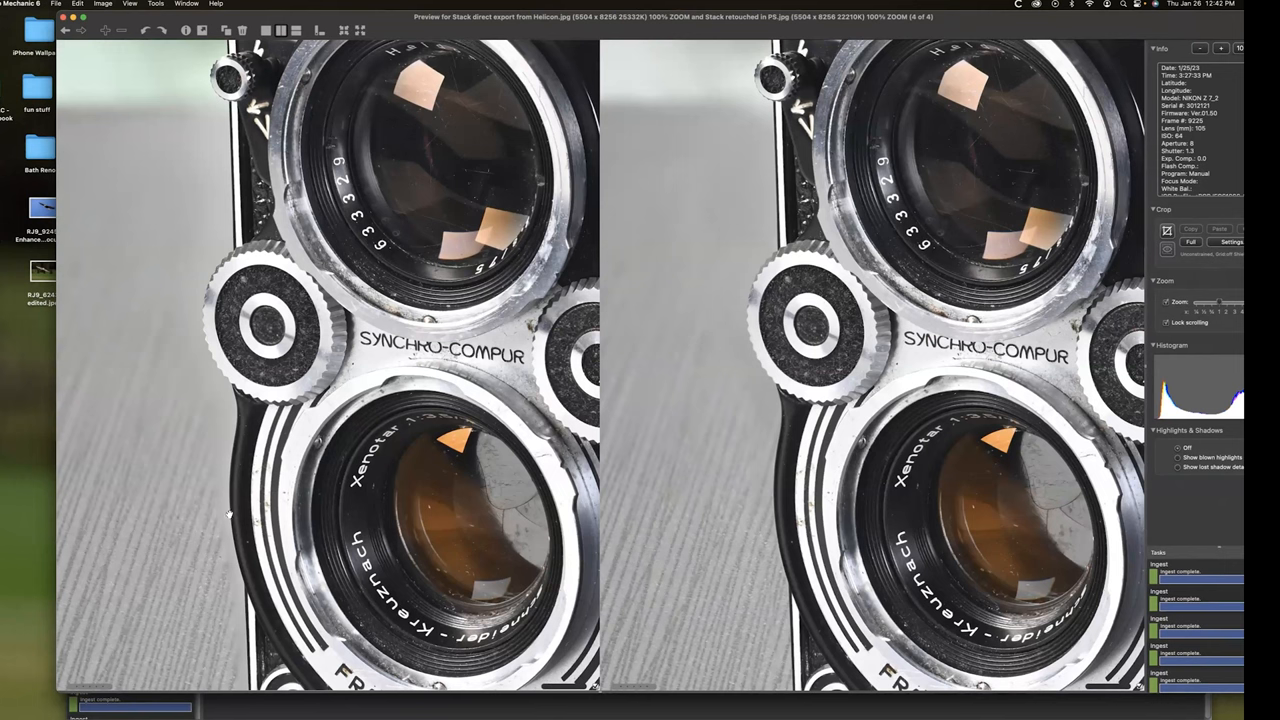
pyautogui.moveTo(220, 512)
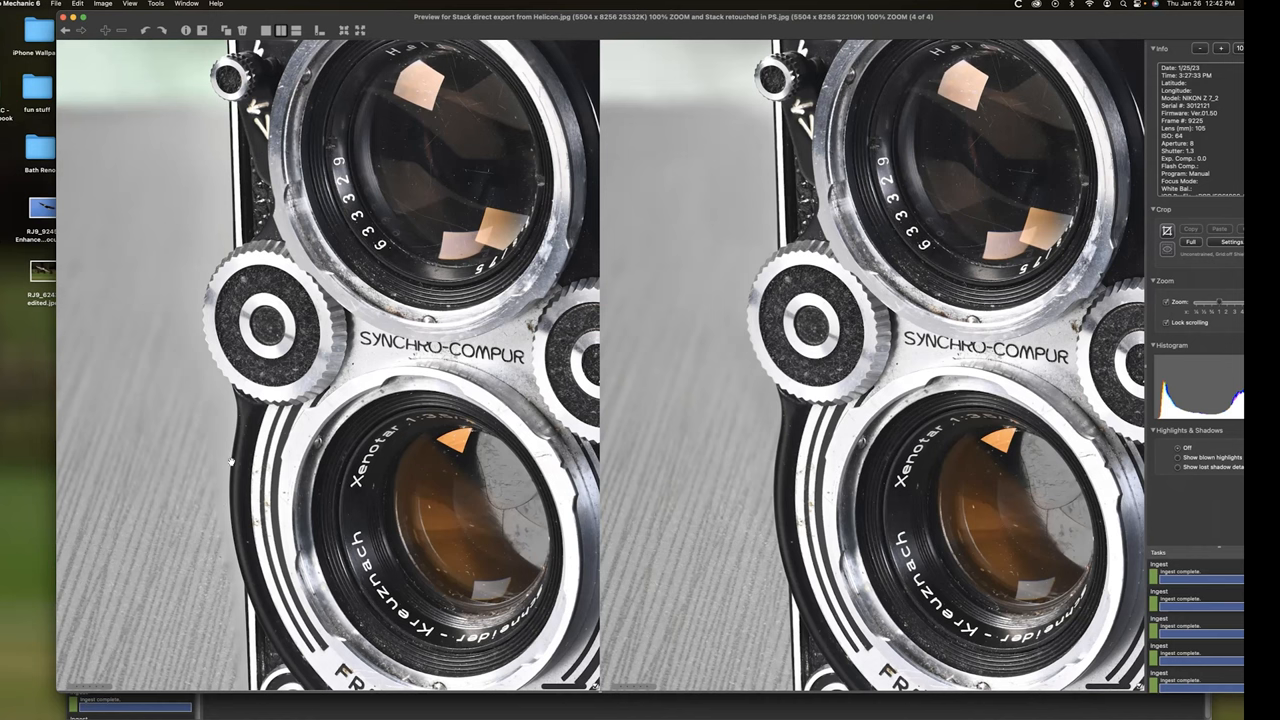
pyautogui.moveTo(212, 400)
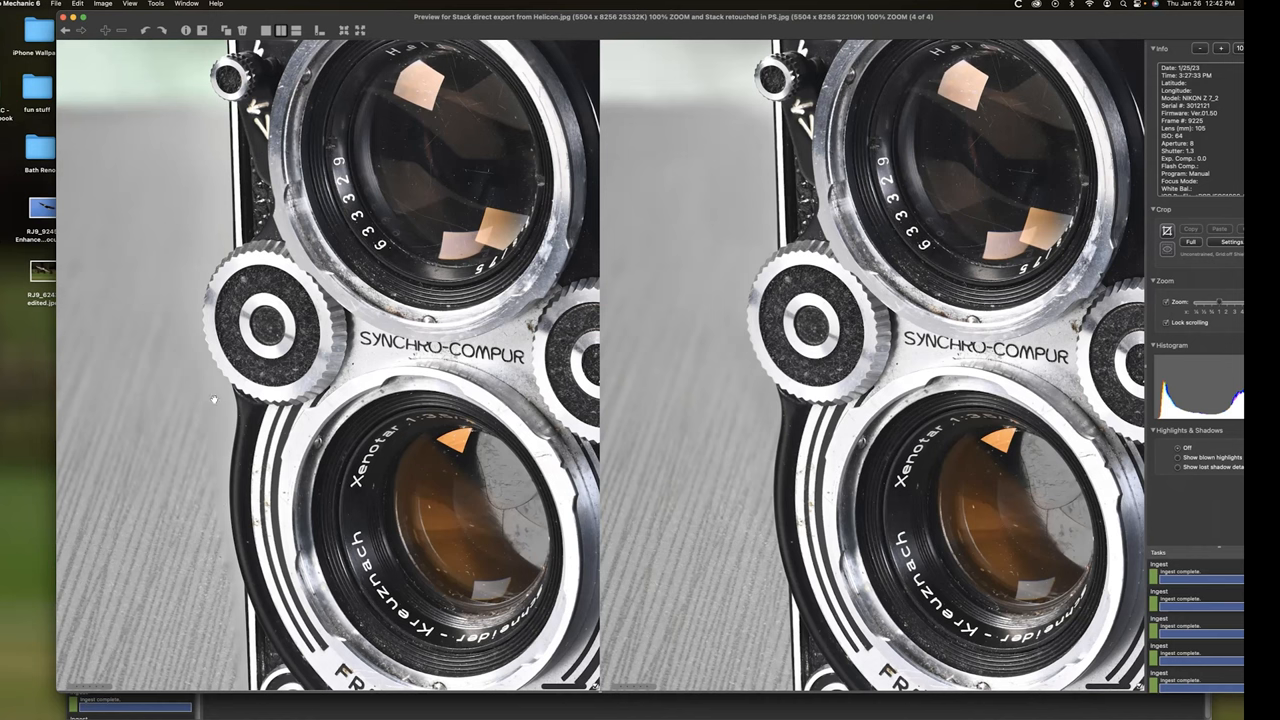
pyautogui.moveTo(710, 408)
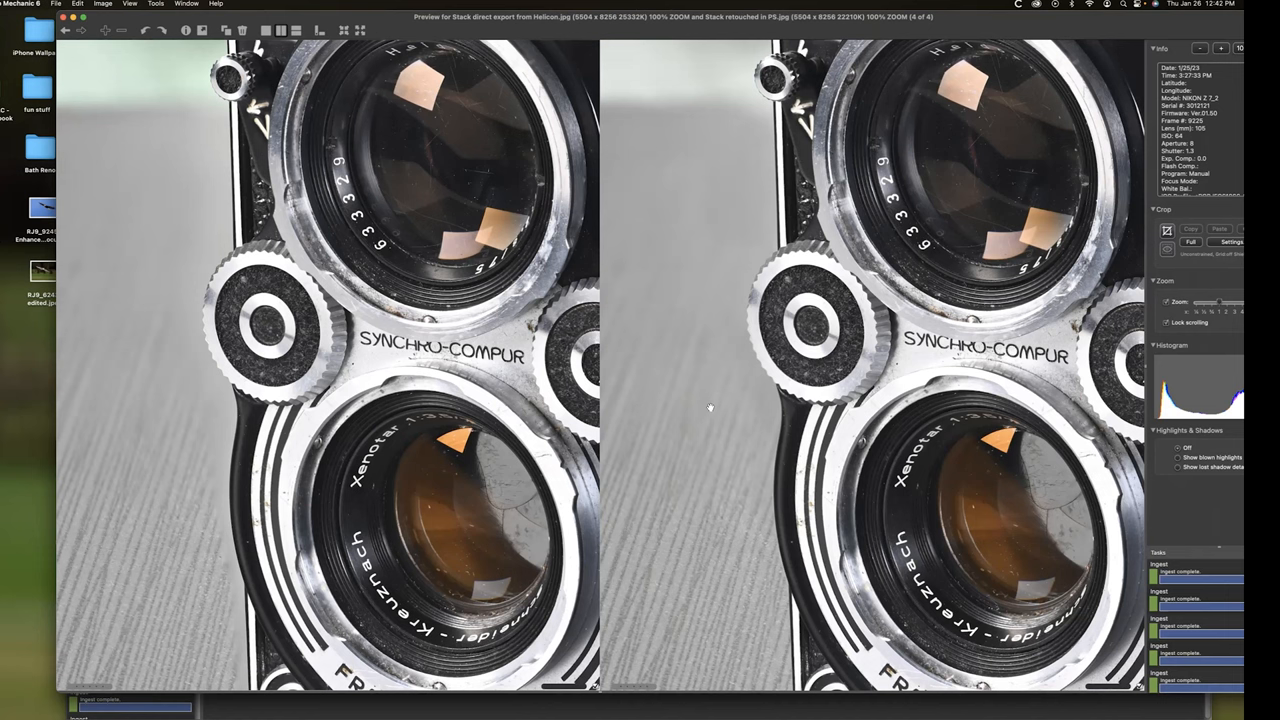
pyautogui.moveTo(756, 478)
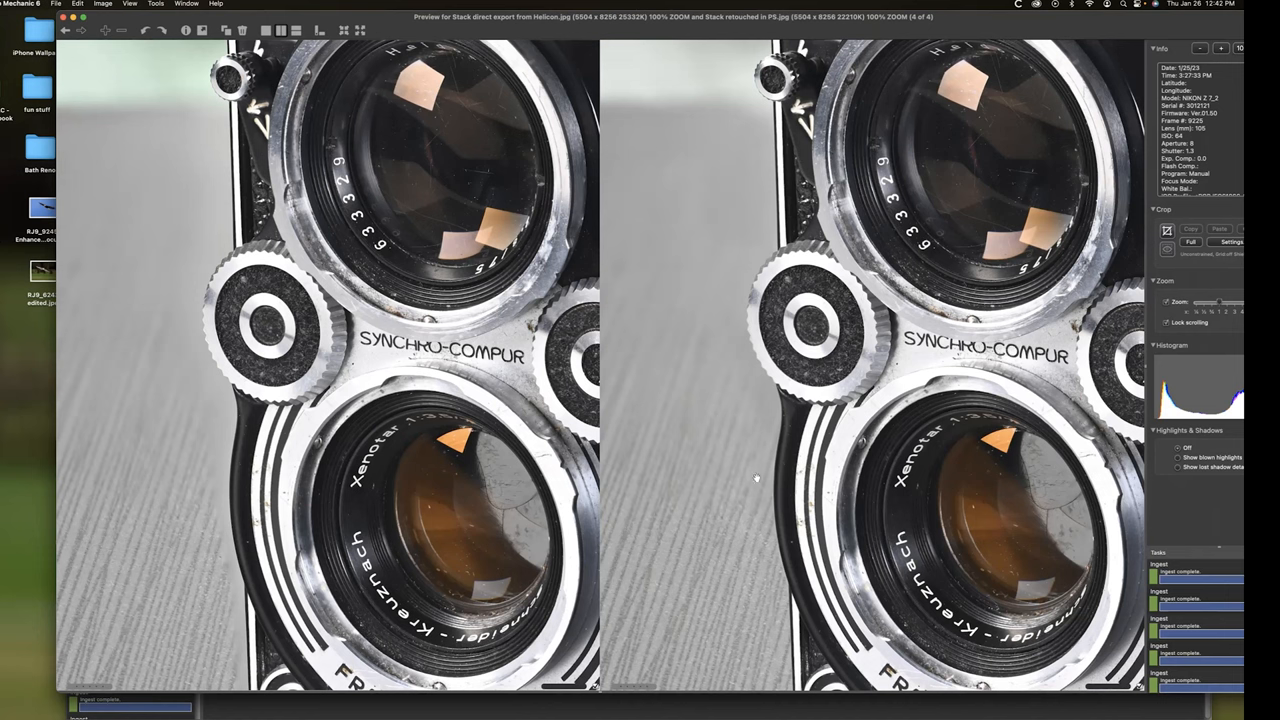
pyautogui.moveTo(432, 212)
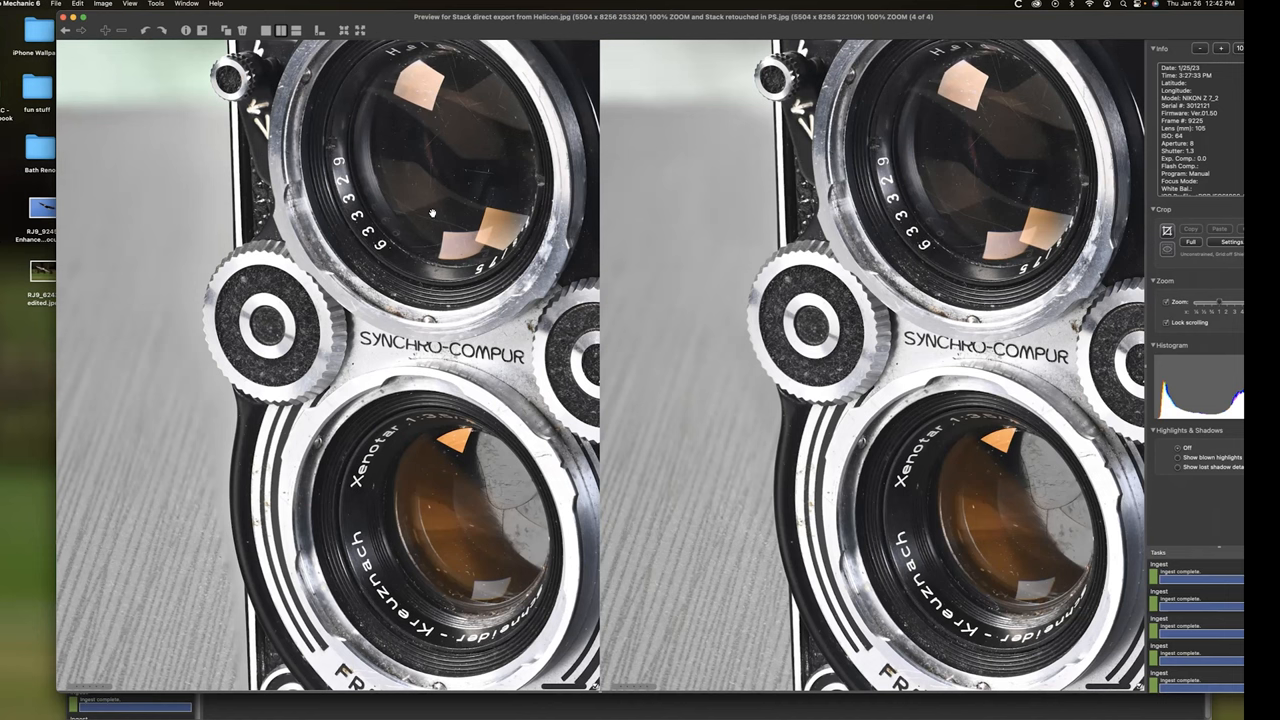
pyautogui.moveTo(136, 160)
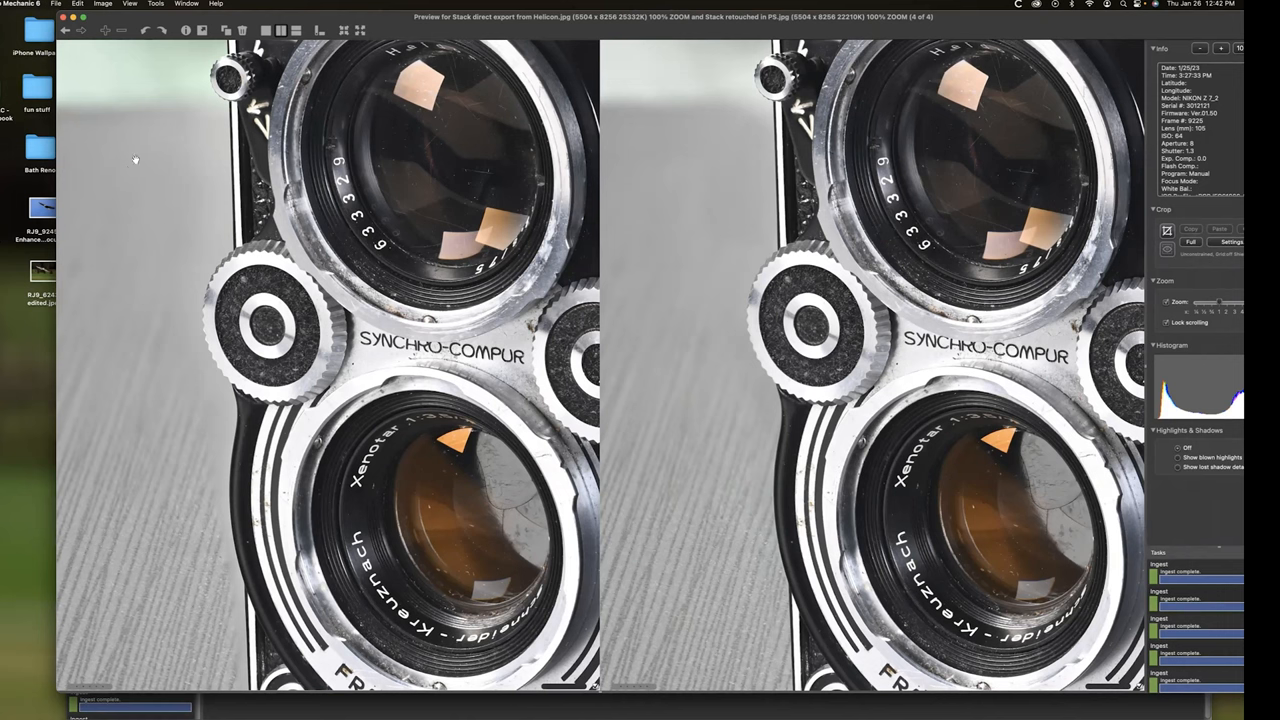
pyautogui.moveTo(138, 160)
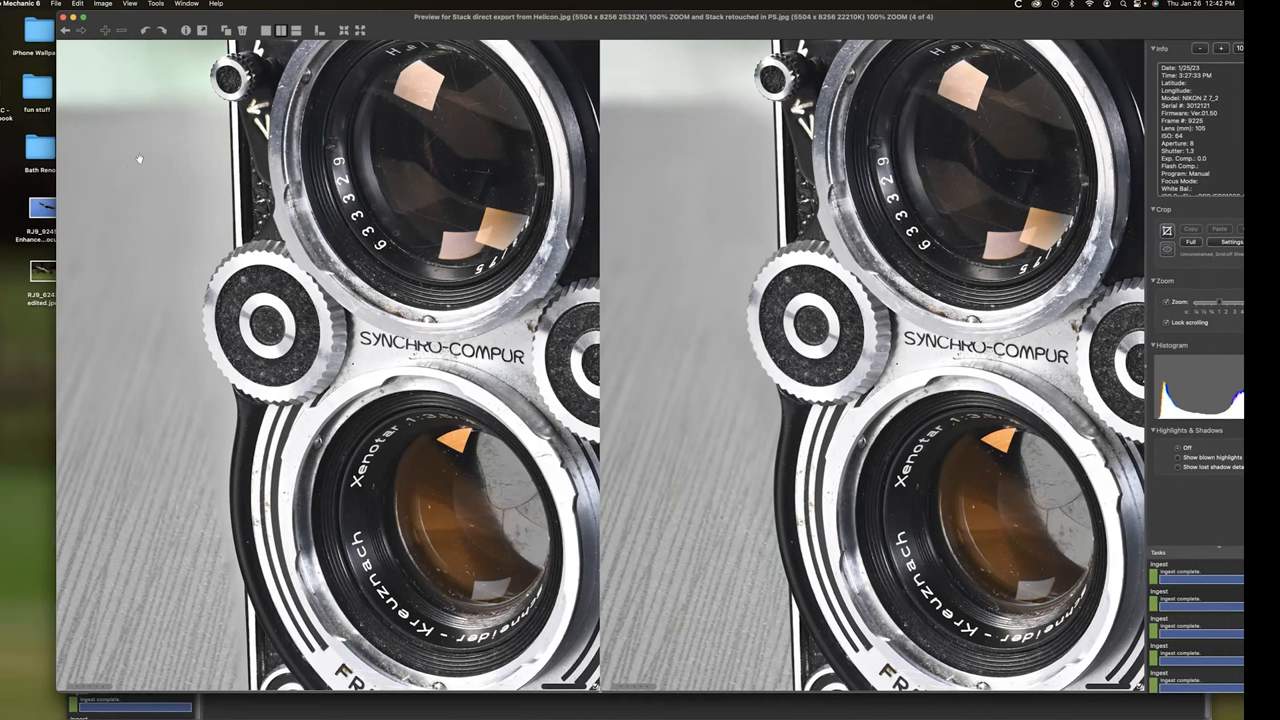
pyautogui.moveTo(228, 162)
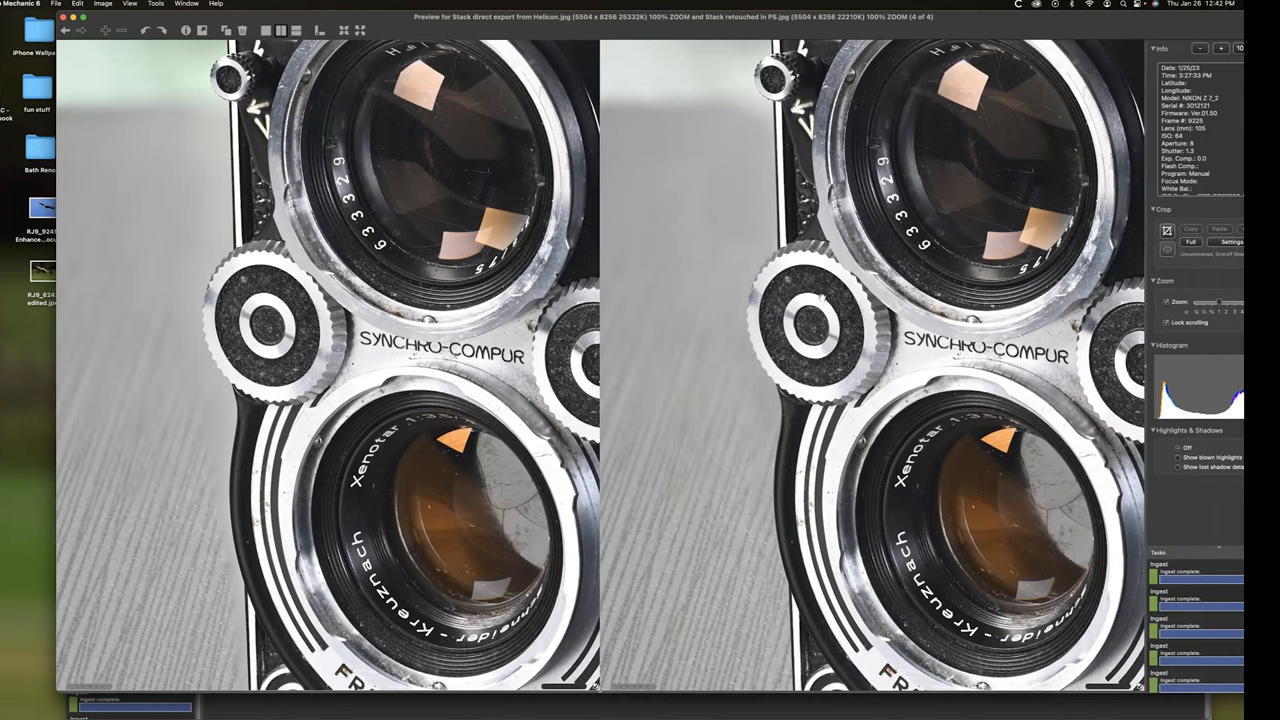
pyautogui.moveTo(840, 338)
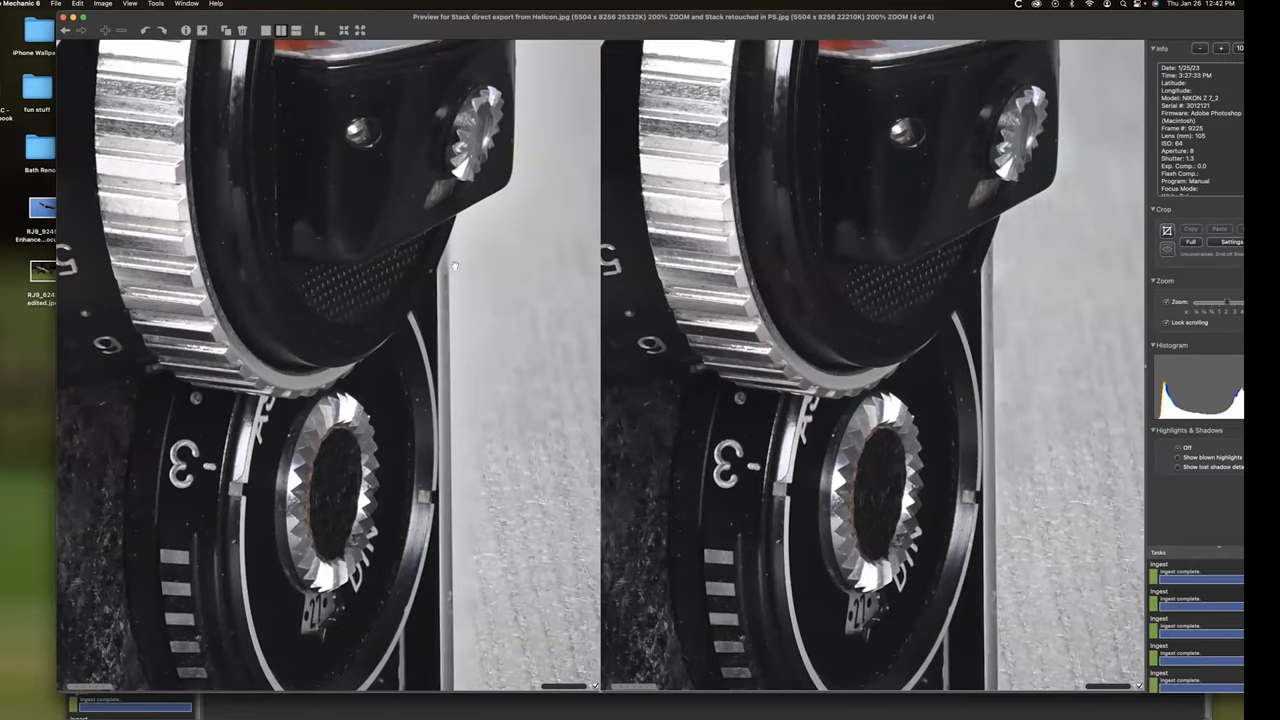
pyautogui.moveTo(452, 264)
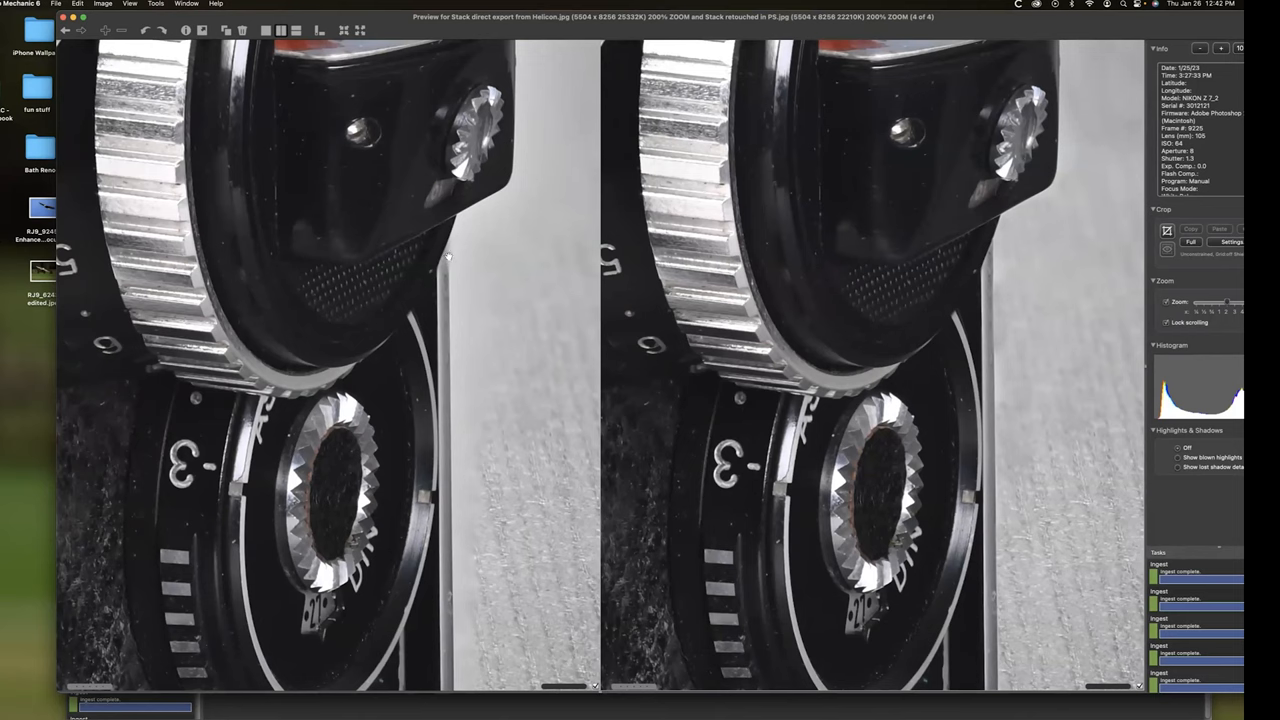
pyautogui.moveTo(448, 256)
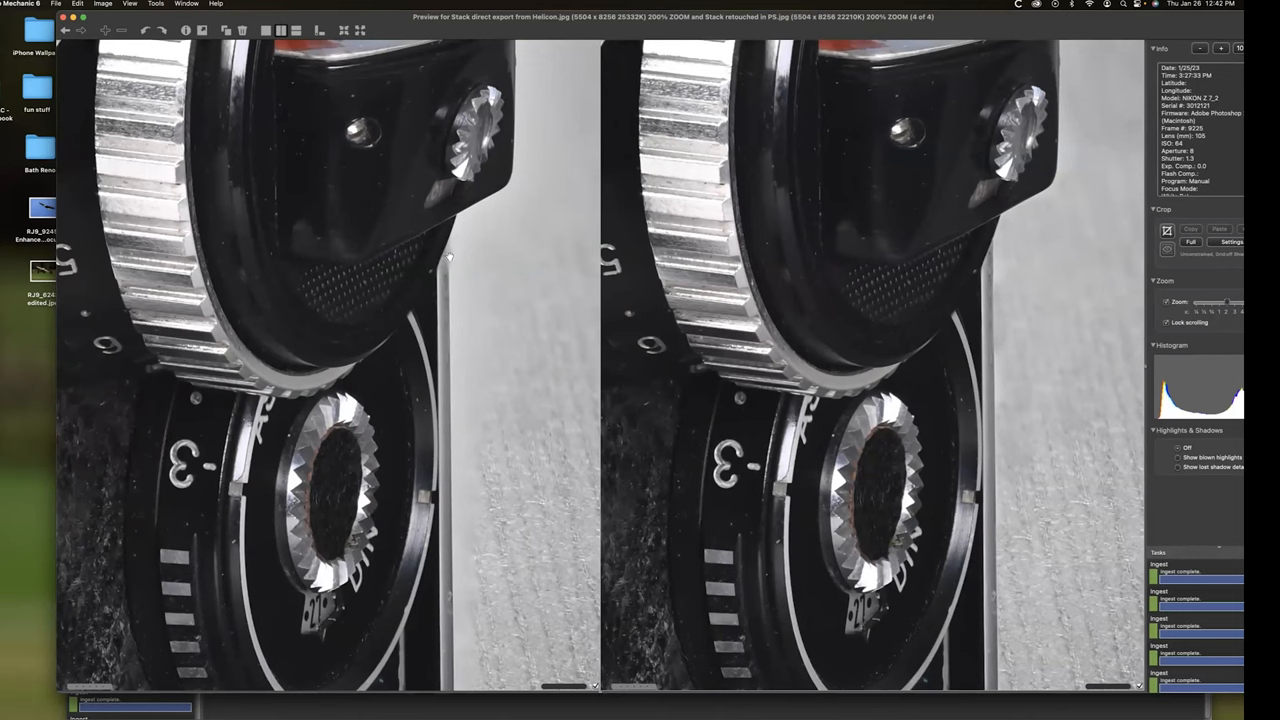
pyautogui.moveTo(444, 276)
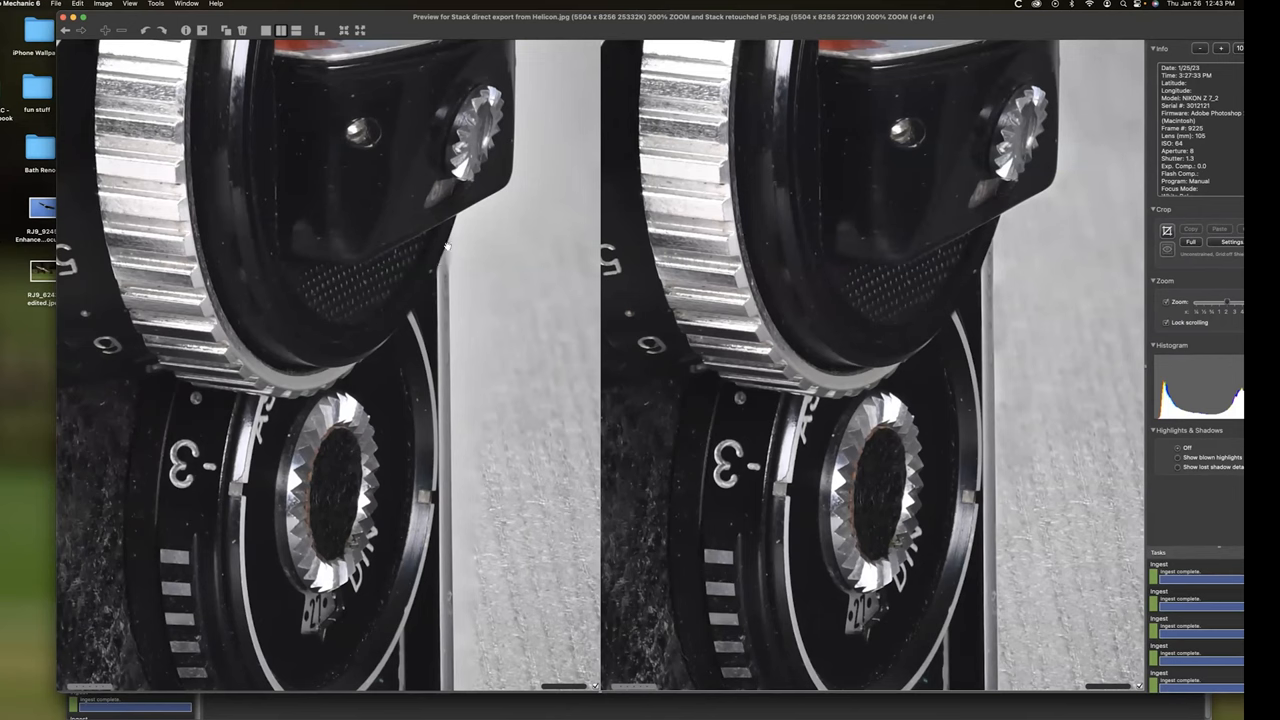
pyautogui.moveTo(448, 232)
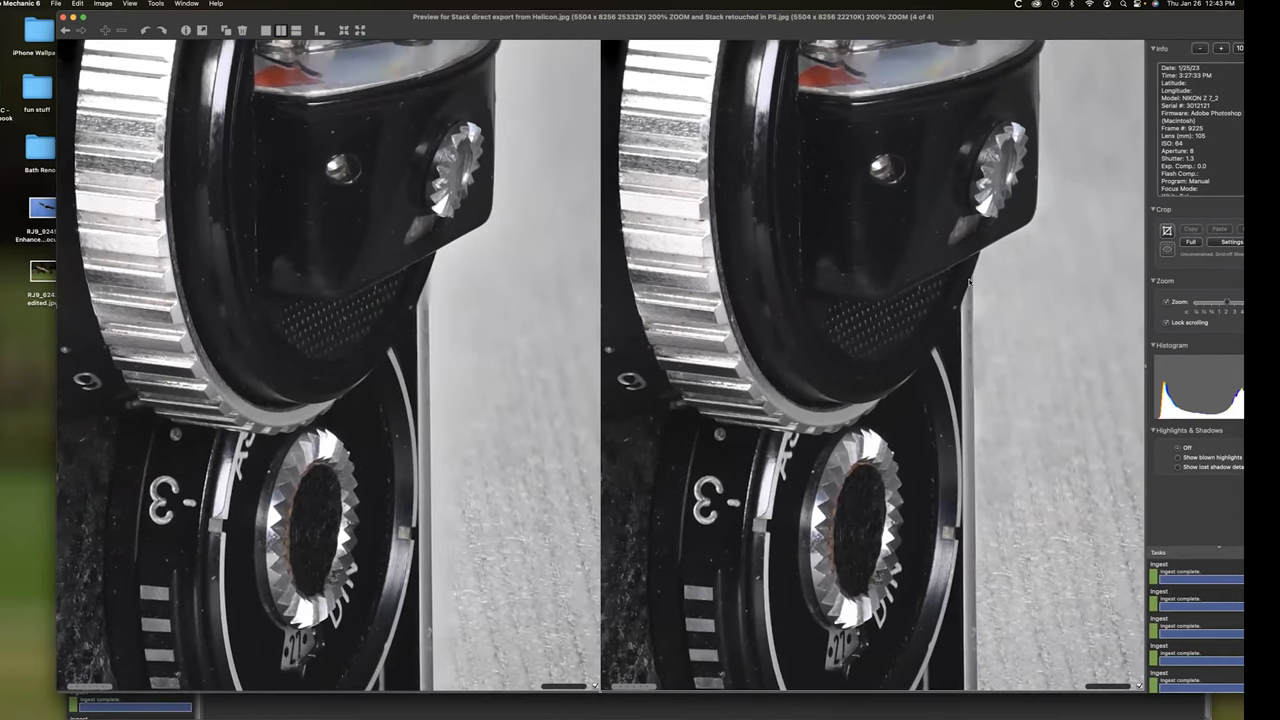
pyautogui.moveTo(964, 264)
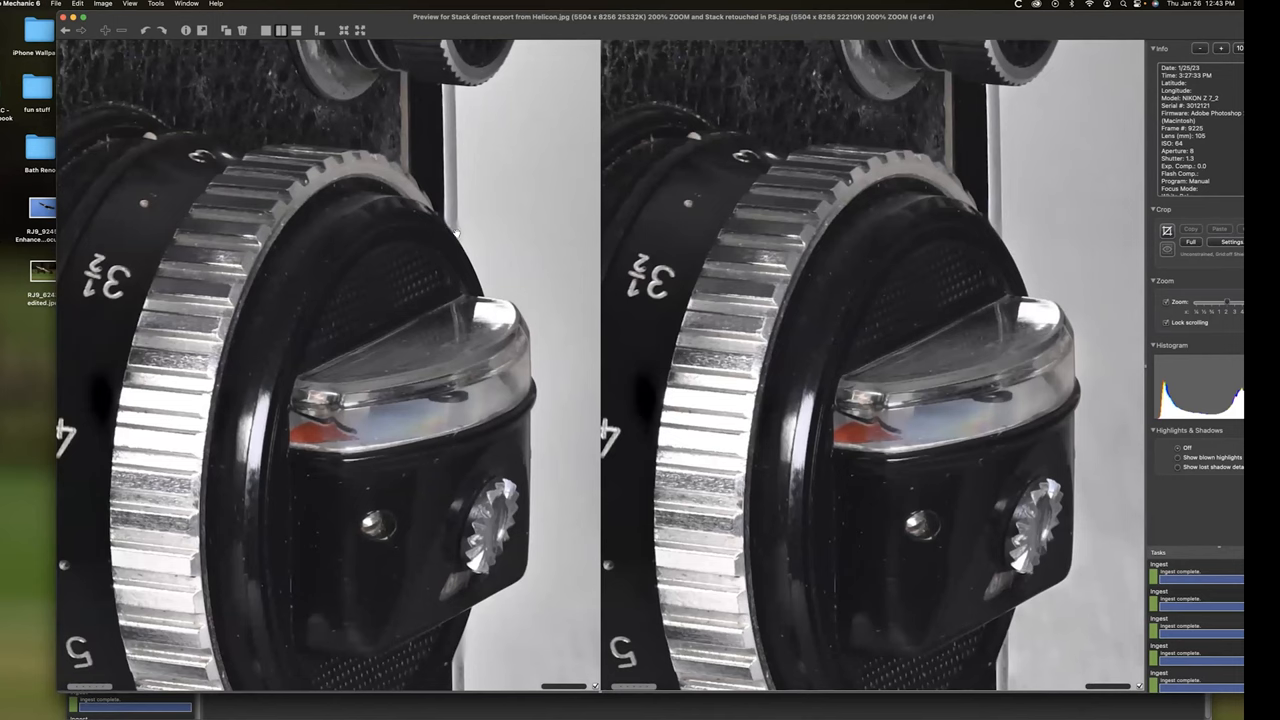
pyautogui.moveTo(1000, 224)
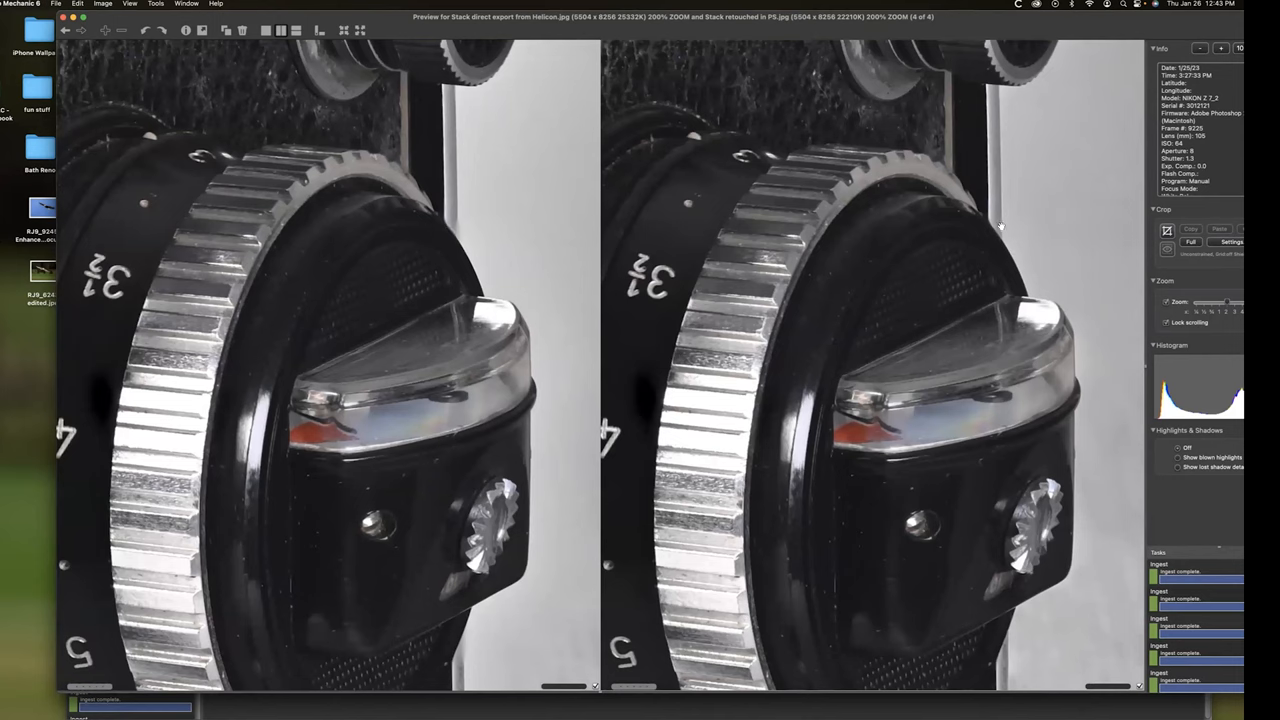